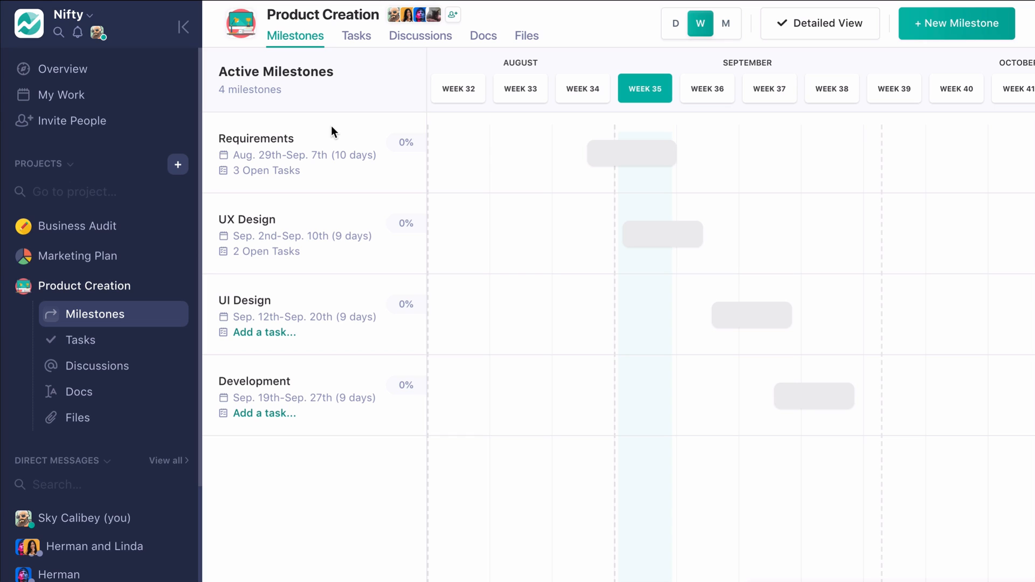
{"action": "mouse_move", "coordinate": [291, 124]}
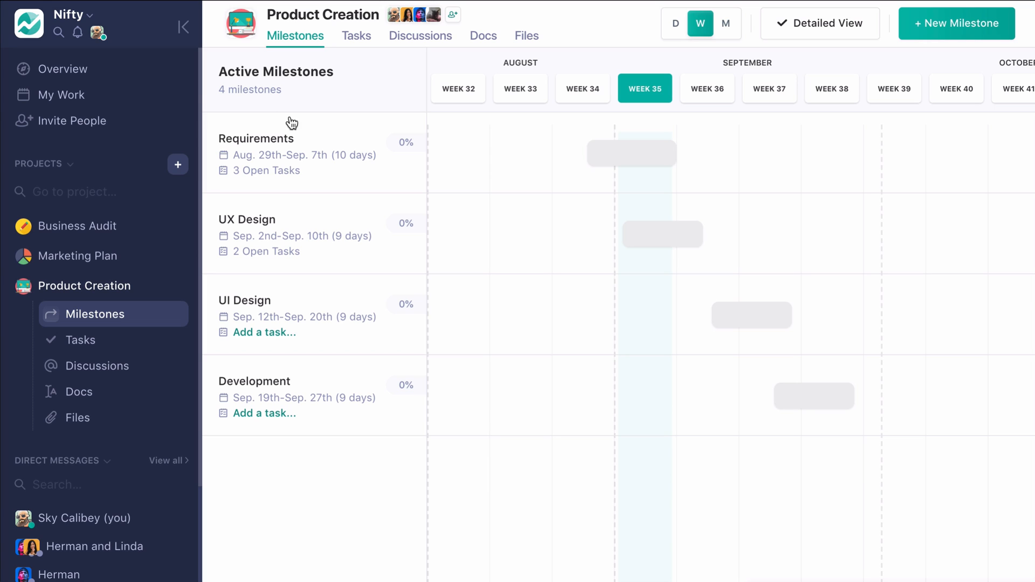
Peek at the profile and team menu, then collapse the sidebar to widen the milestone timeline.
{"action": "left_click", "coordinate": [99, 31]}
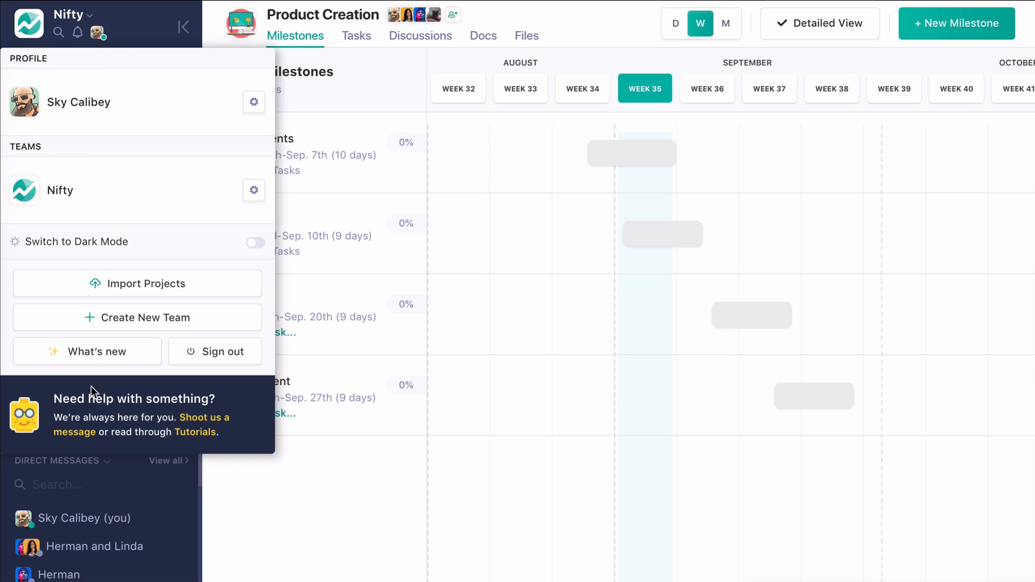
{"action": "mouse_move", "coordinate": [93, 16]}
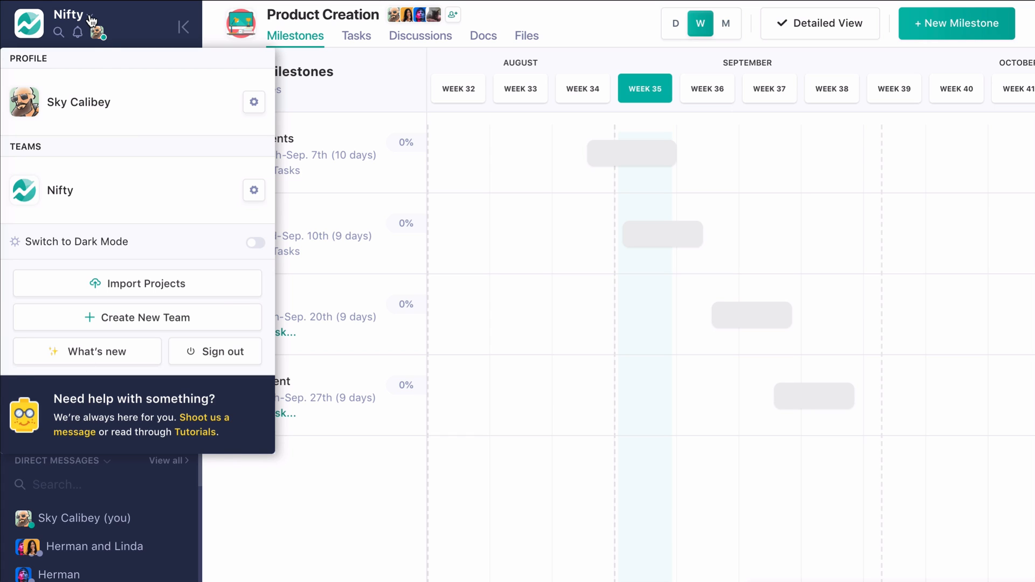
{"action": "left_click", "coordinate": [372, 188]}
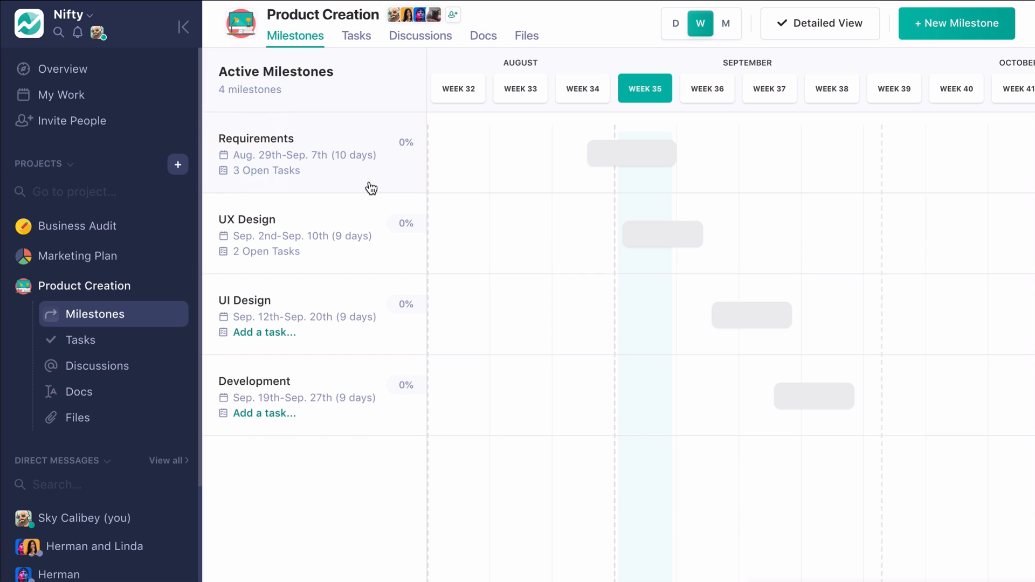
{"action": "mouse_move", "coordinate": [184, 25]}
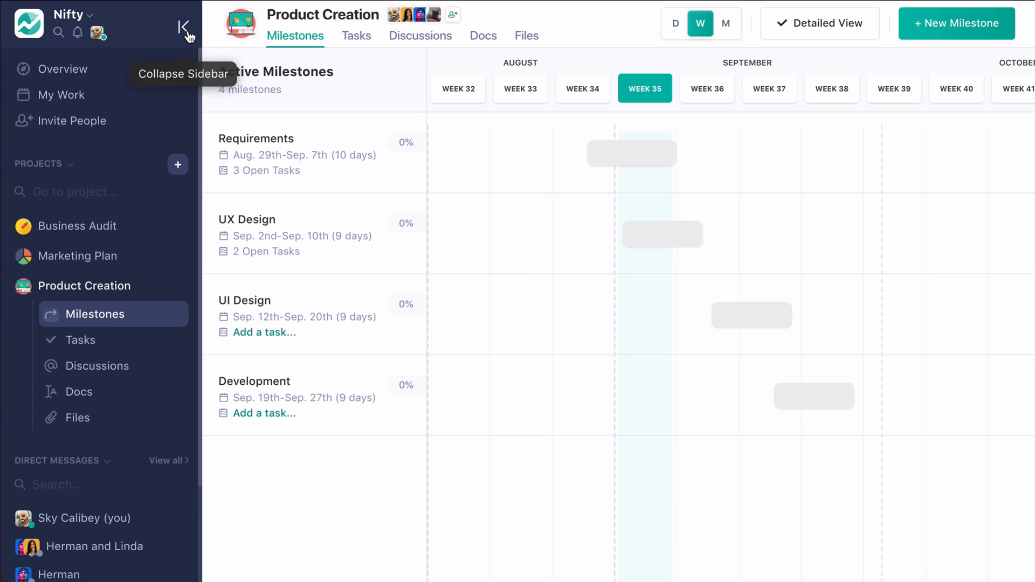
{"action": "left_click", "coordinate": [184, 24]}
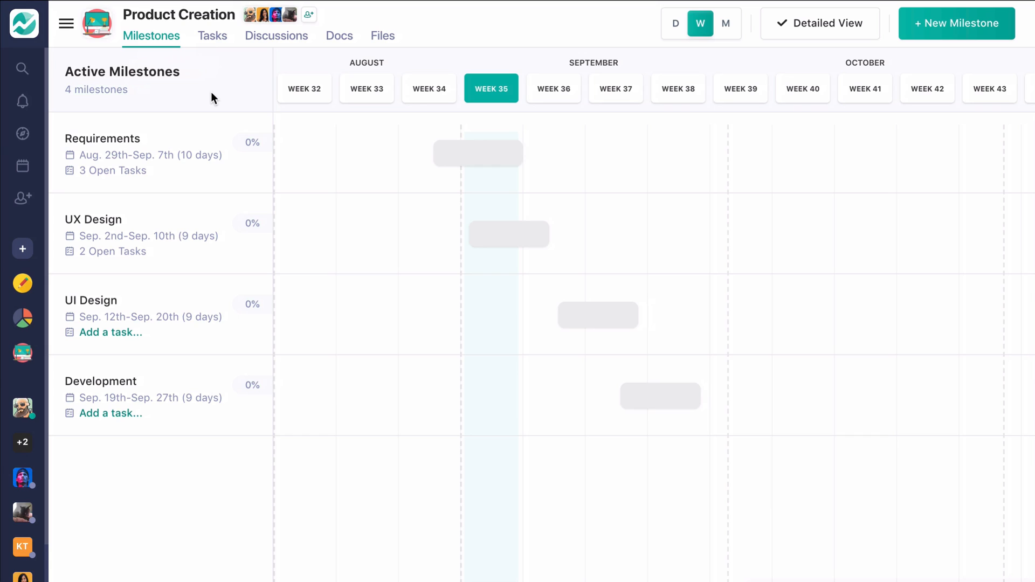
{"action": "mouse_move", "coordinate": [478, 153]}
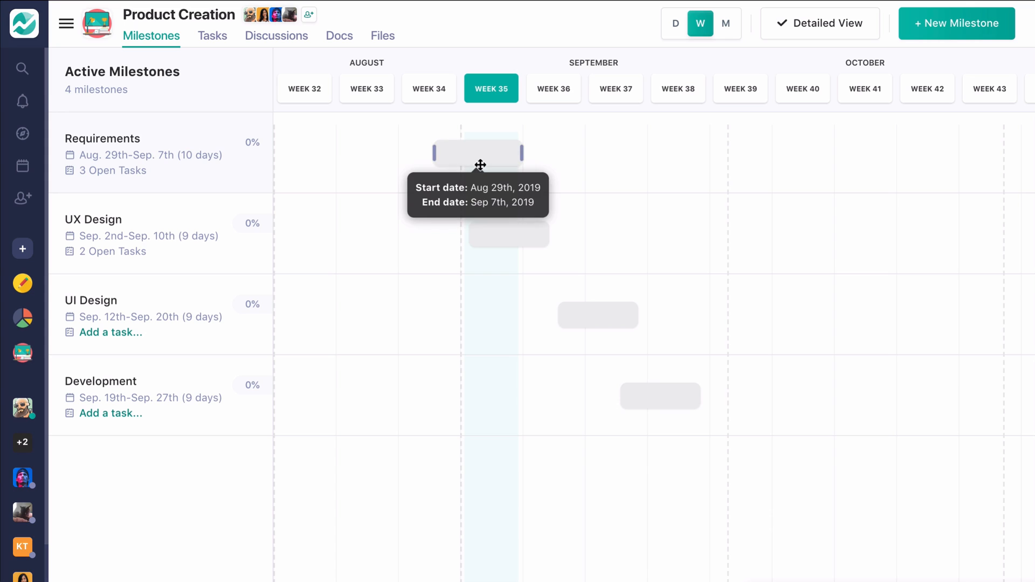
Add 'Task 4' to the Requirements milestone and bring up the Research task's details.
{"action": "left_click", "coordinate": [478, 153]}
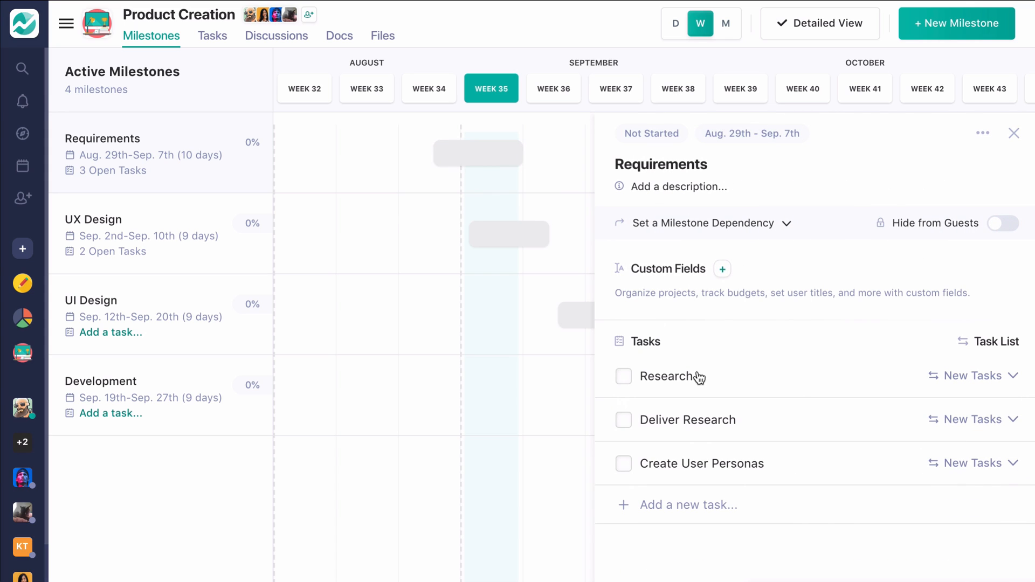
{"action": "mouse_move", "coordinate": [681, 336]}
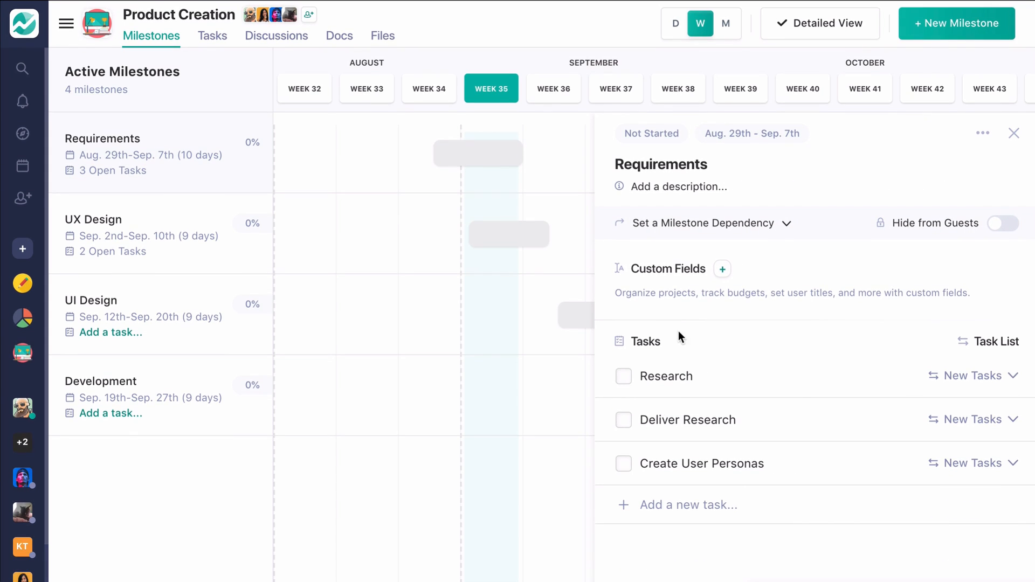
{"action": "mouse_move", "coordinate": [681, 507]}
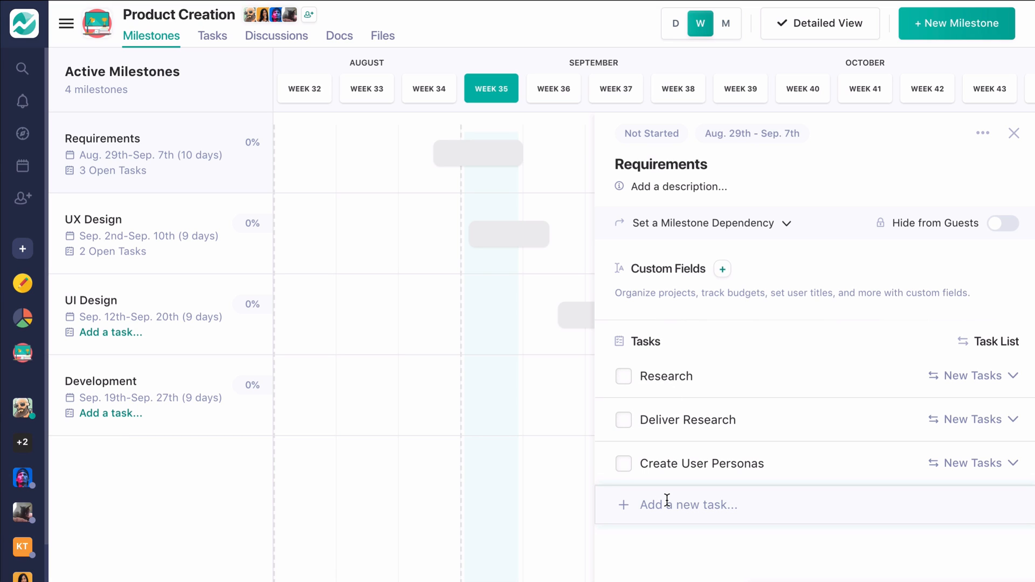
{"action": "type", "text": "Task 4"}
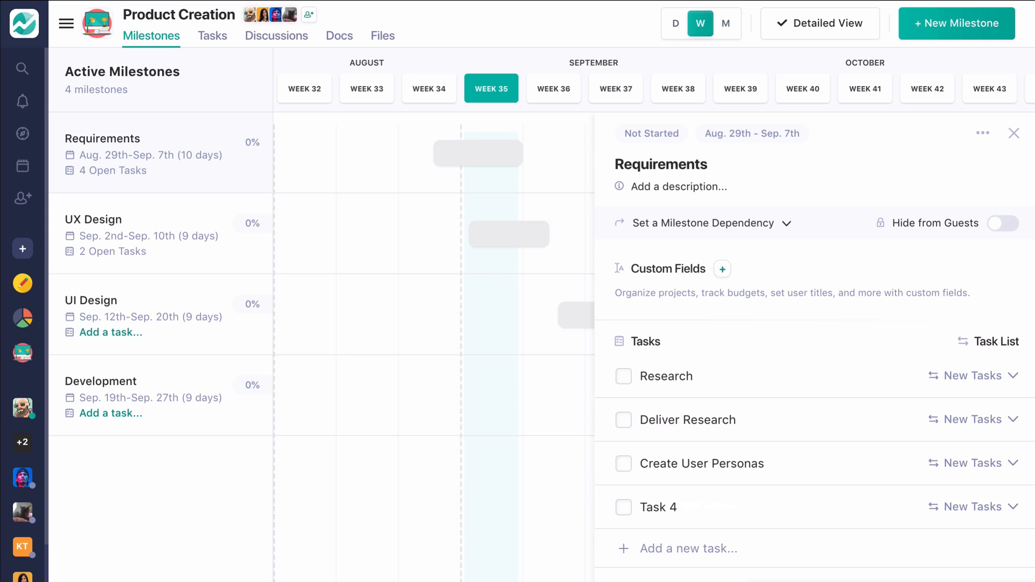
{"action": "mouse_move", "coordinate": [729, 451]}
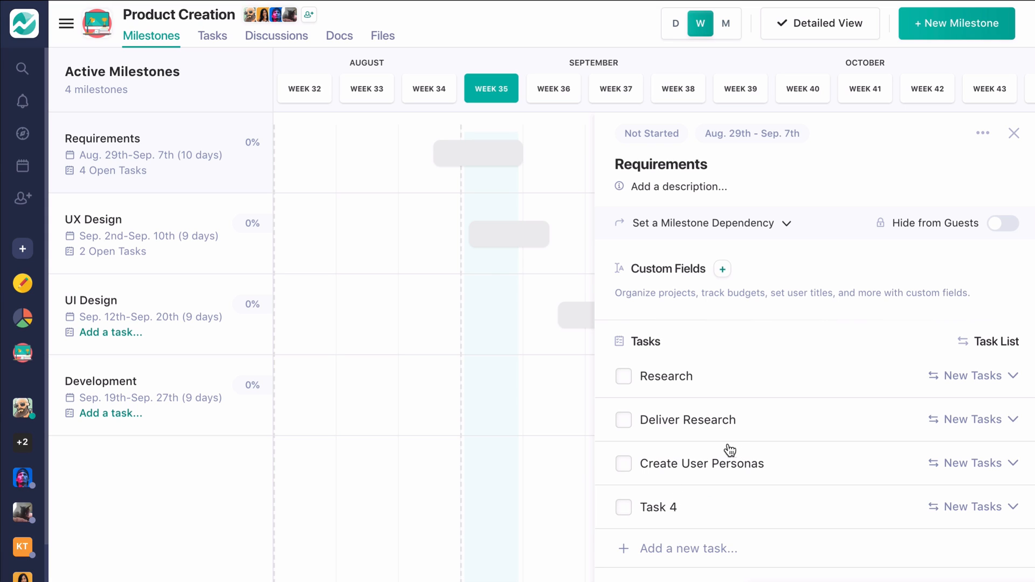
{"action": "left_click", "coordinate": [667, 375]}
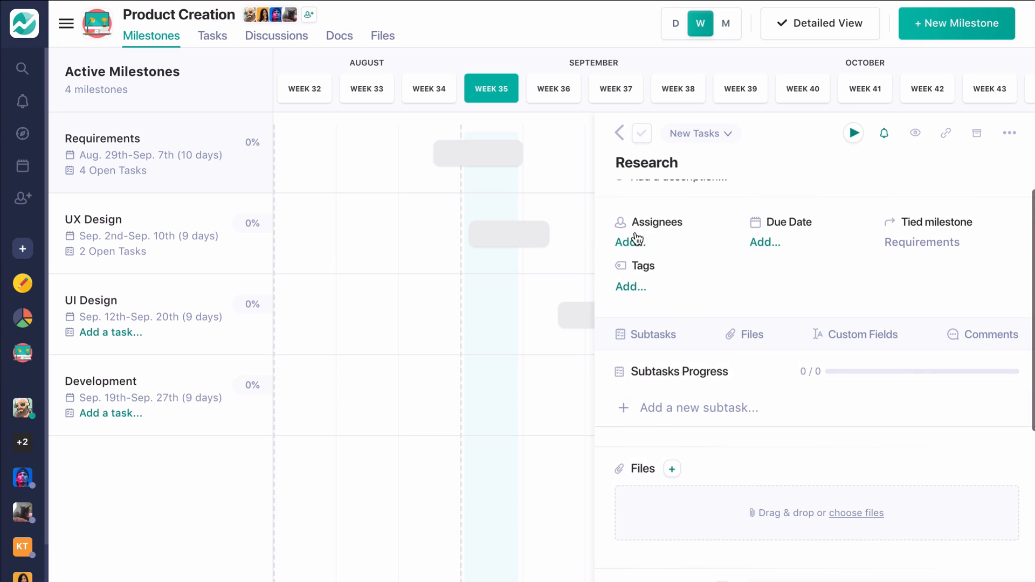
Assign a team member to Research and scroll its details down to the comments area.
{"action": "left_click", "coordinate": [627, 242]}
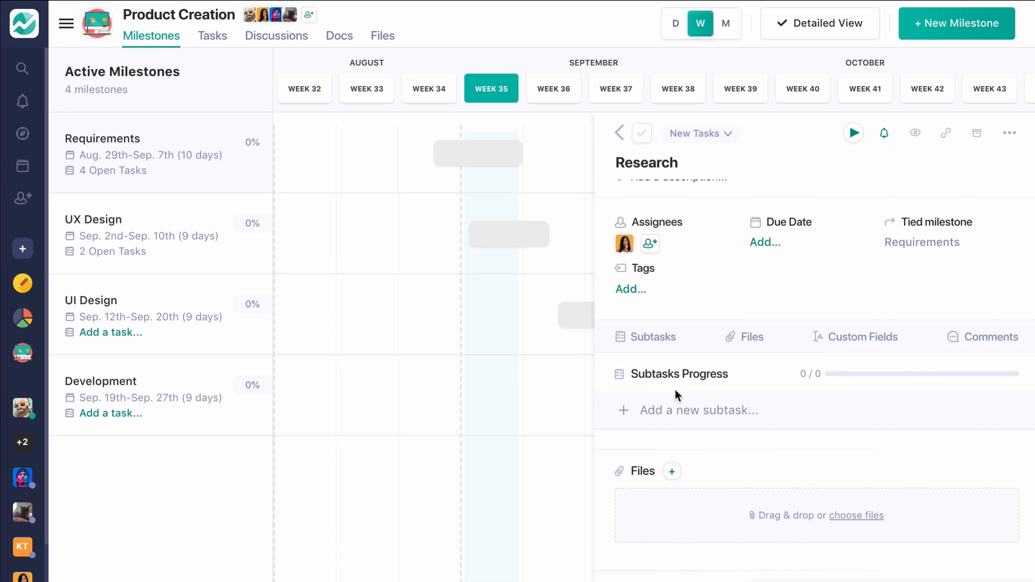
{"action": "mouse_move", "coordinate": [684, 329]}
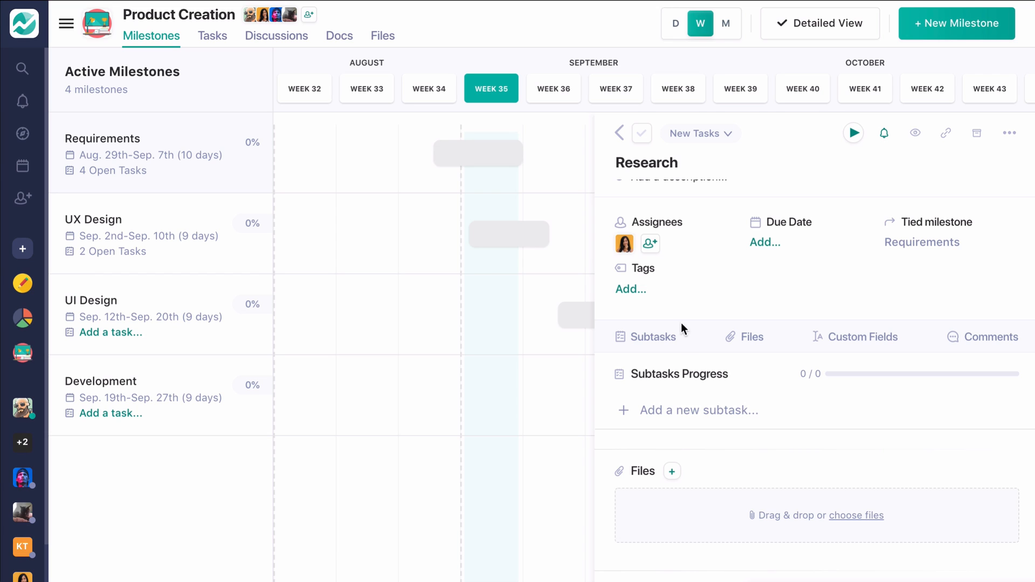
{"action": "mouse_move", "coordinate": [743, 446]}
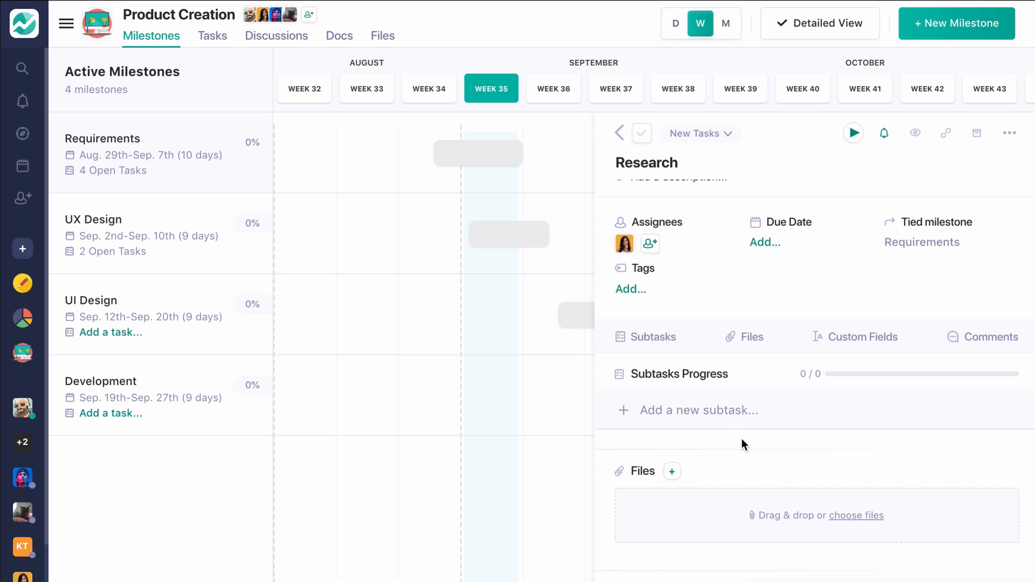
{"action": "scroll", "scroll_direction": "down", "scroll_amount": 3}
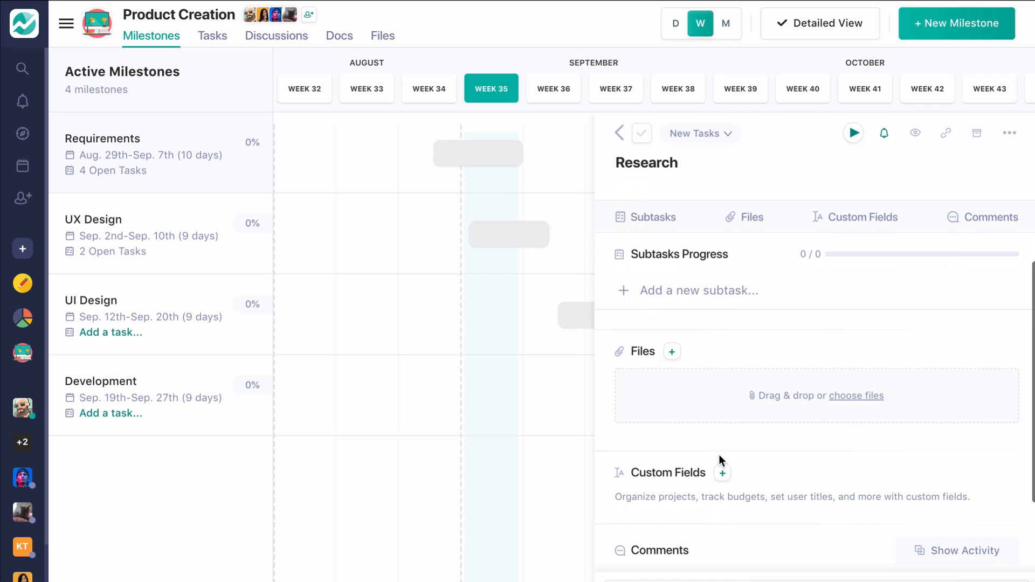
{"action": "scroll", "scroll_direction": "down", "scroll_amount": 3}
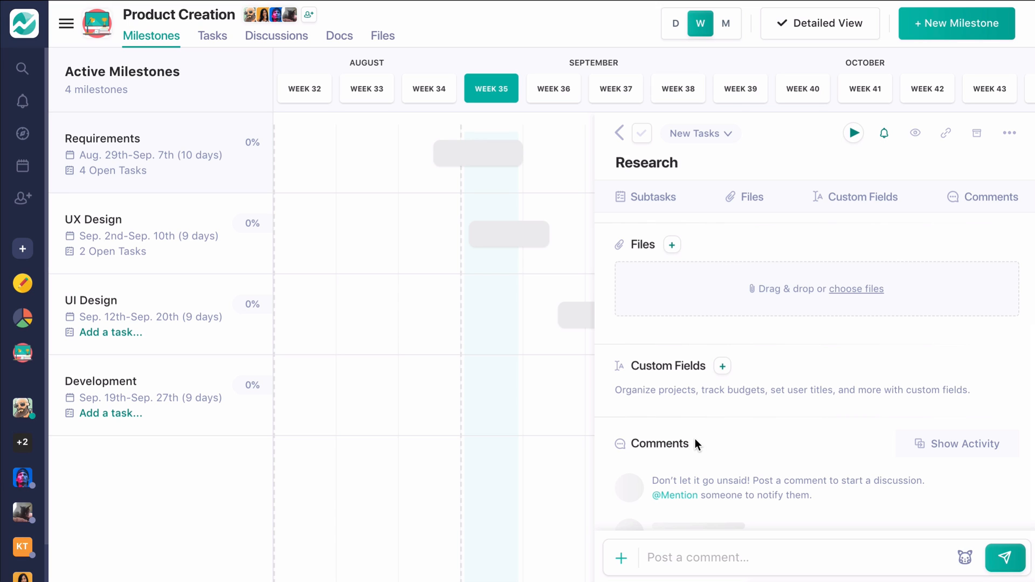
{"action": "left_click", "coordinate": [652, 196]}
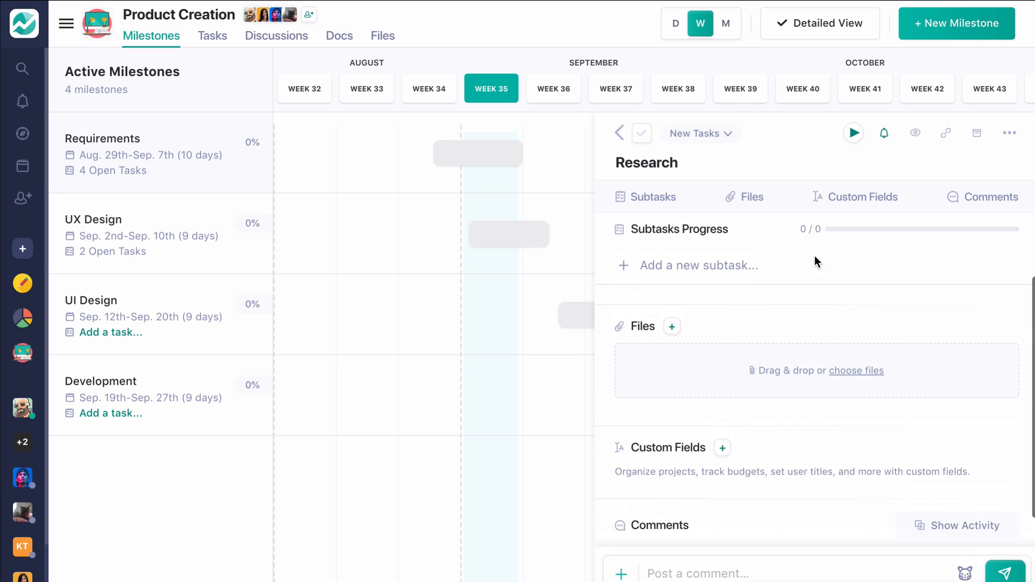
{"action": "mouse_move", "coordinate": [852, 133]}
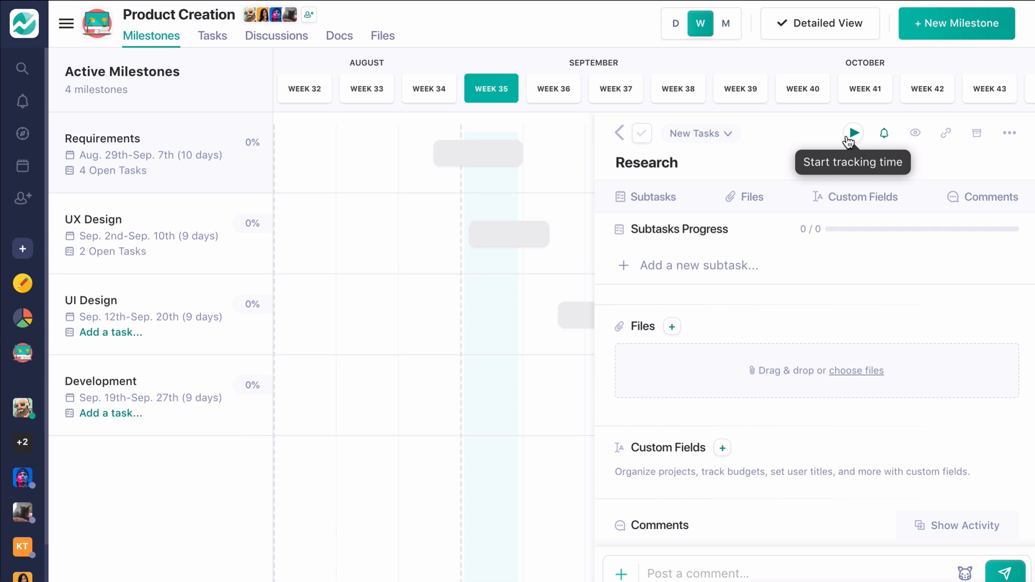
{"action": "mouse_move", "coordinate": [884, 133]}
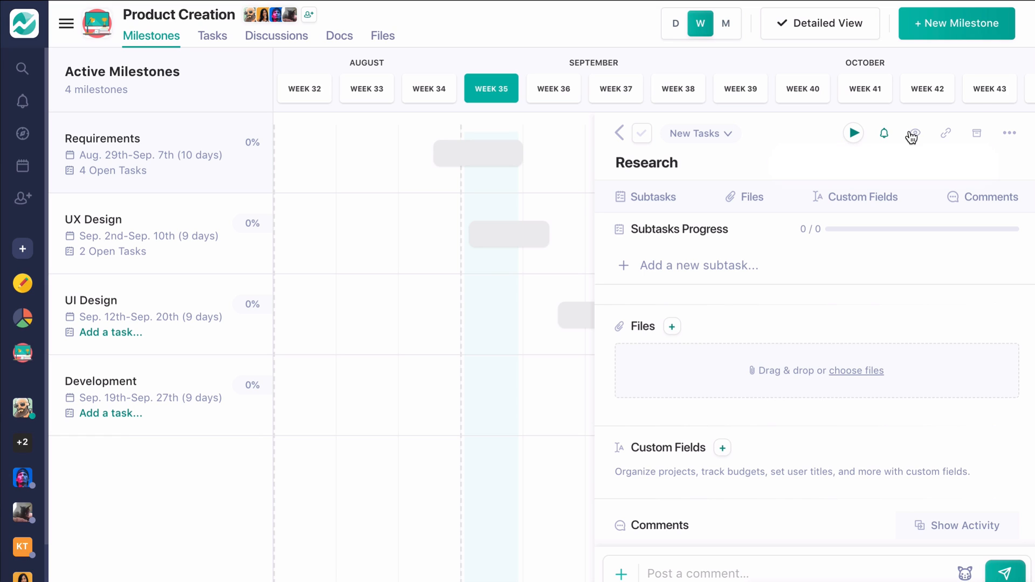
{"action": "mouse_move", "coordinate": [913, 134]}
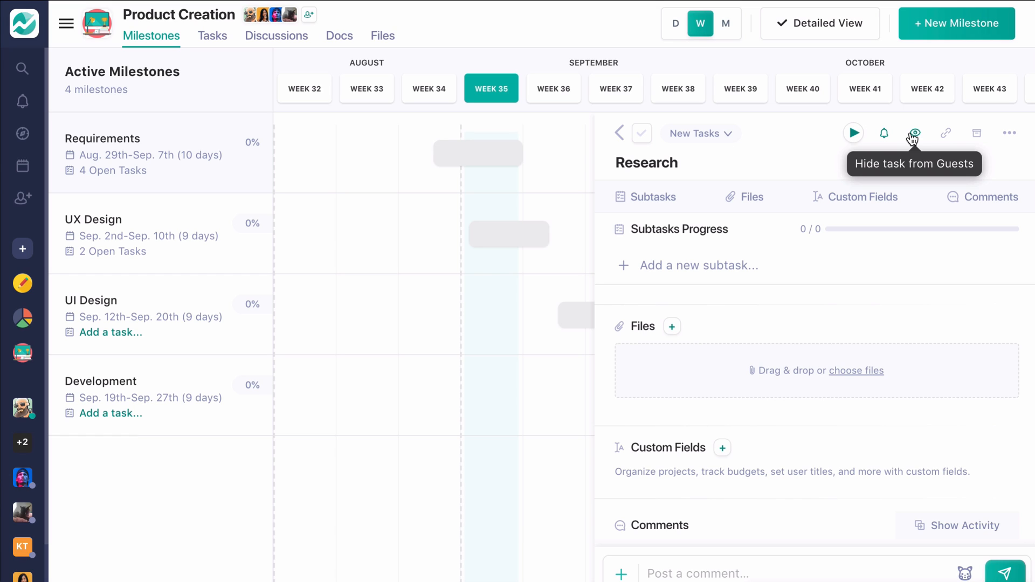
{"action": "mouse_move", "coordinate": [946, 133]}
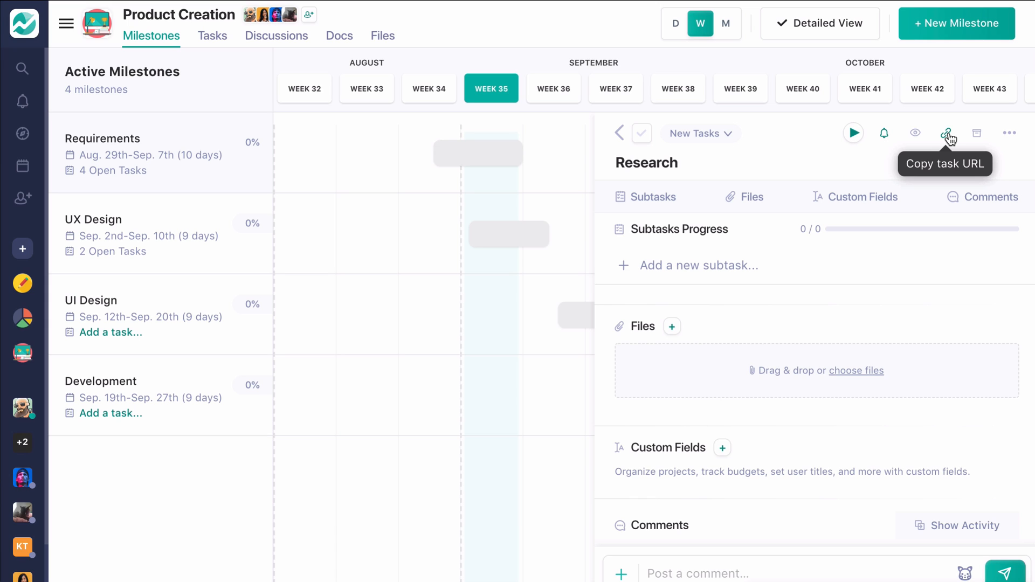
{"action": "mouse_move", "coordinate": [621, 146]}
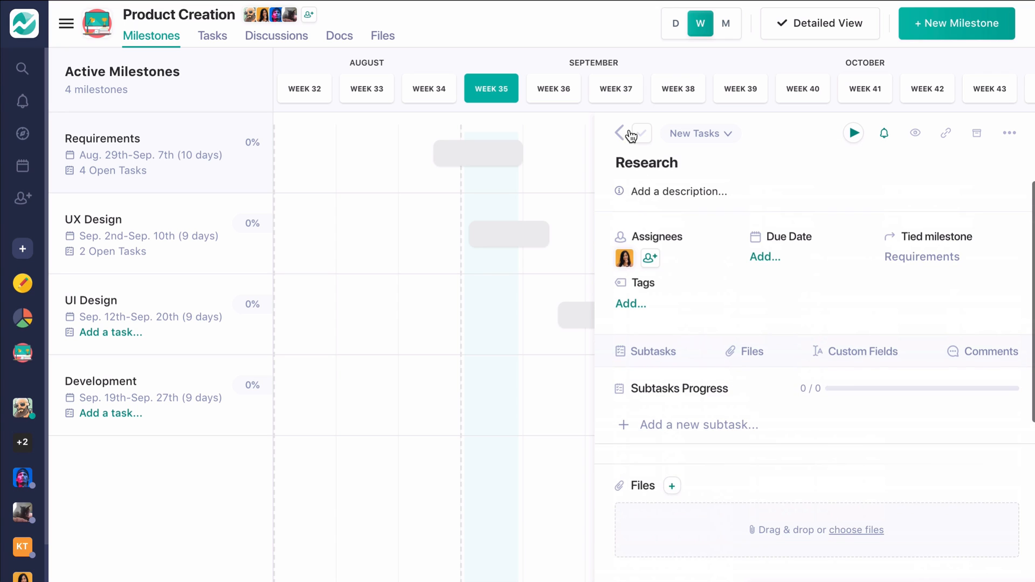
Complete Deliver Research in Requirements (now 50%), then bring up UX Design's details.
{"action": "left_click", "coordinate": [619, 134]}
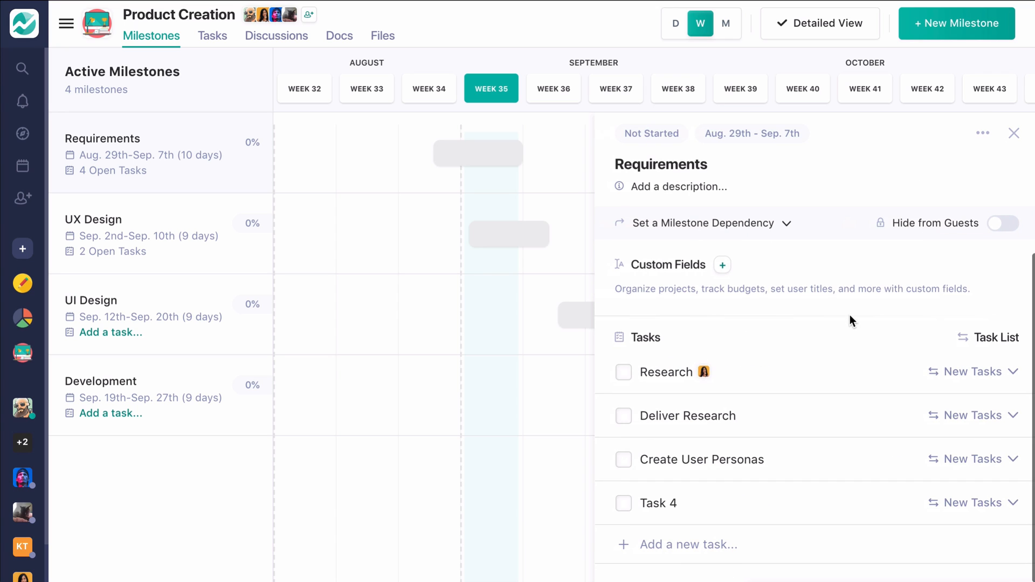
{"action": "mouse_move", "coordinate": [1010, 376]}
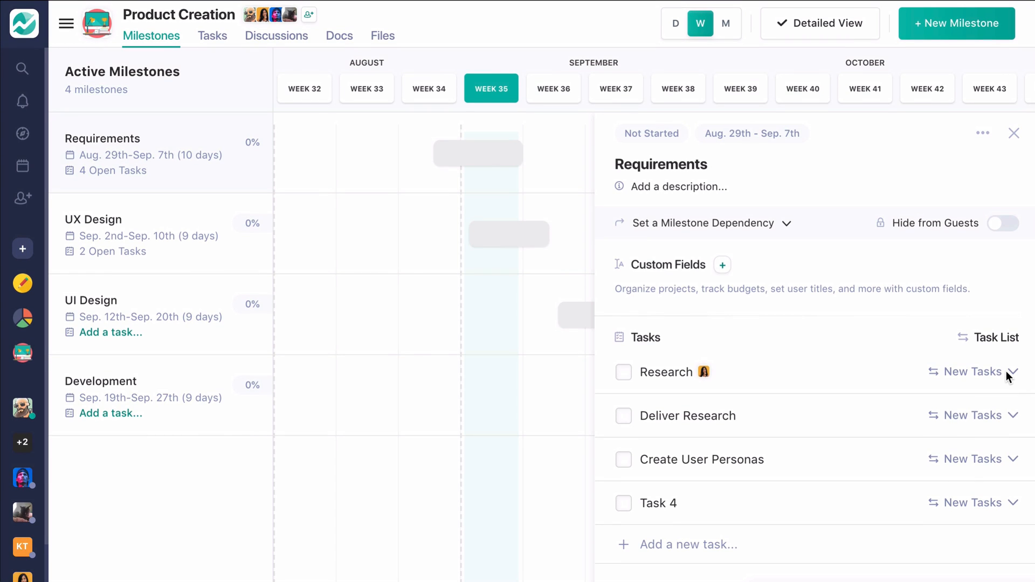
{"action": "mouse_move", "coordinate": [601, 249]}
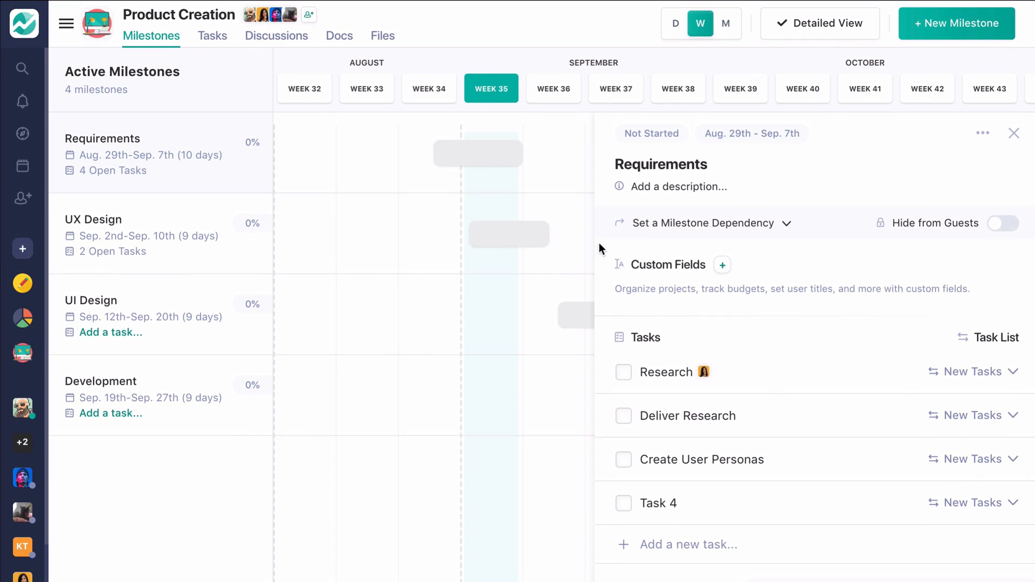
{"action": "mouse_move", "coordinate": [622, 375]}
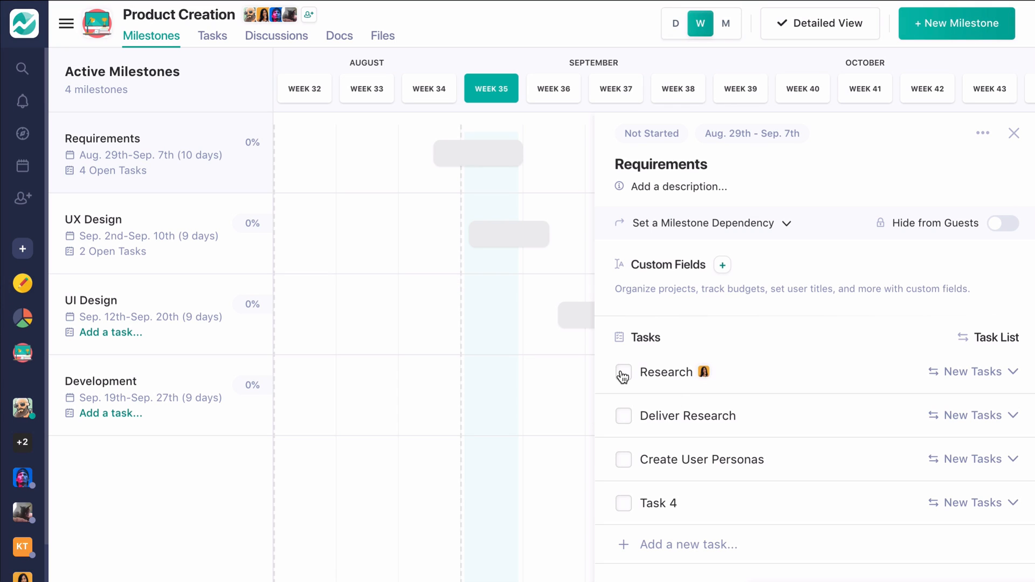
{"action": "left_click", "coordinate": [622, 372]}
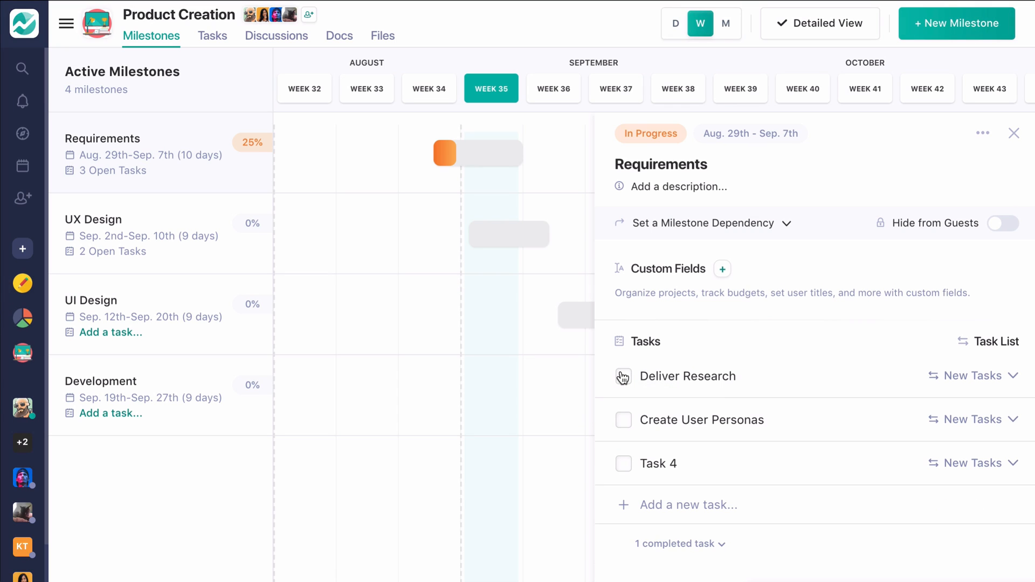
{"action": "left_click", "coordinate": [622, 377]}
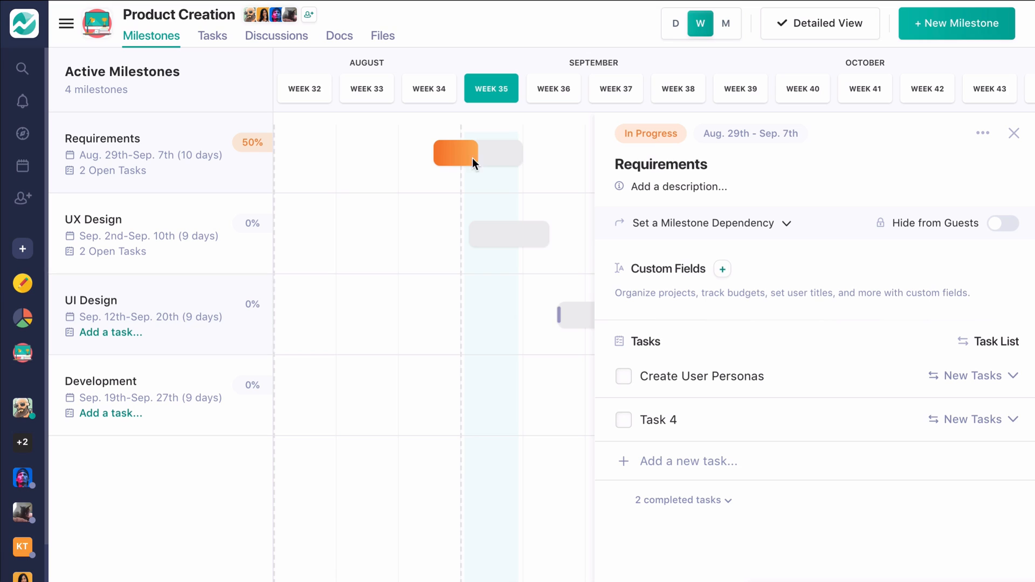
{"action": "mouse_move", "coordinate": [503, 166]}
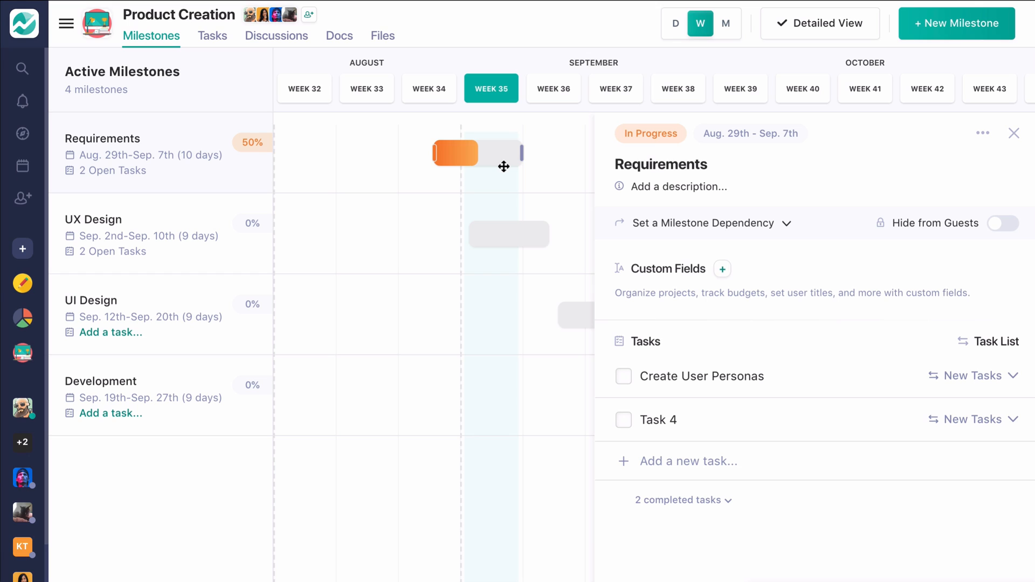
{"action": "left_click", "coordinate": [508, 233]}
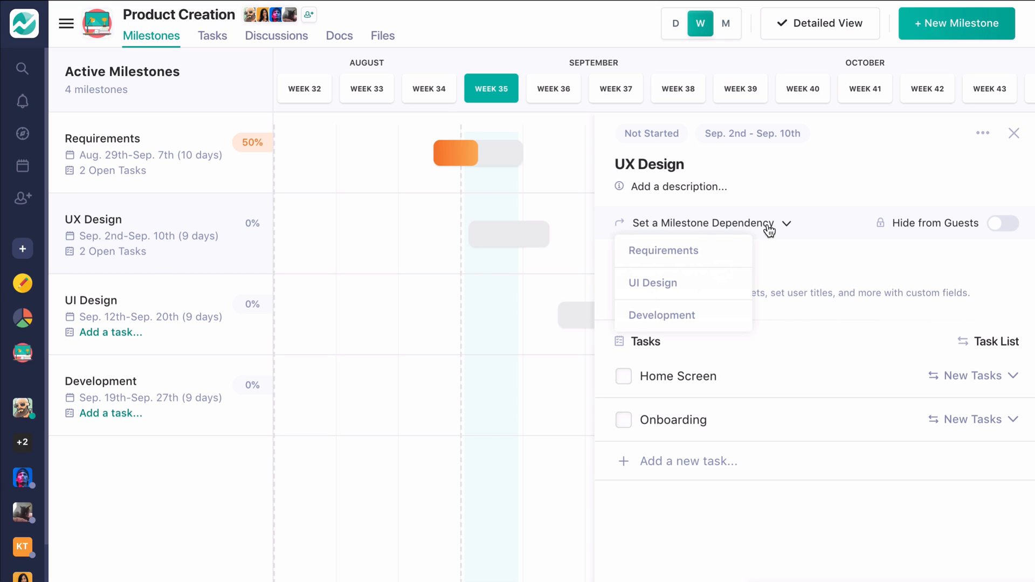
Set UX Design to depend on Requirements and close its milestone details.
{"action": "left_click", "coordinate": [664, 250]}
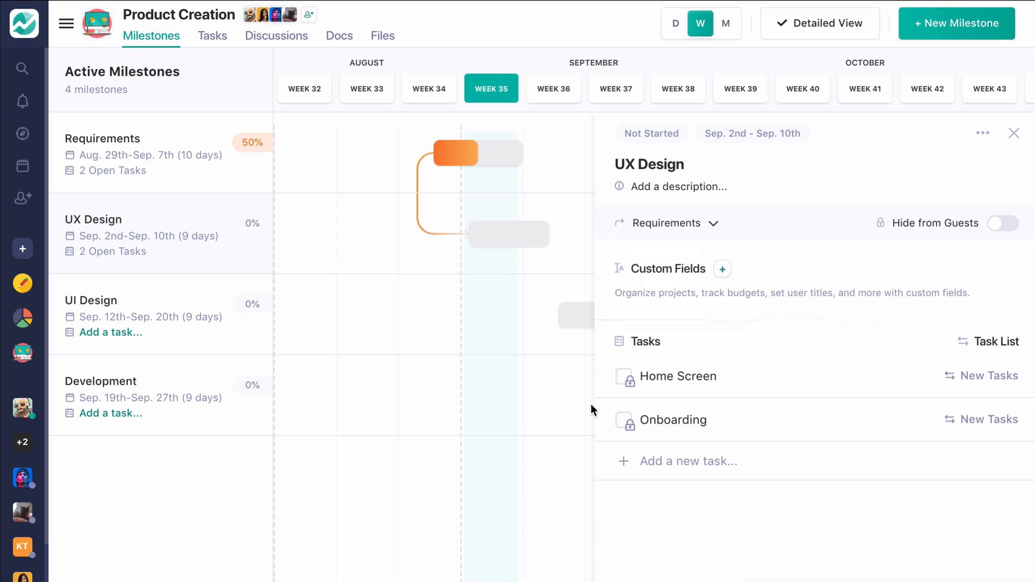
{"action": "mouse_move", "coordinate": [774, 430]}
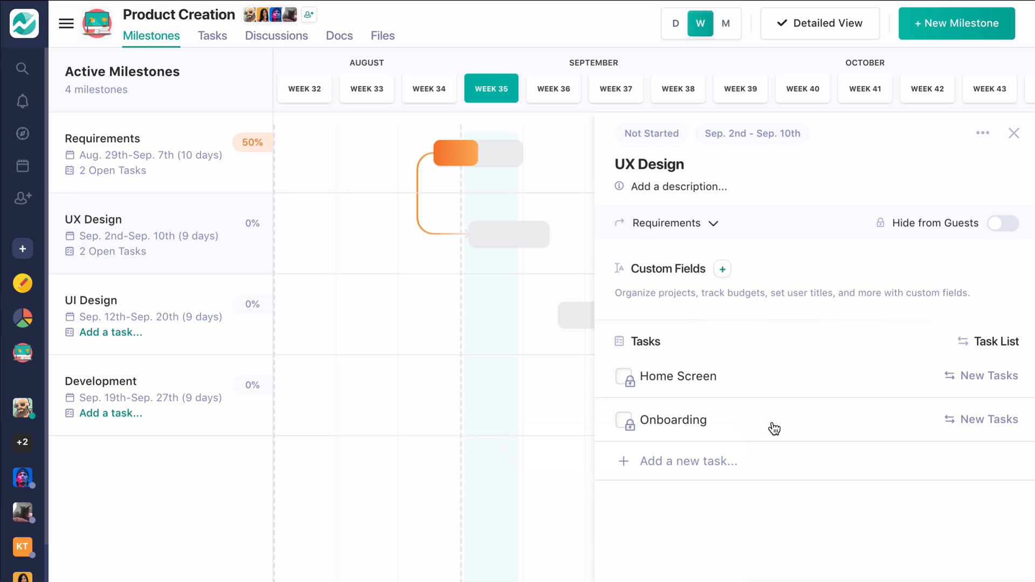
{"action": "mouse_move", "coordinate": [965, 167]}
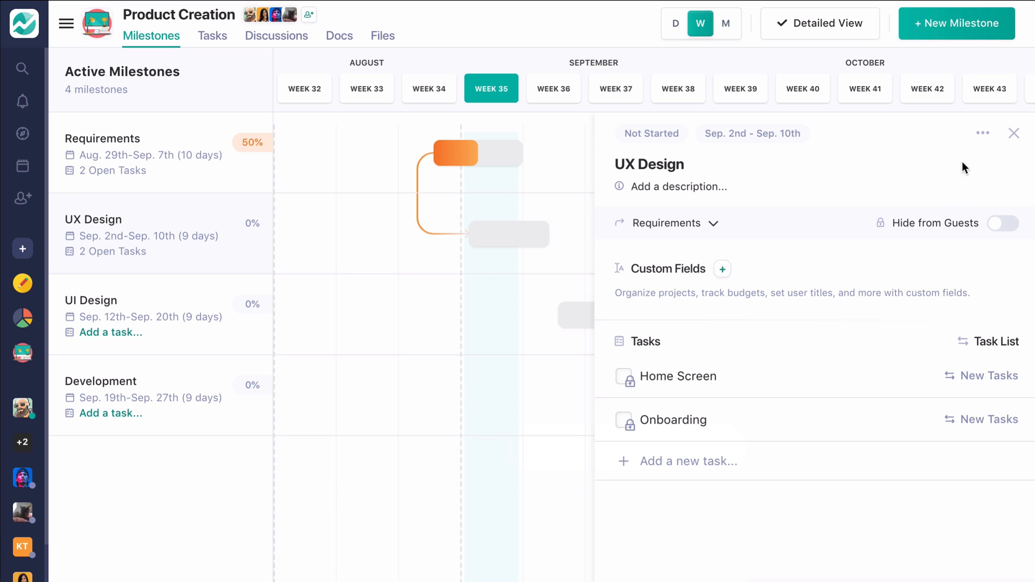
{"action": "mouse_move", "coordinate": [1014, 139]}
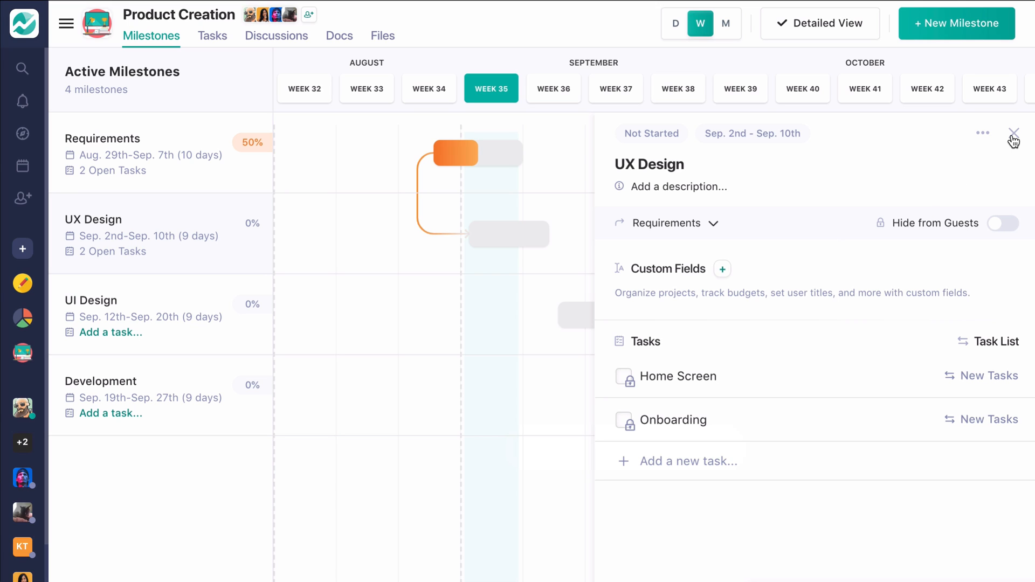
{"action": "left_click", "coordinate": [1014, 134]}
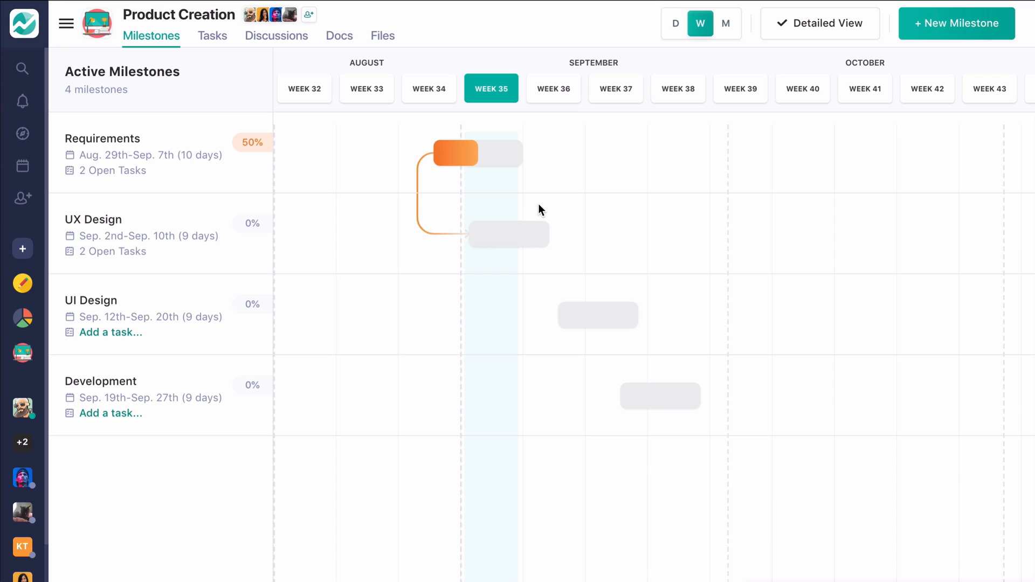
{"action": "mouse_move", "coordinate": [437, 188]}
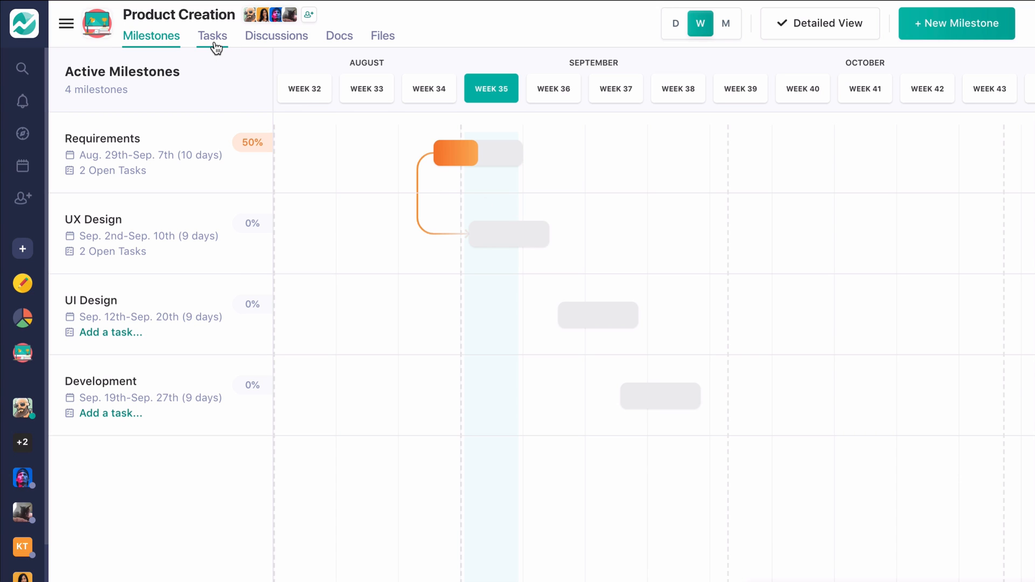
Switch to the Product Creation task board with its four lists.
{"action": "left_click", "coordinate": [213, 36]}
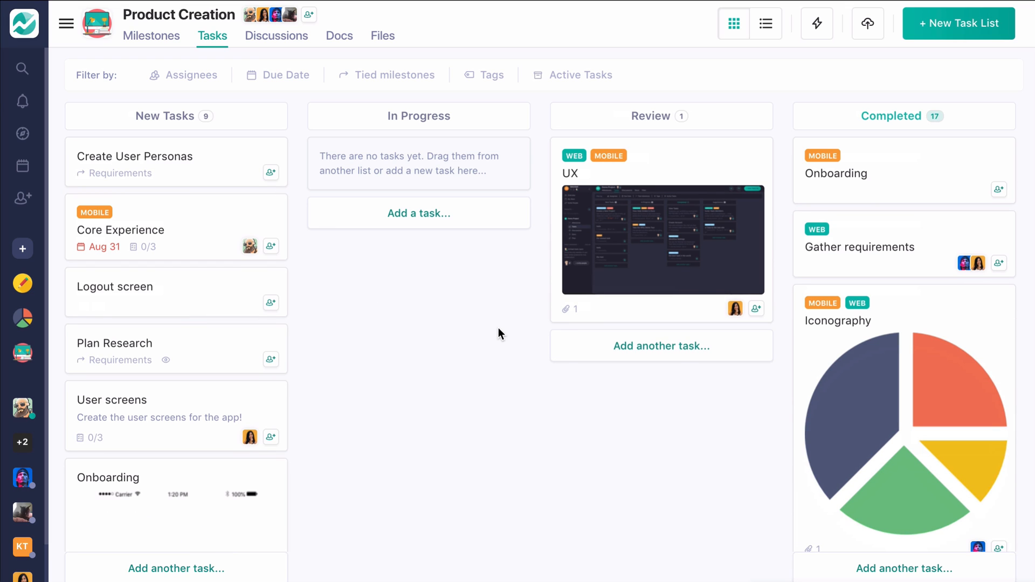
{"action": "mouse_move", "coordinate": [392, 297]}
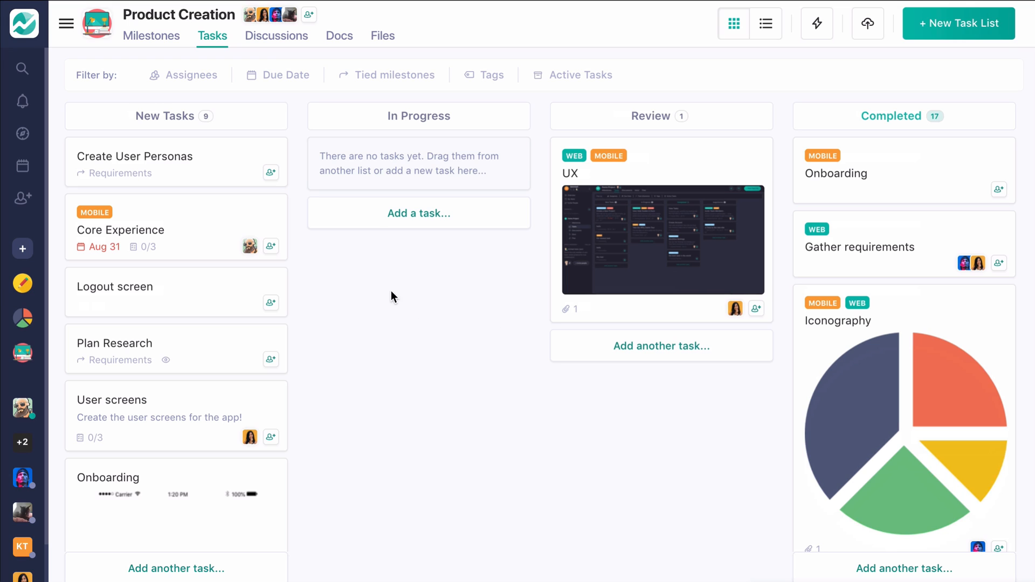
{"action": "mouse_move", "coordinate": [219, 240]}
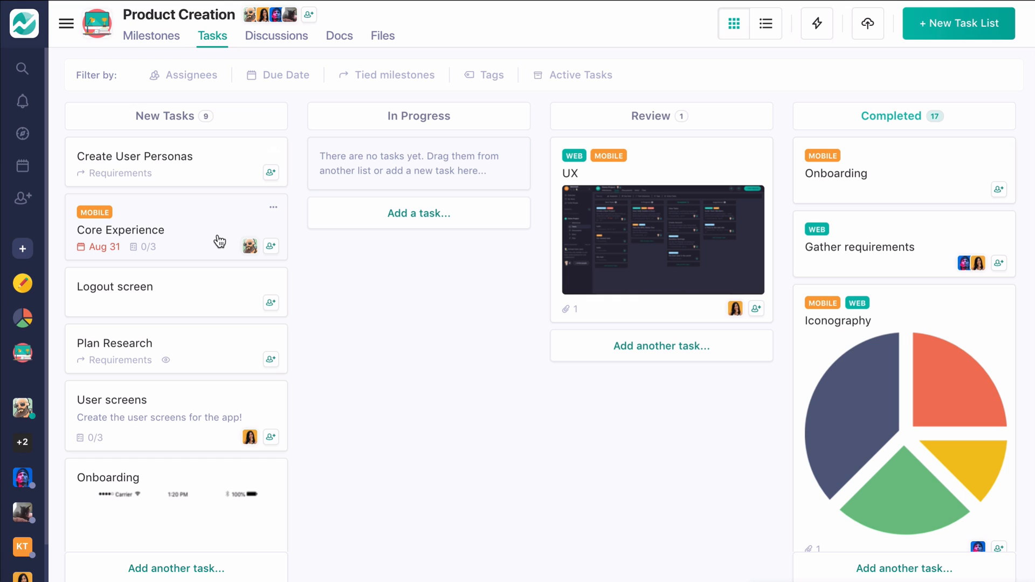
{"action": "mouse_move", "coordinate": [608, 145]}
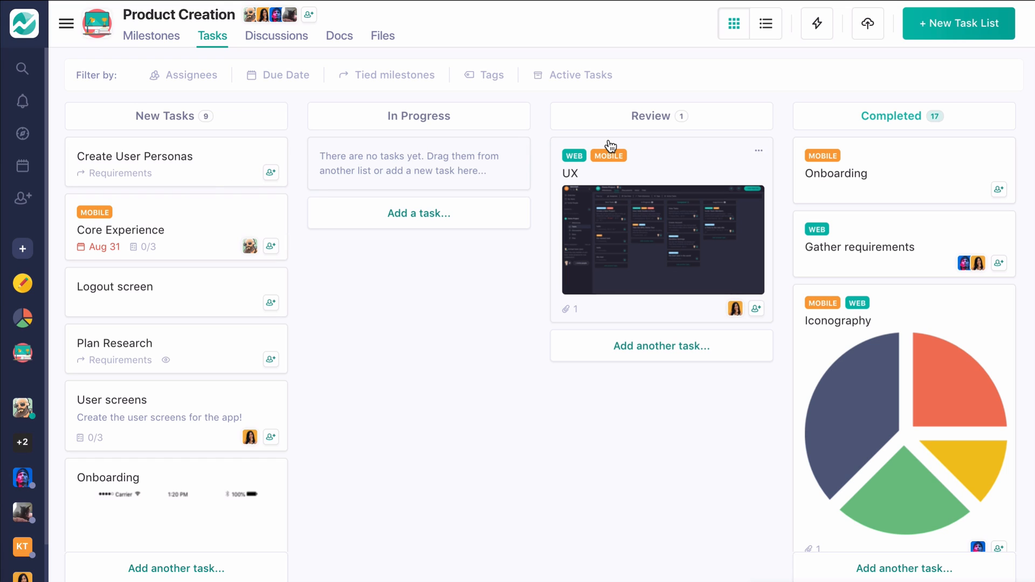
{"action": "mouse_move", "coordinate": [890, 122]}
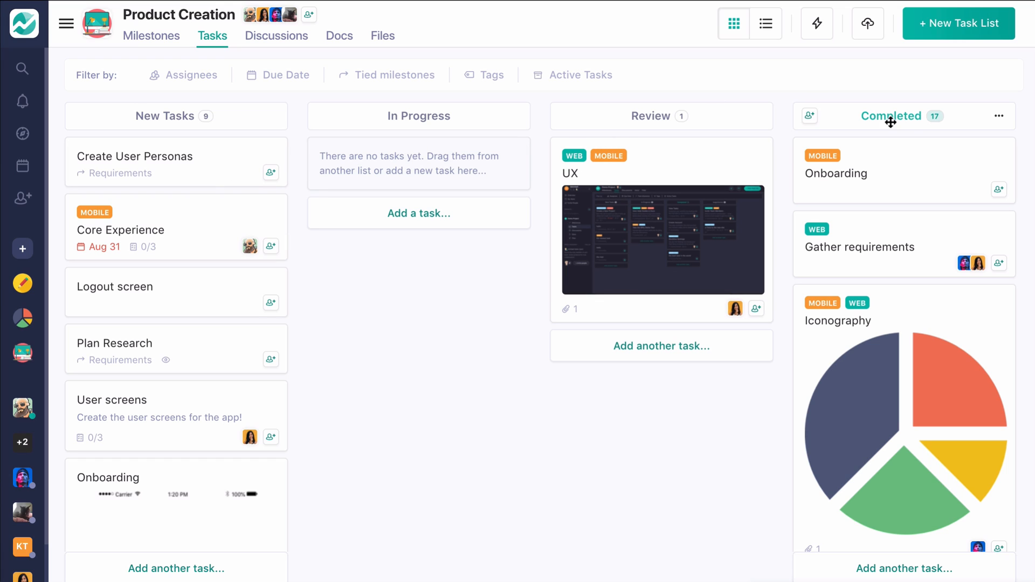
{"action": "mouse_move", "coordinate": [897, 106]}
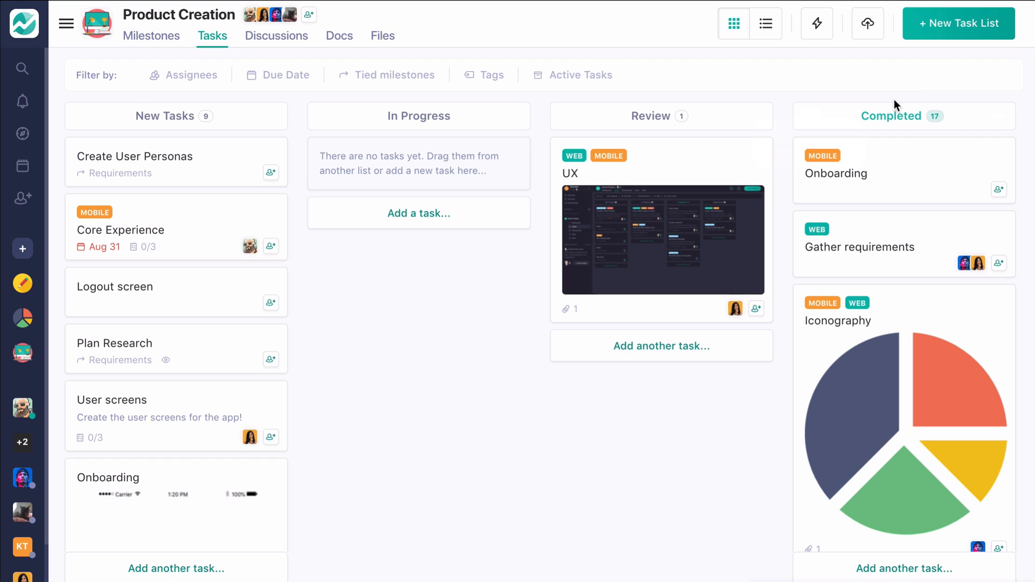
{"action": "mouse_move", "coordinate": [949, 124]}
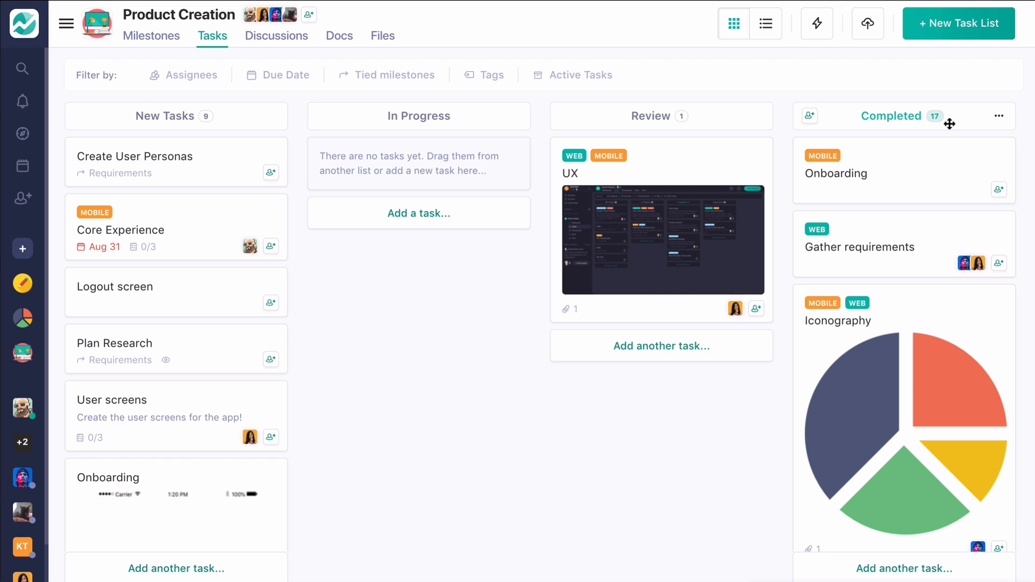
{"action": "mouse_move", "coordinate": [945, 24]}
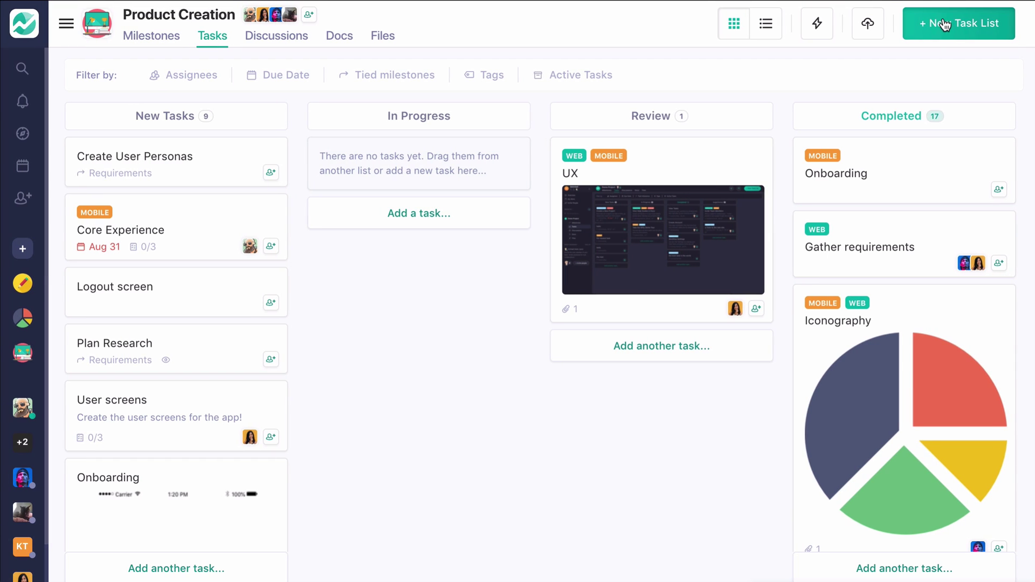
{"action": "mouse_move", "coordinate": [840, 39]}
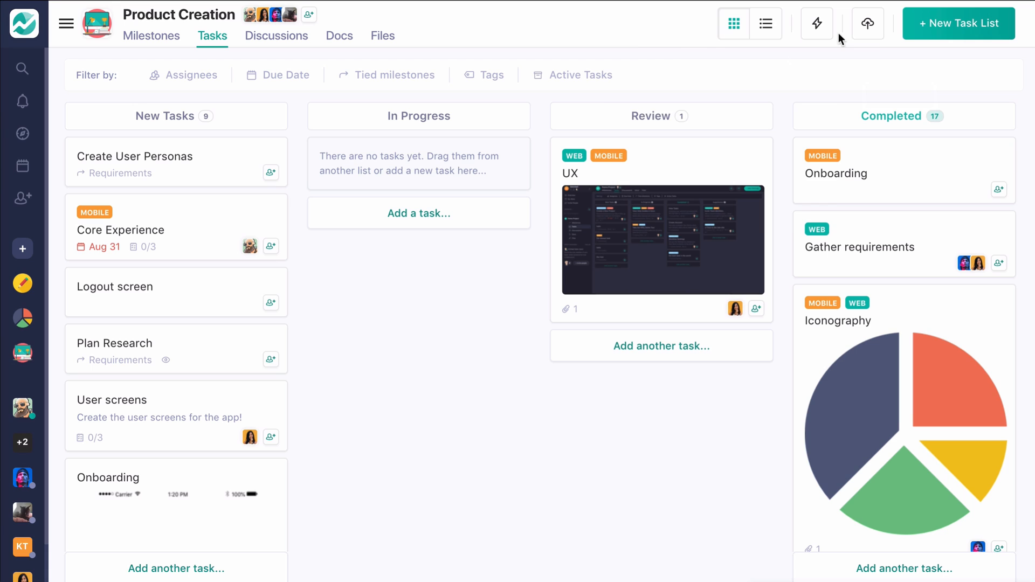
{"action": "mouse_move", "coordinate": [697, 137]}
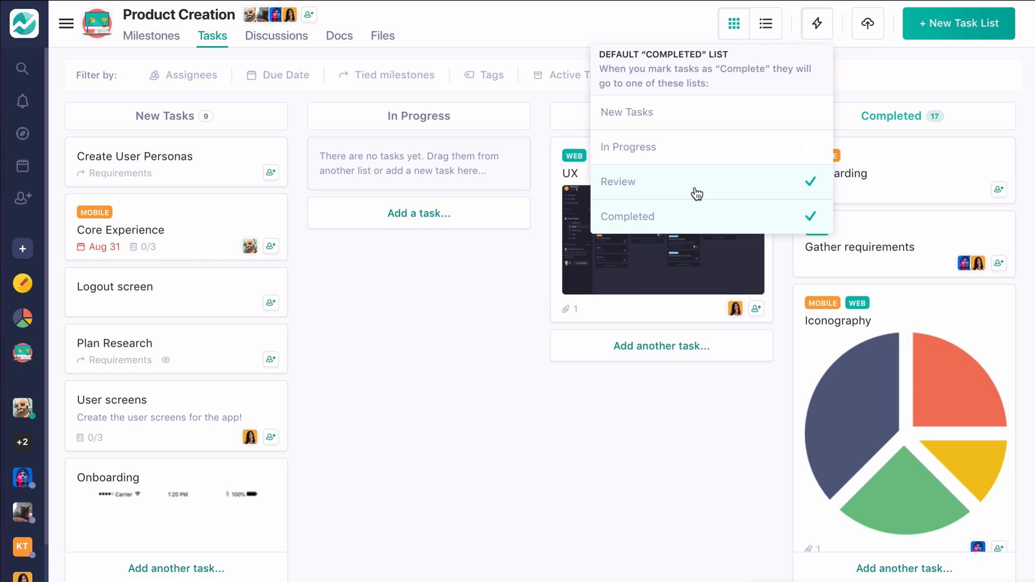
Untick Review so Completed is the only default list for finished tasks.
{"action": "left_click", "coordinate": [619, 181]}
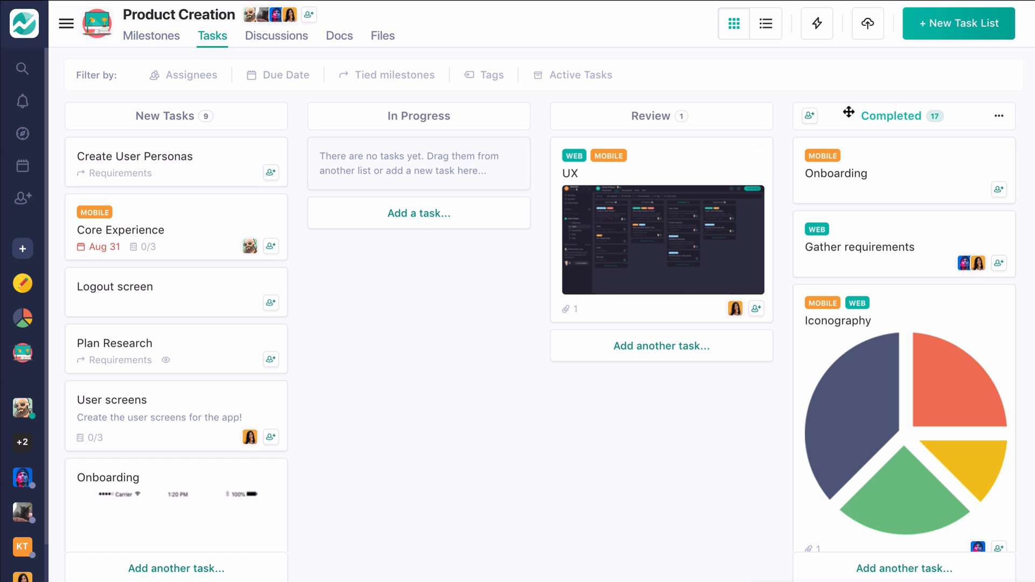
{"action": "mouse_move", "coordinate": [816, 22]}
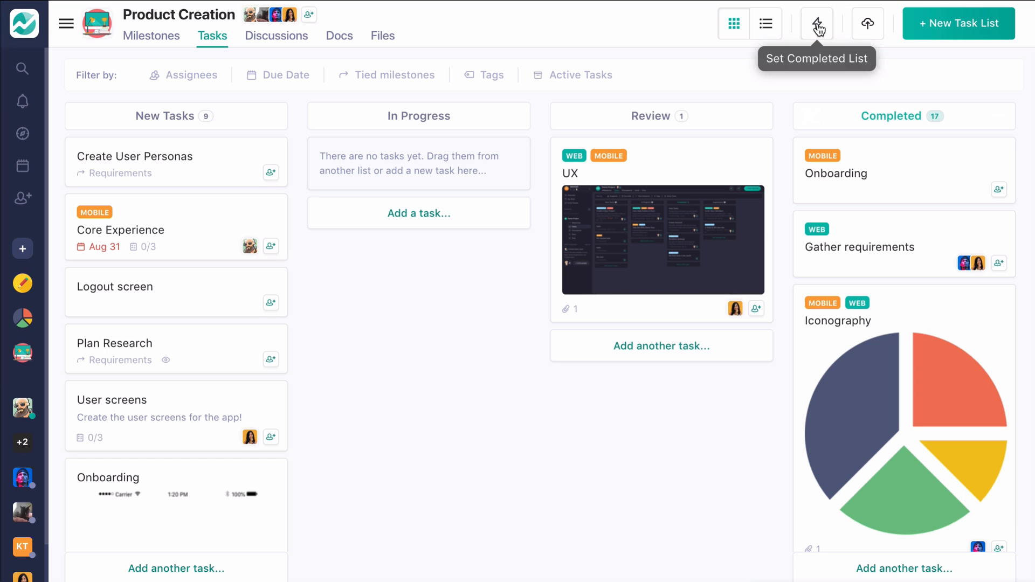
{"action": "left_click", "coordinate": [817, 23]}
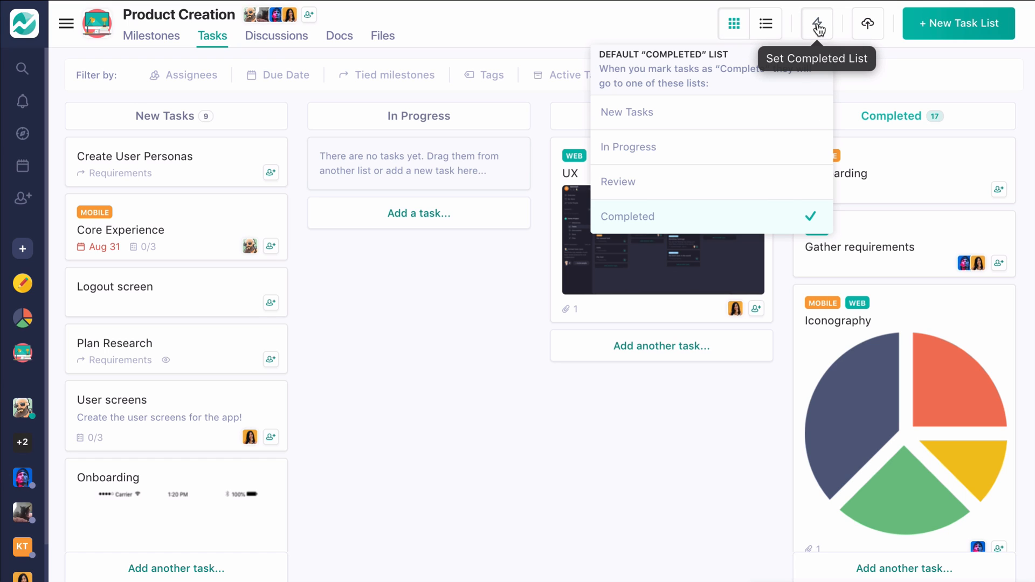
{"action": "left_click", "coordinate": [580, 321]}
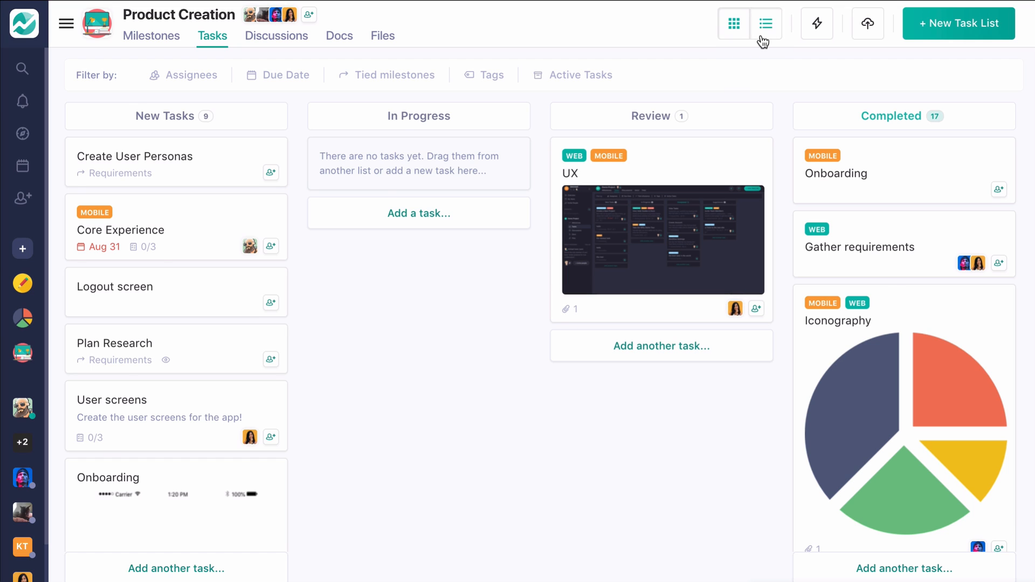
{"action": "left_click", "coordinate": [766, 22]}
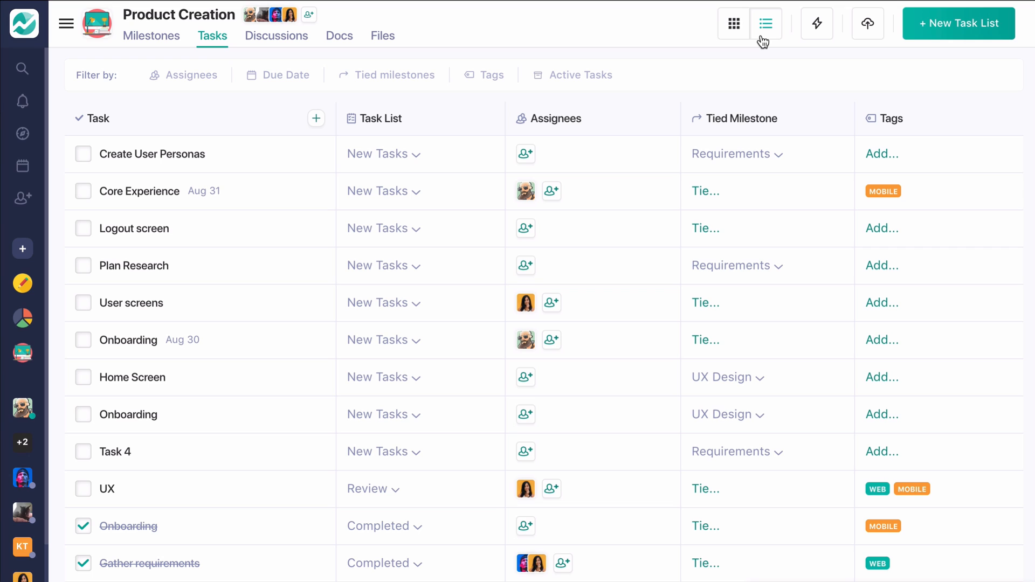
{"action": "mouse_move", "coordinate": [440, 250]}
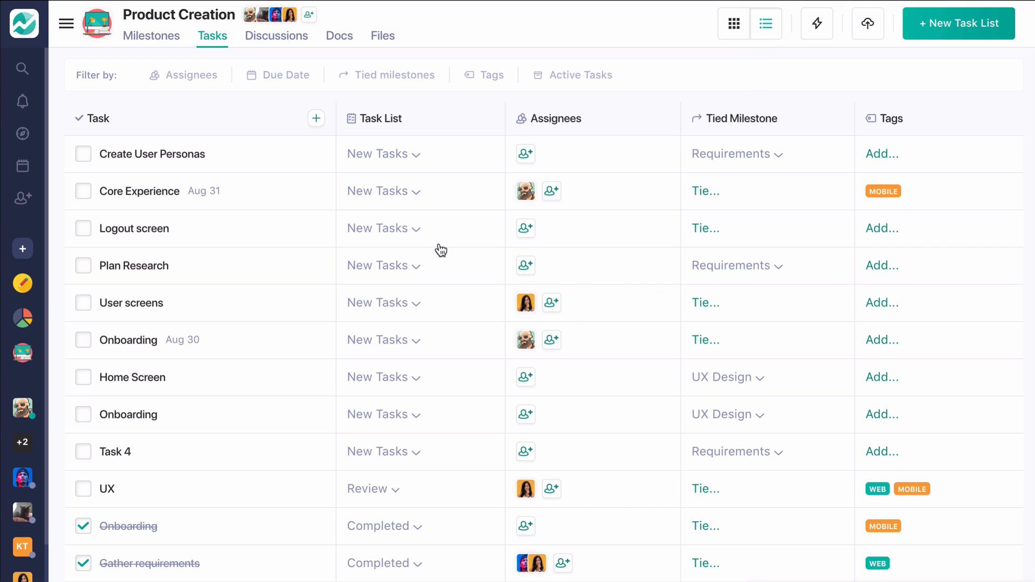
{"action": "scroll", "scroll_direction": "down", "scroll_amount": 3}
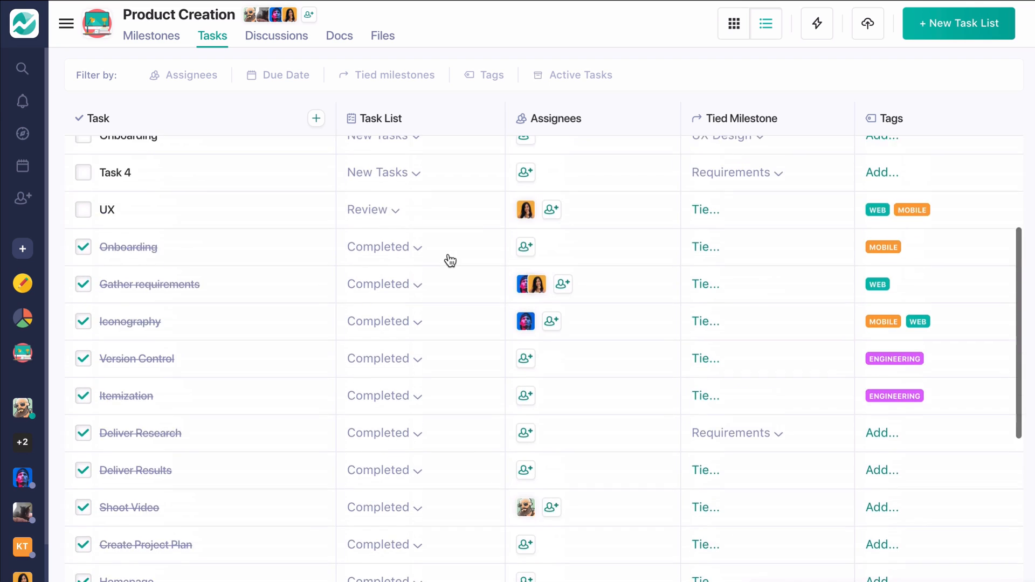
{"action": "scroll", "scroll_direction": "up", "scroll_amount": 3}
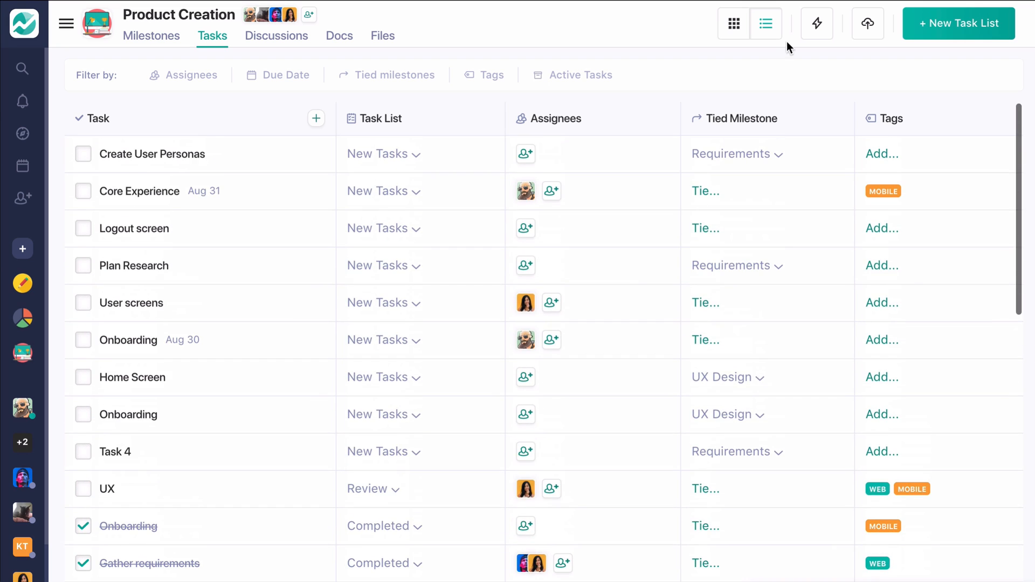
{"action": "left_click", "coordinate": [734, 23]}
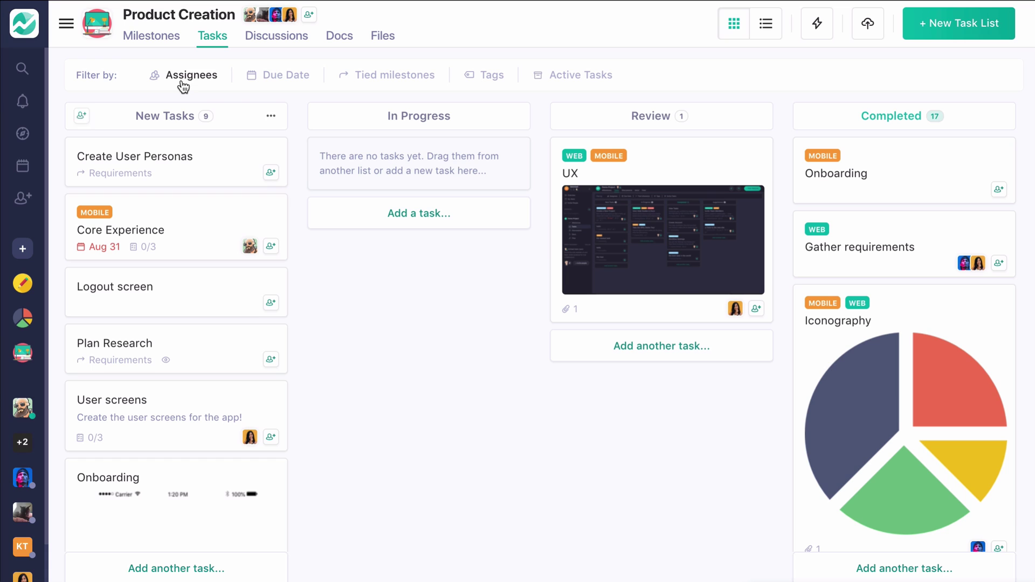
Check the Due Date and Assignees filters, then bring up the Core Experience task's details.
{"action": "left_click", "coordinate": [287, 74]}
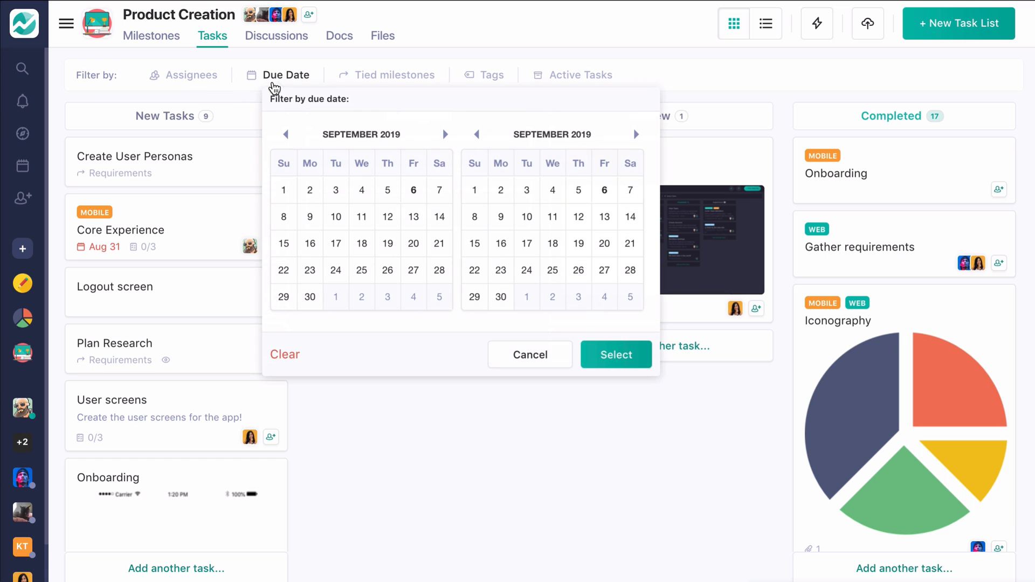
{"action": "left_click", "coordinate": [191, 75]}
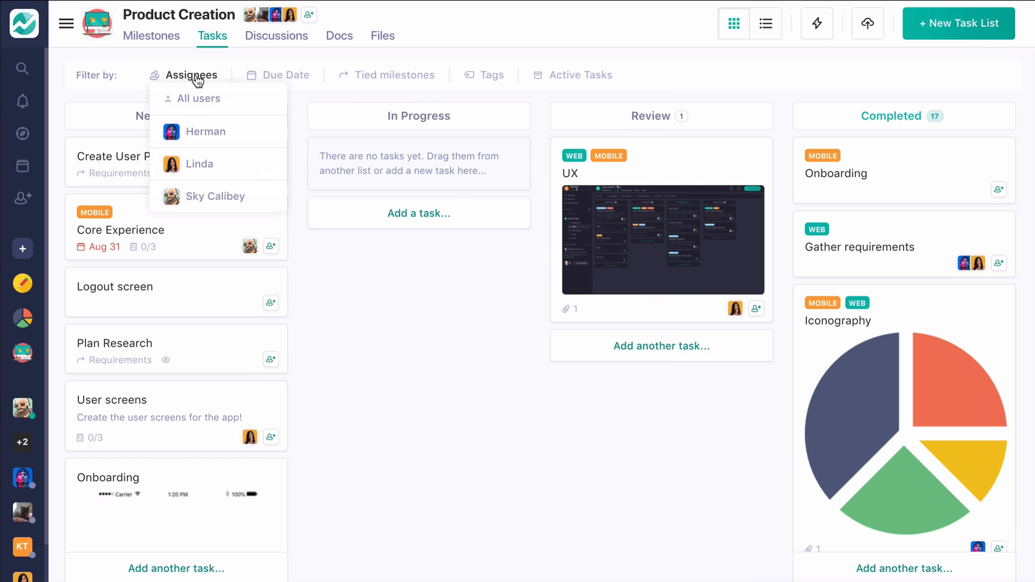
{"action": "mouse_move", "coordinate": [231, 201]}
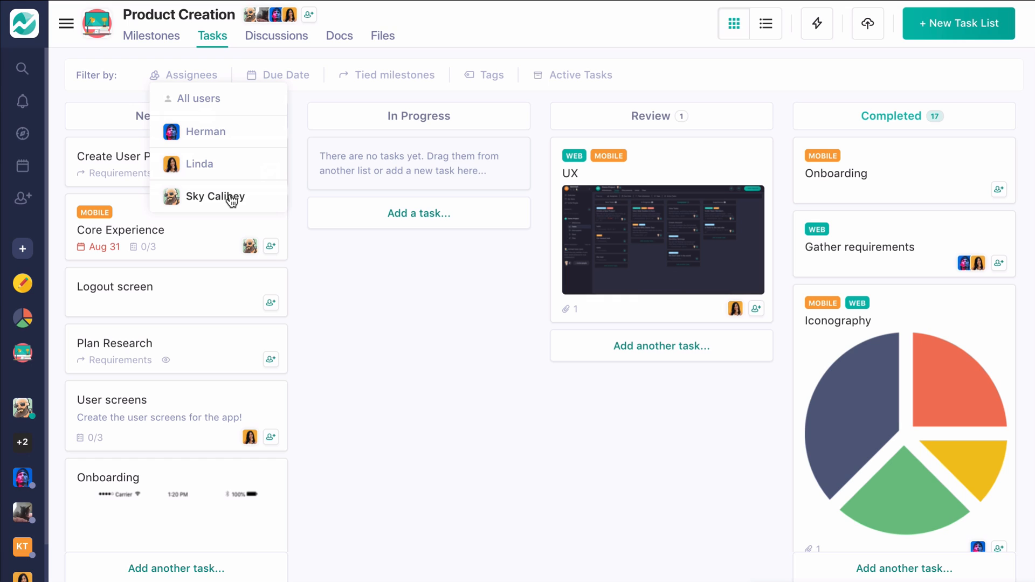
{"action": "mouse_move", "coordinate": [195, 74]}
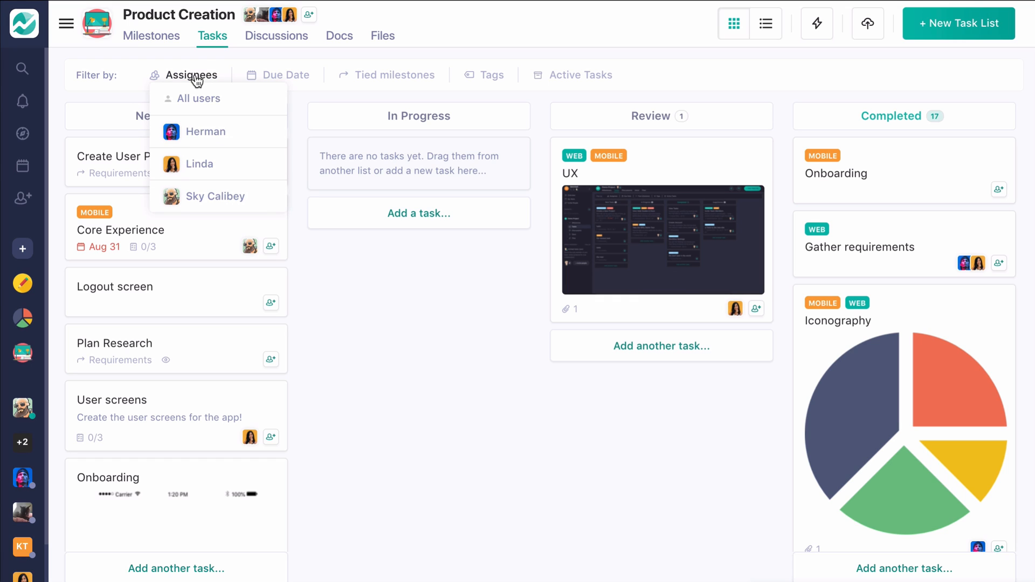
{"action": "left_click", "coordinate": [972, 66]}
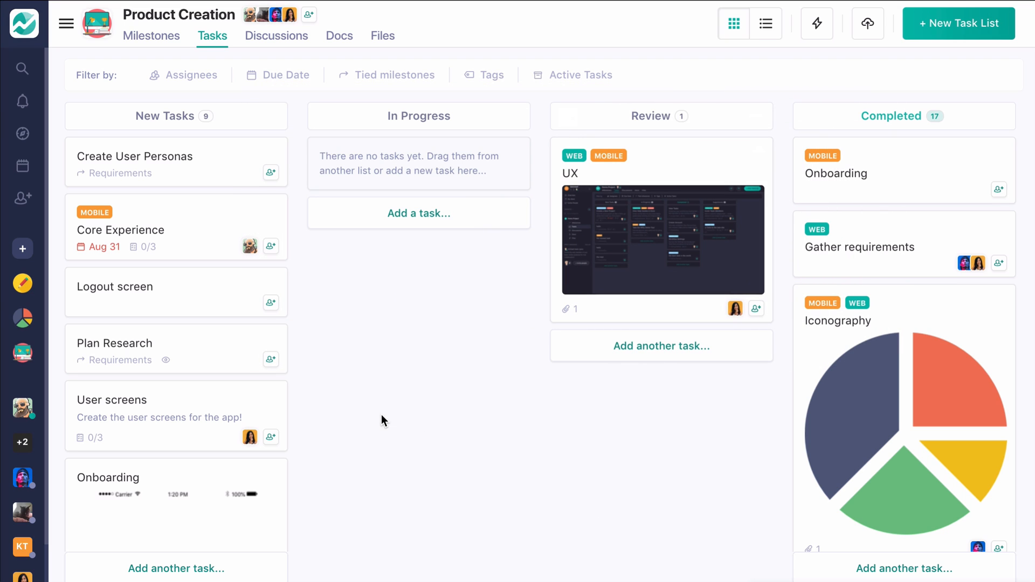
{"action": "left_click", "coordinate": [132, 230]}
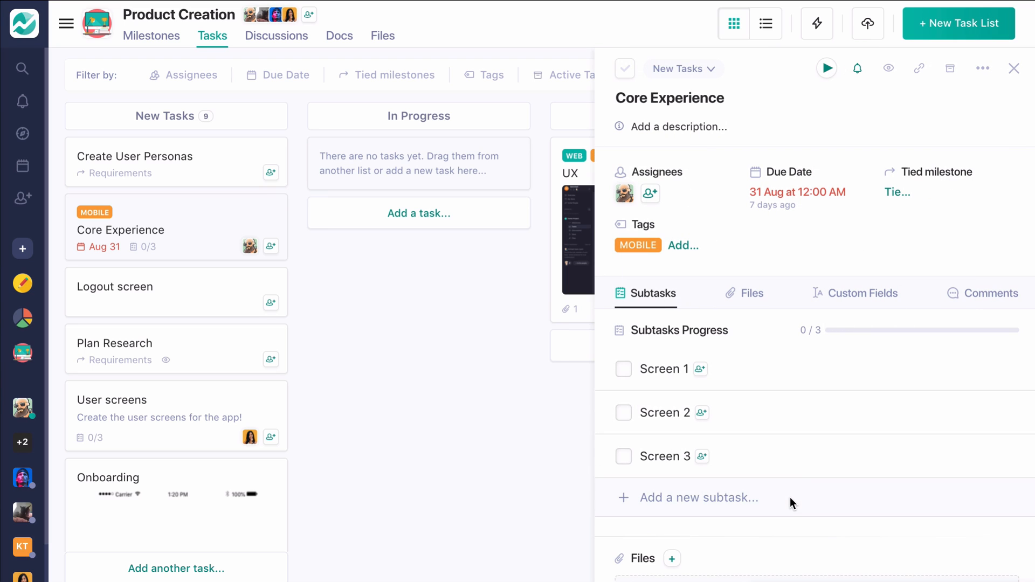
Scroll the Core Experience details down to its tag, due date and subtasks.
{"action": "scroll", "scroll_direction": "down", "scroll_amount": 3}
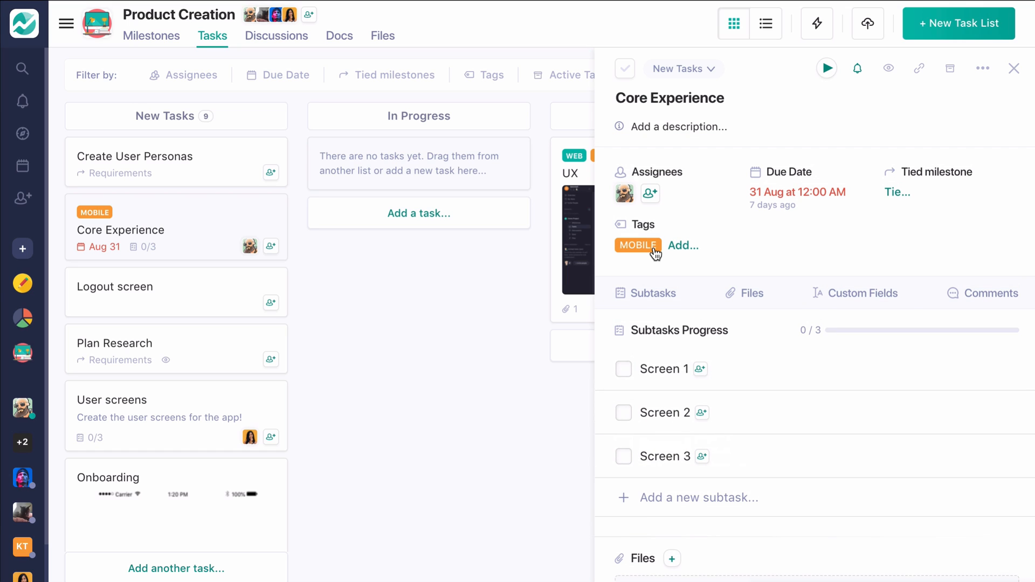
{"action": "mouse_move", "coordinate": [1013, 72]}
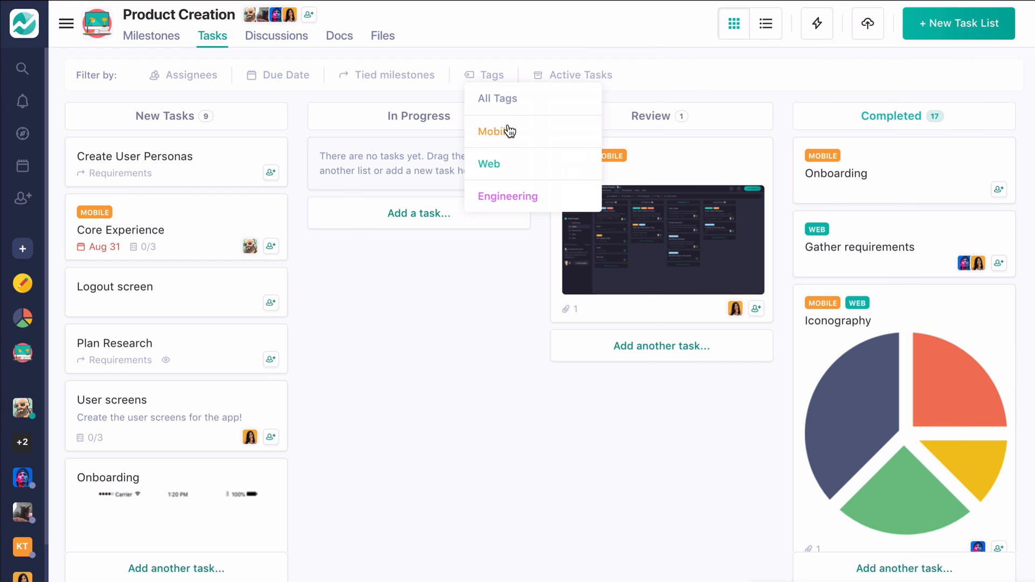
{"action": "left_click", "coordinate": [492, 132]}
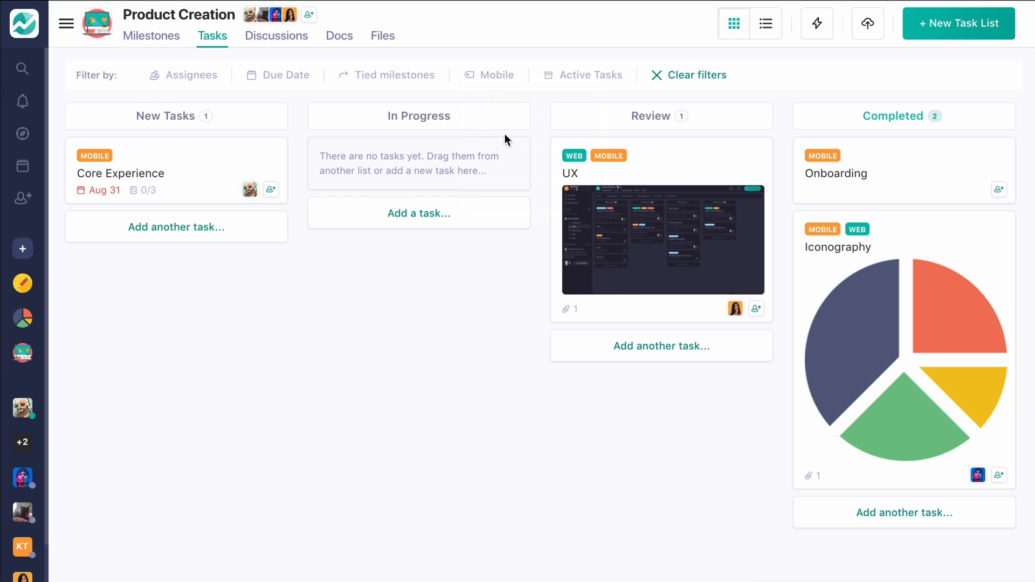
{"action": "mouse_move", "coordinate": [496, 75]}
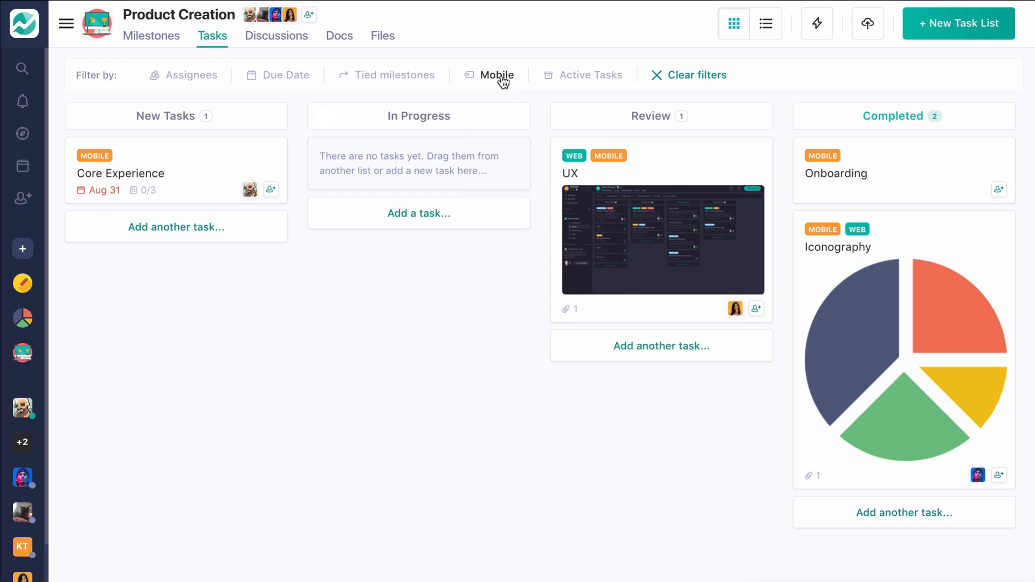
{"action": "left_click", "coordinate": [497, 74]}
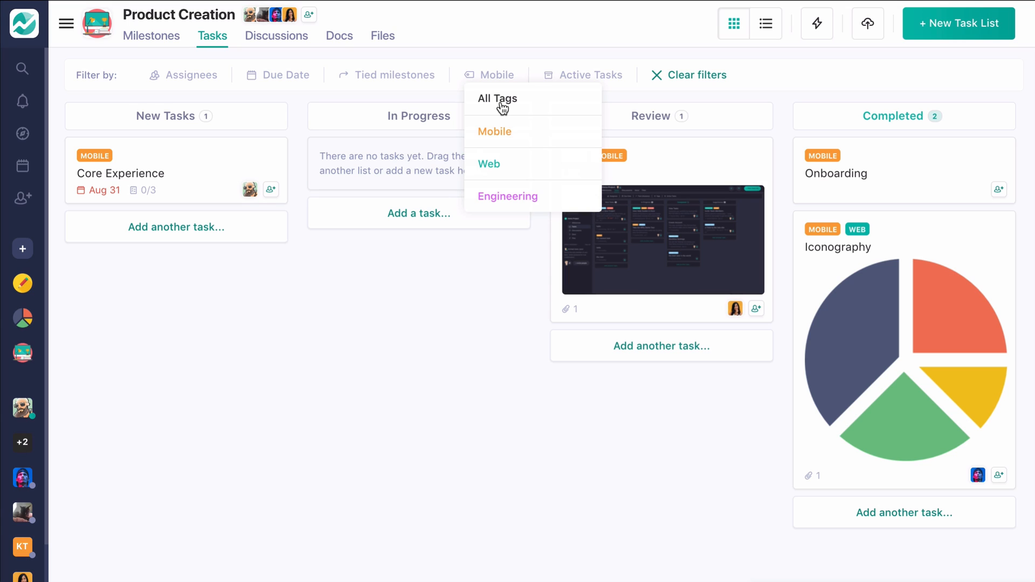
{"action": "mouse_move", "coordinate": [603, 93]}
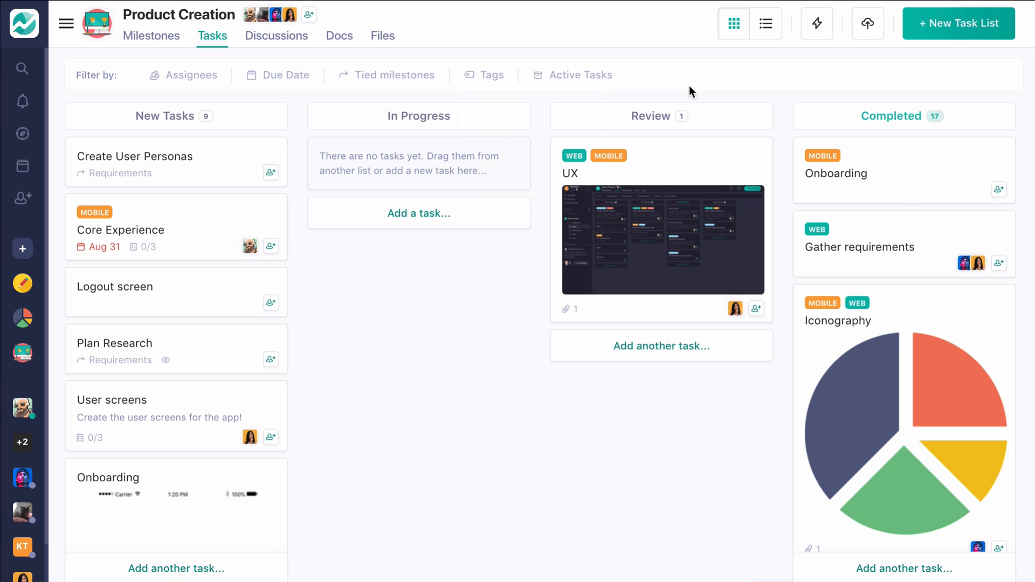
{"action": "mouse_move", "coordinate": [276, 35]}
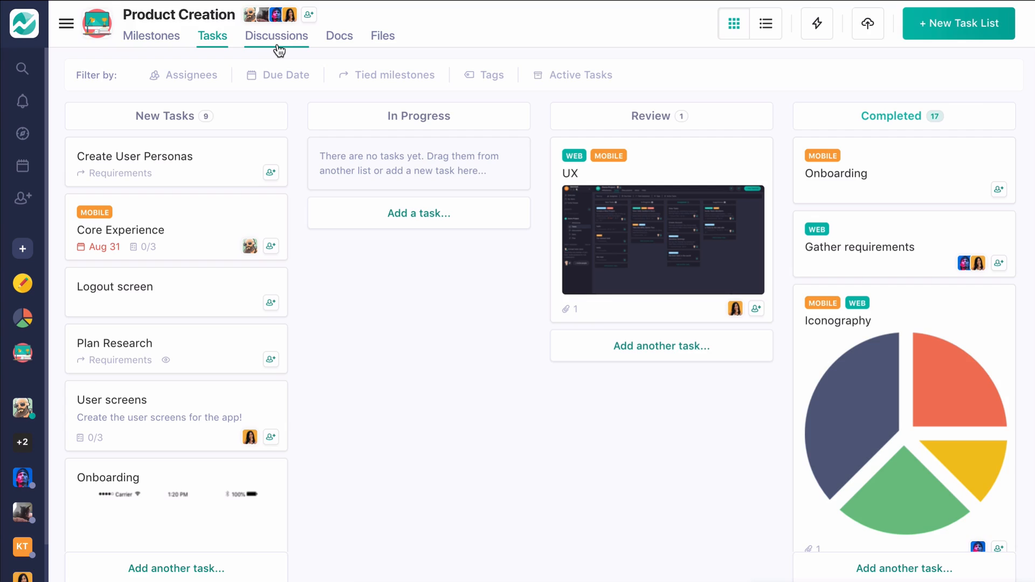
Go to Discussions and start a new task from Sky's spec doc message, set to New Tasks.
{"action": "left_click", "coordinate": [276, 35]}
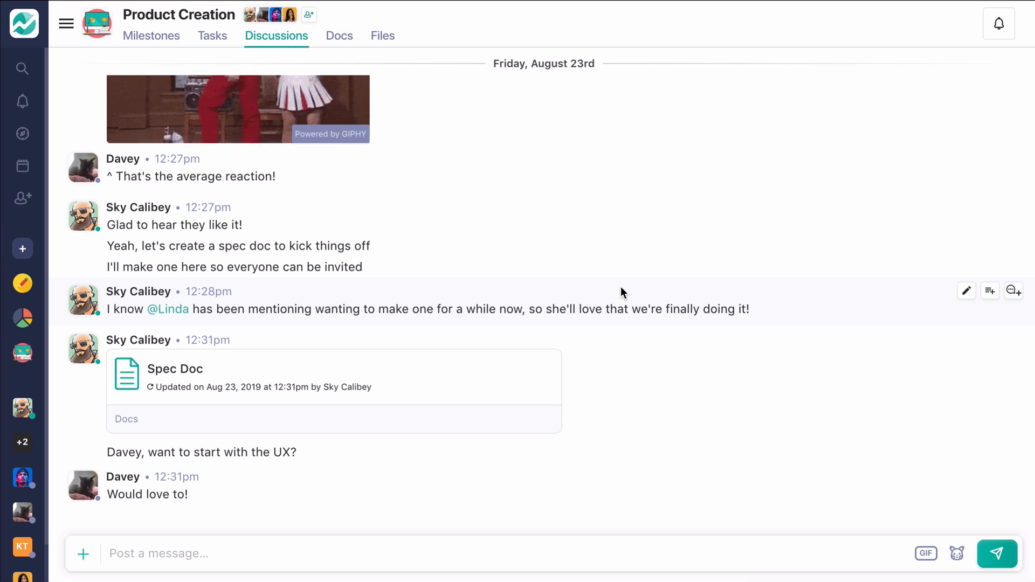
{"action": "mouse_move", "coordinate": [966, 291]}
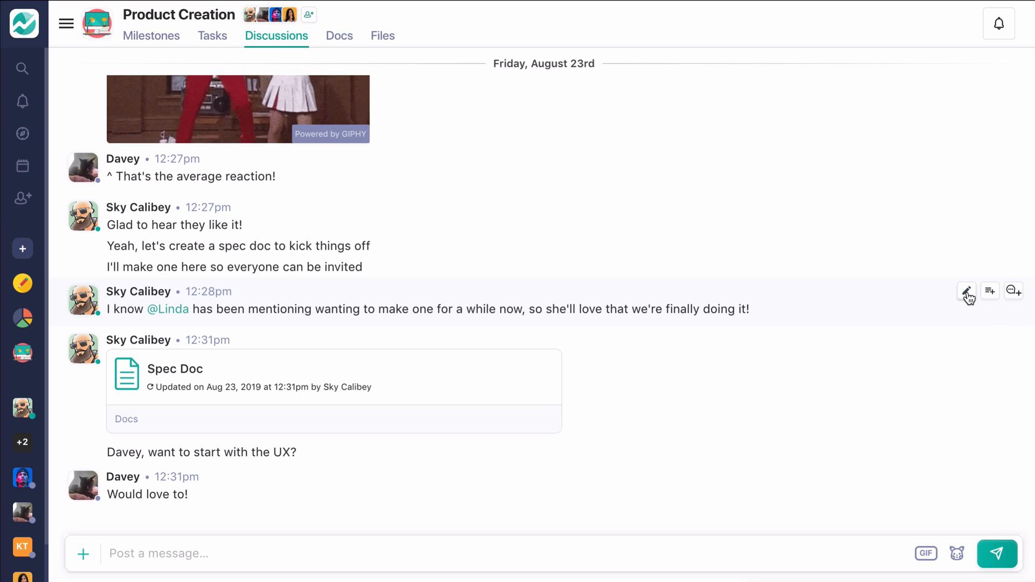
{"action": "mouse_move", "coordinate": [1013, 290]}
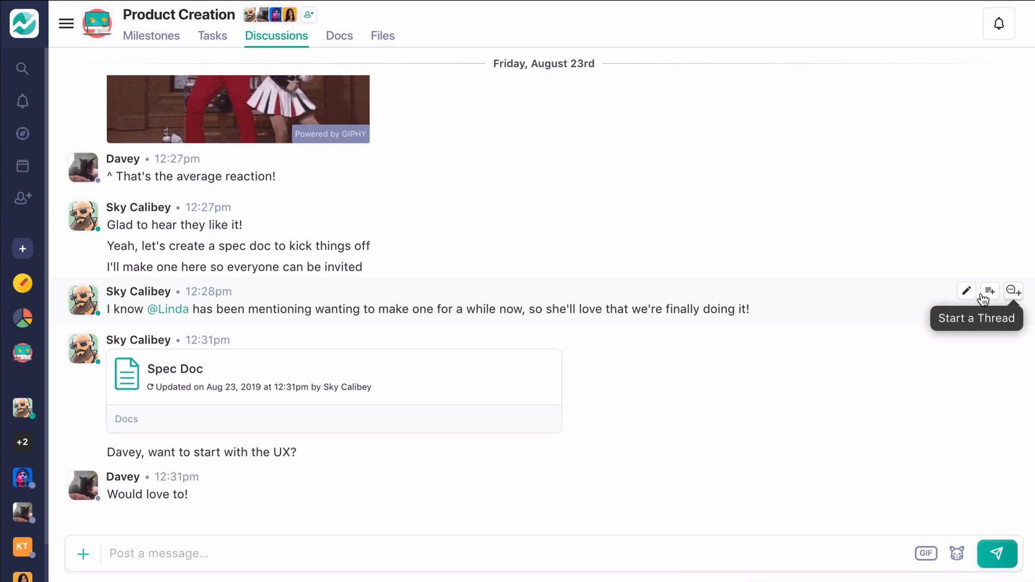
{"action": "mouse_move", "coordinate": [990, 291]}
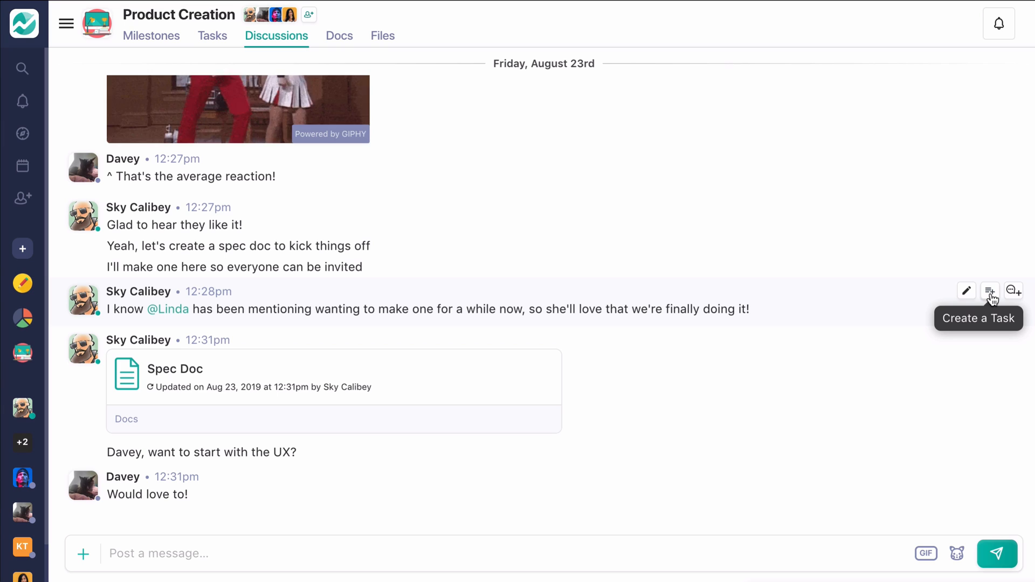
{"action": "left_click", "coordinate": [989, 290]}
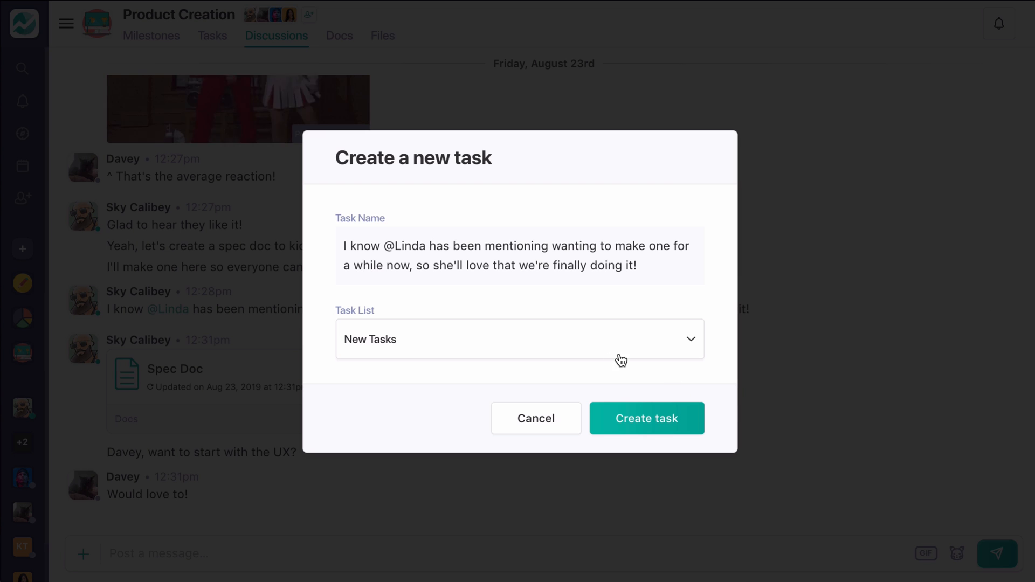
{"action": "mouse_move", "coordinate": [512, 381]}
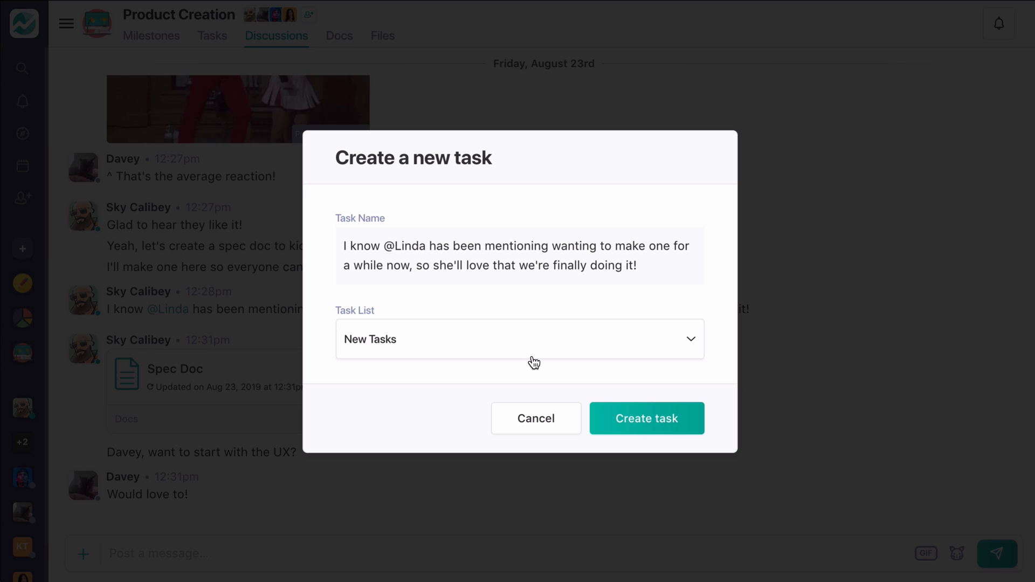
{"action": "mouse_move", "coordinate": [536, 419]}
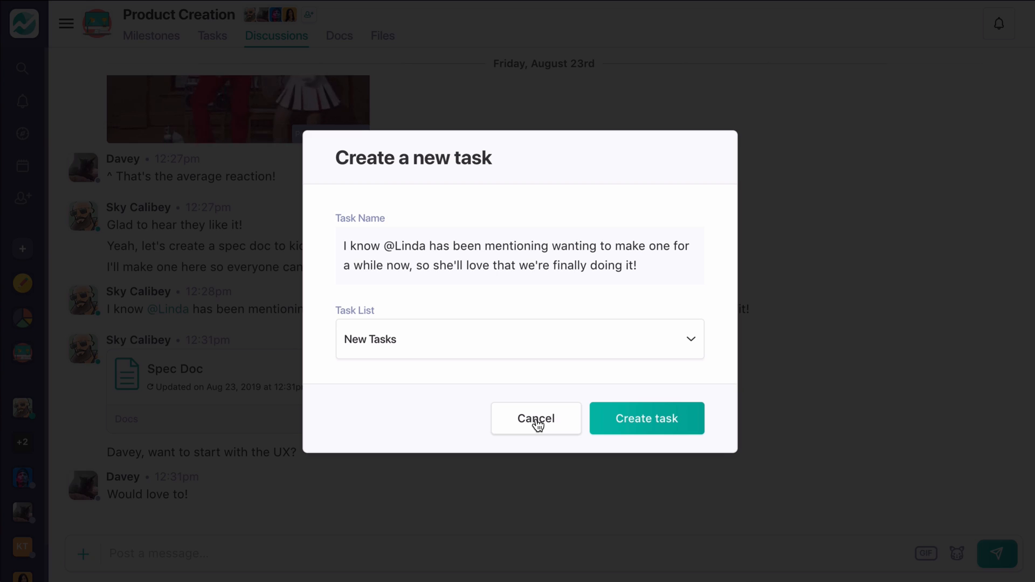
Cancel the new-task form, close the thread panel and show the add-content options beside the message box.
{"action": "left_click", "coordinate": [536, 419]}
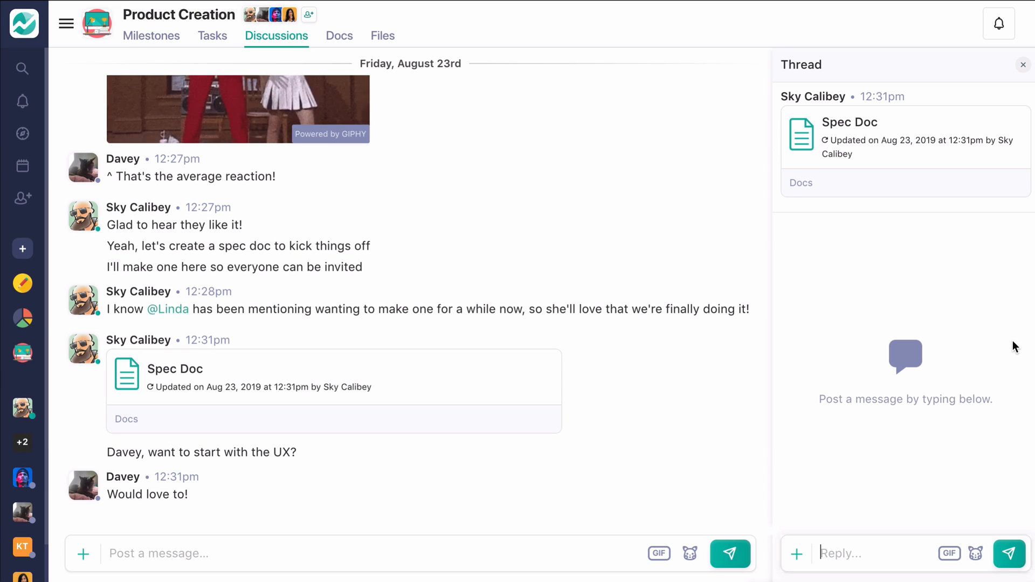
{"action": "mouse_move", "coordinate": [496, 405]}
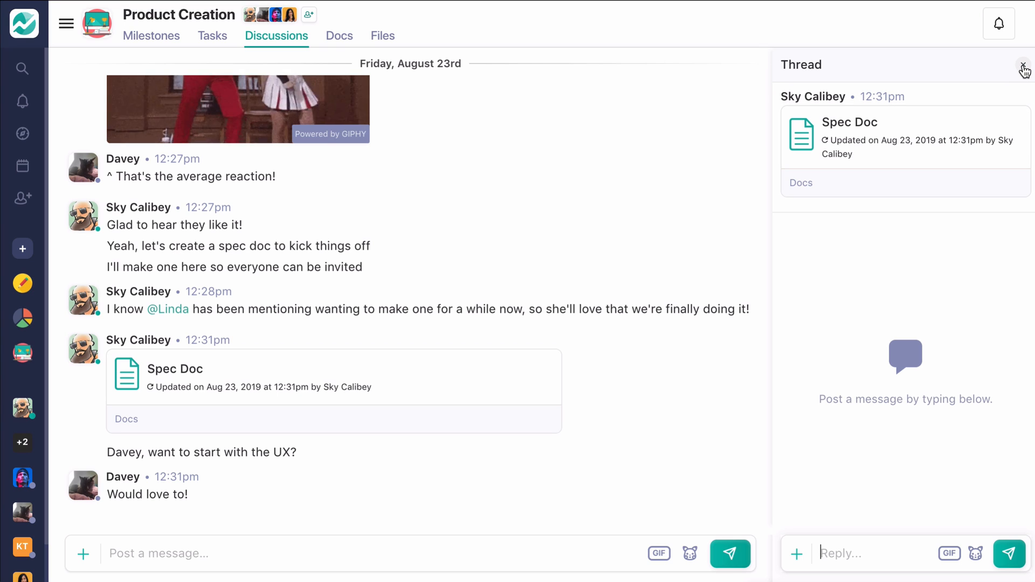
{"action": "left_click", "coordinate": [1026, 69]}
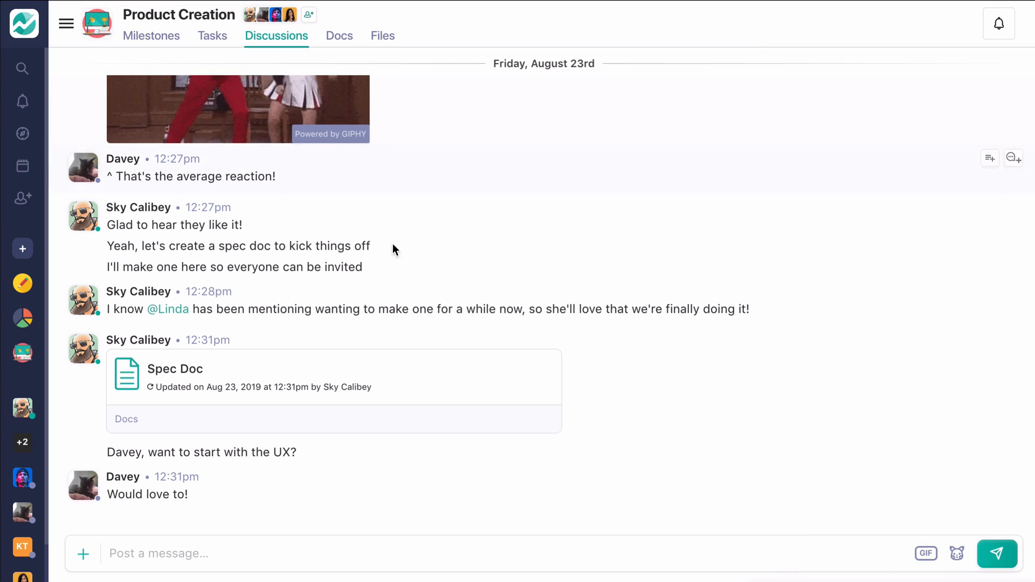
{"action": "left_click", "coordinate": [83, 553]}
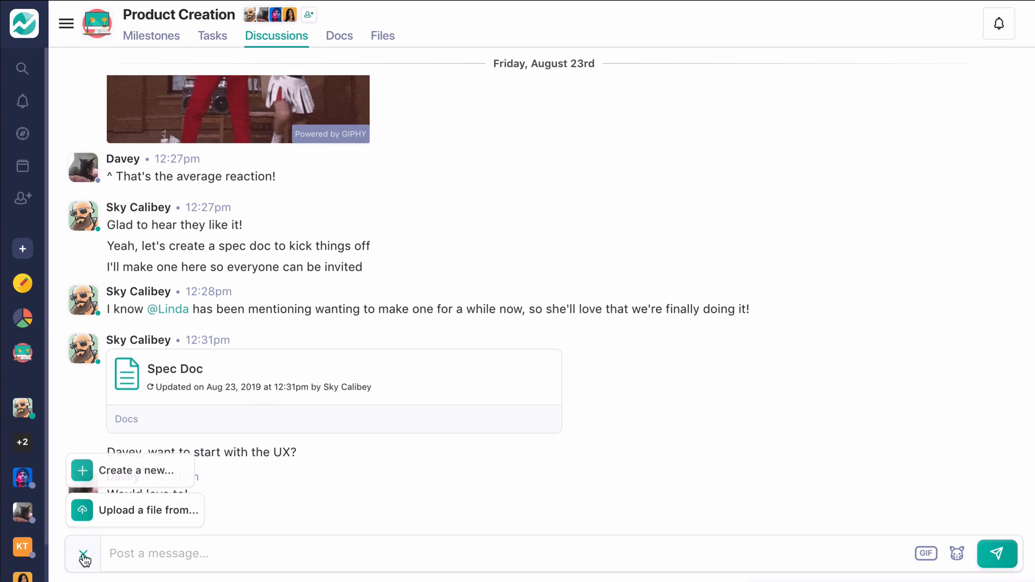
{"action": "mouse_move", "coordinate": [156, 470]}
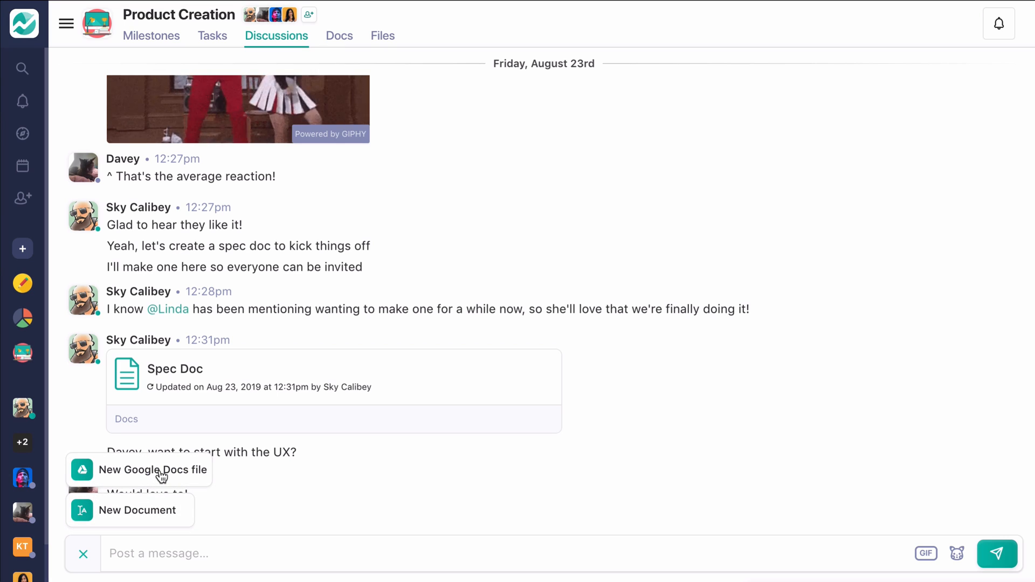
{"action": "mouse_move", "coordinate": [158, 510]}
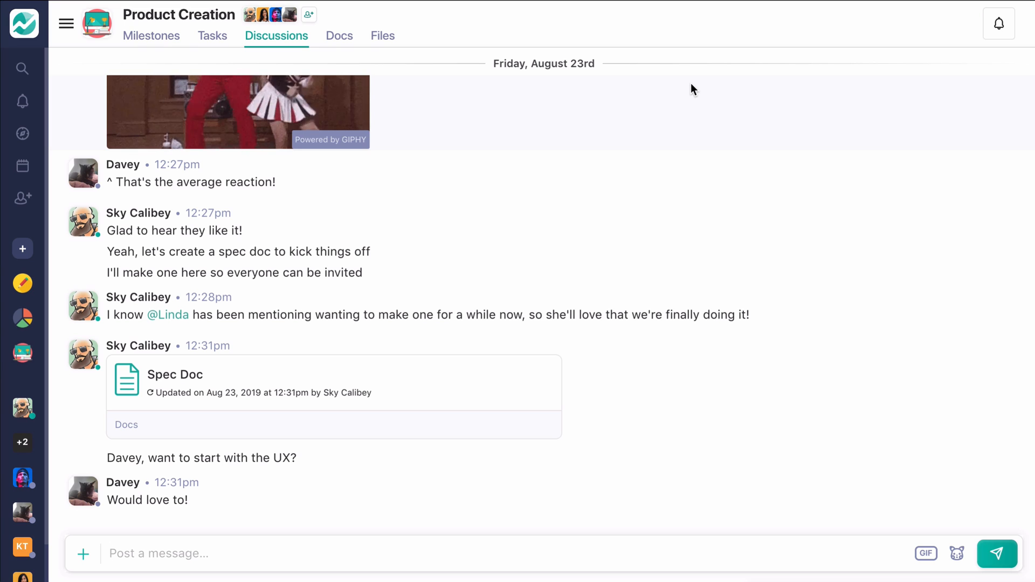
{"action": "left_click", "coordinate": [339, 36]}
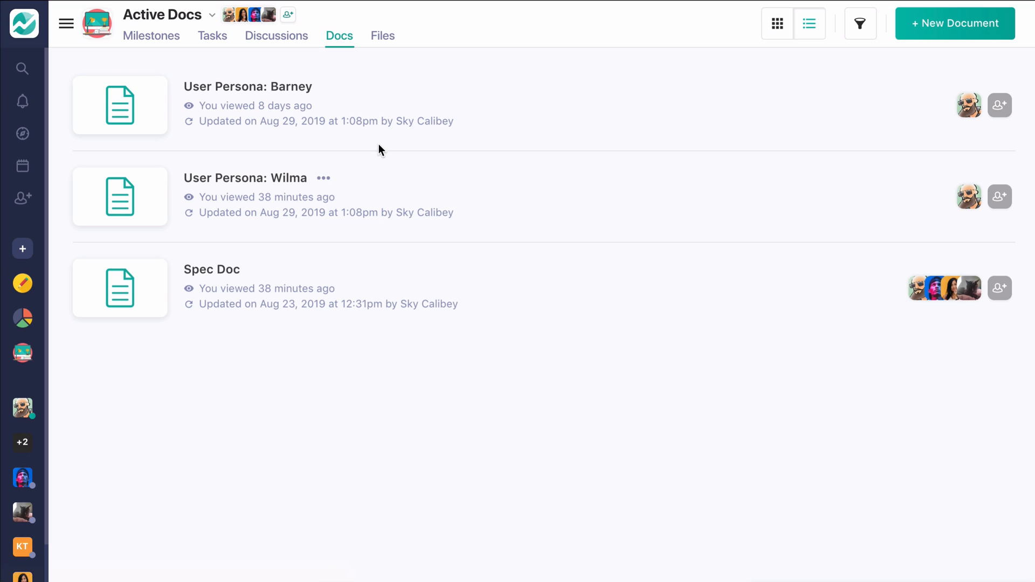
{"action": "mouse_move", "coordinate": [390, 151]}
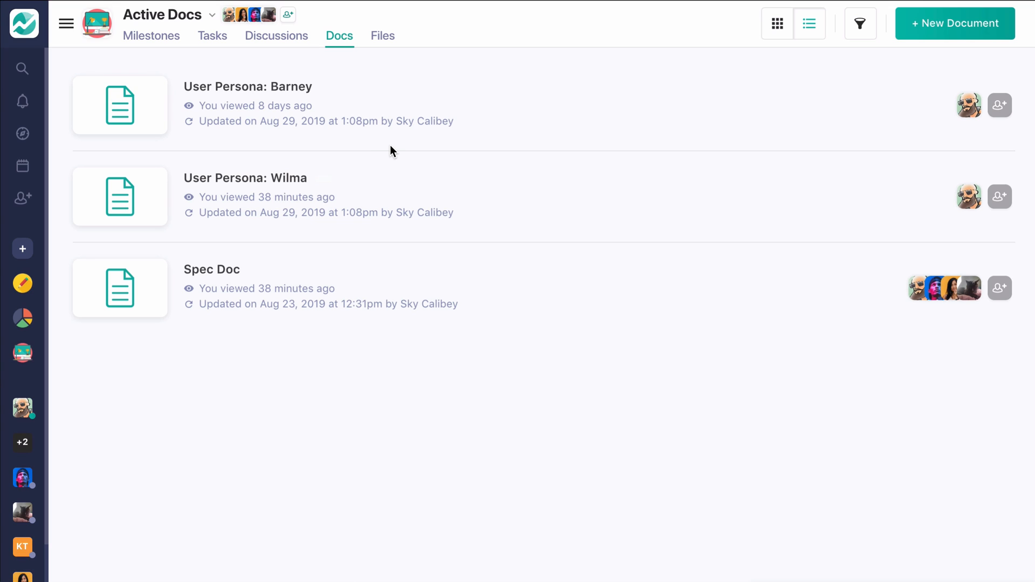
{"action": "mouse_move", "coordinate": [977, 32]}
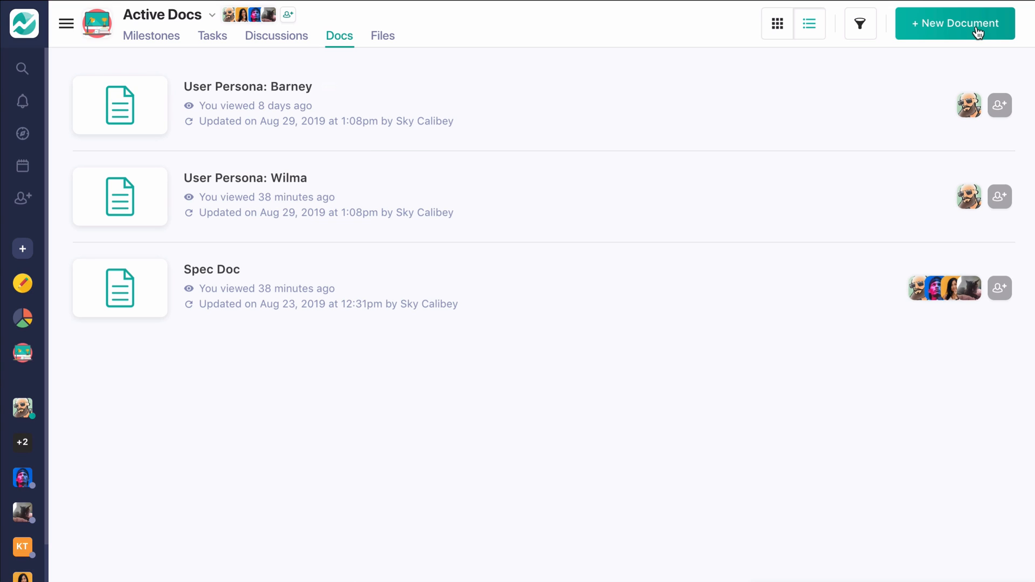
{"action": "left_click", "coordinate": [954, 23]}
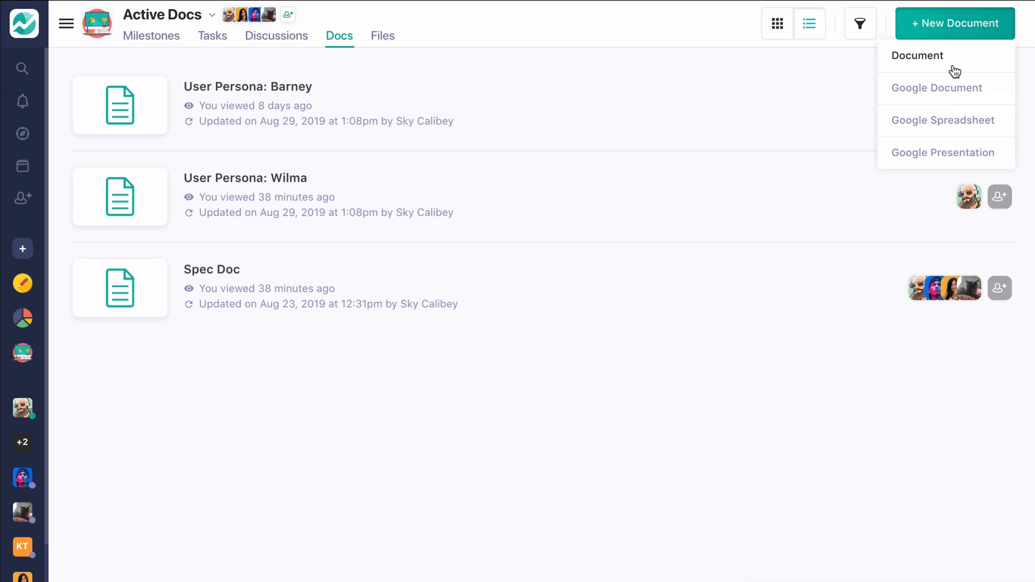
{"action": "mouse_move", "coordinate": [949, 88]}
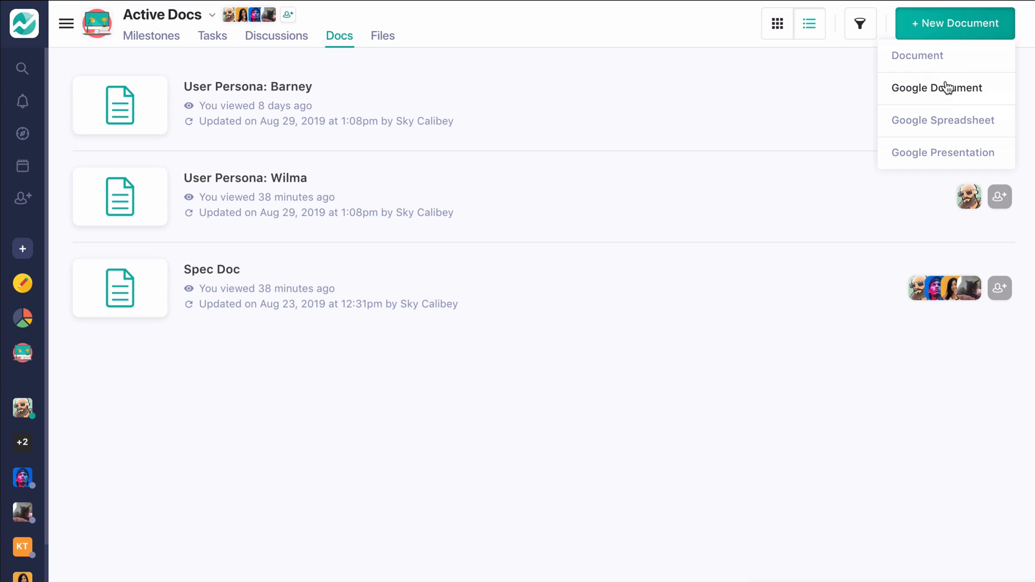
{"action": "mouse_move", "coordinate": [949, 113]}
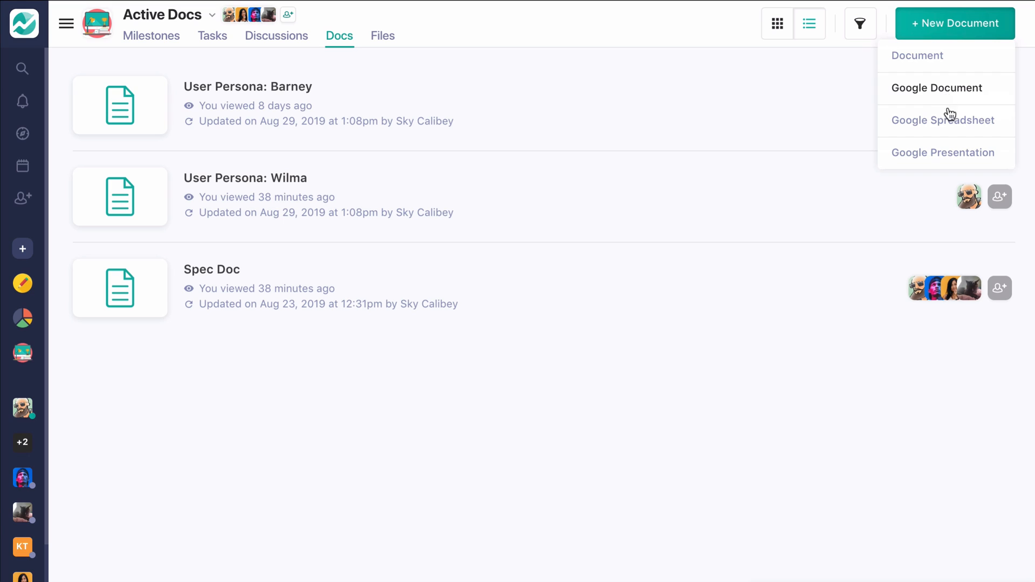
{"action": "mouse_move", "coordinate": [945, 152]}
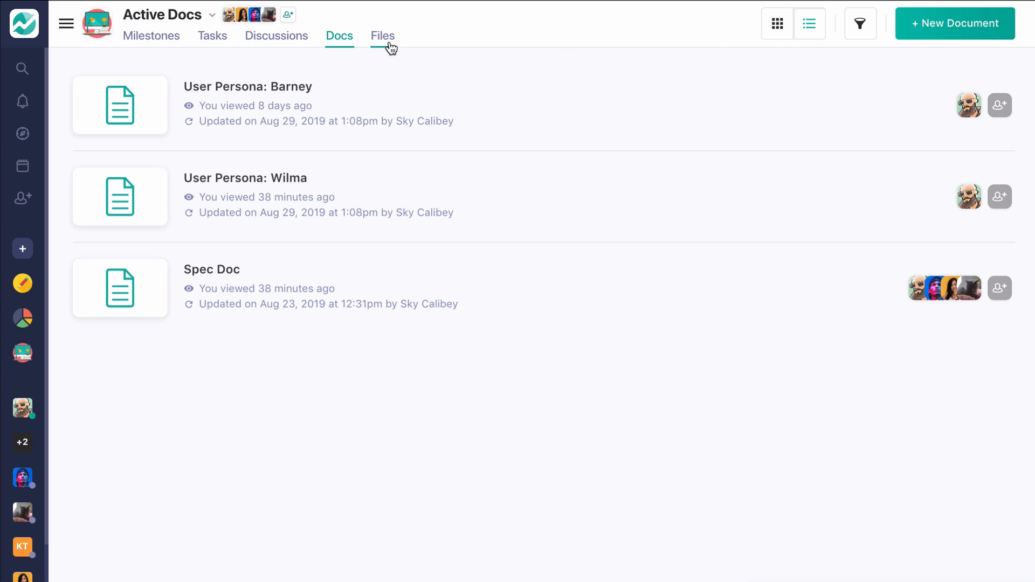
Show the project's Files list and its file-type filter menu with seven images.
{"action": "left_click", "coordinate": [381, 36]}
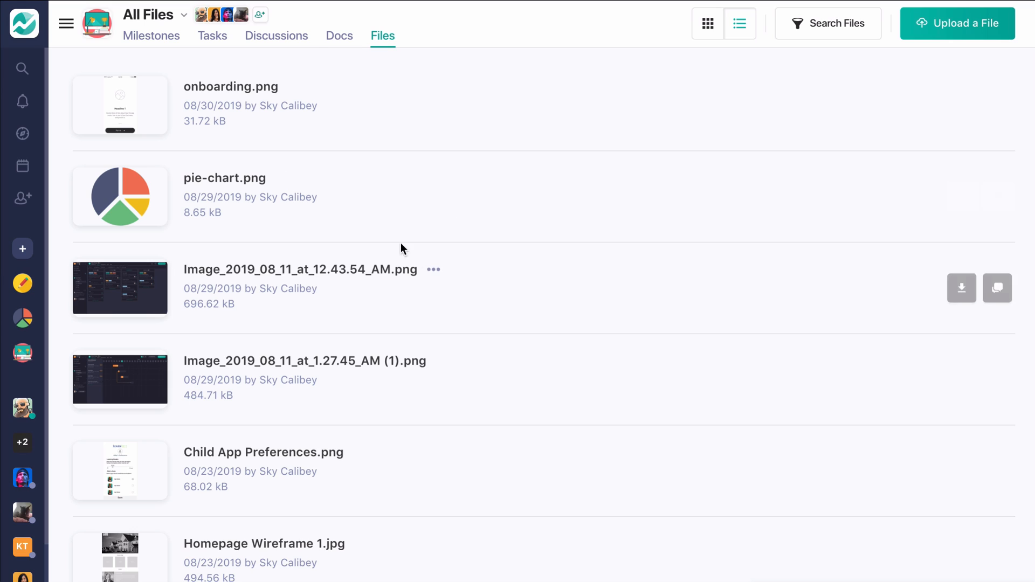
{"action": "mouse_move", "coordinate": [313, 42]}
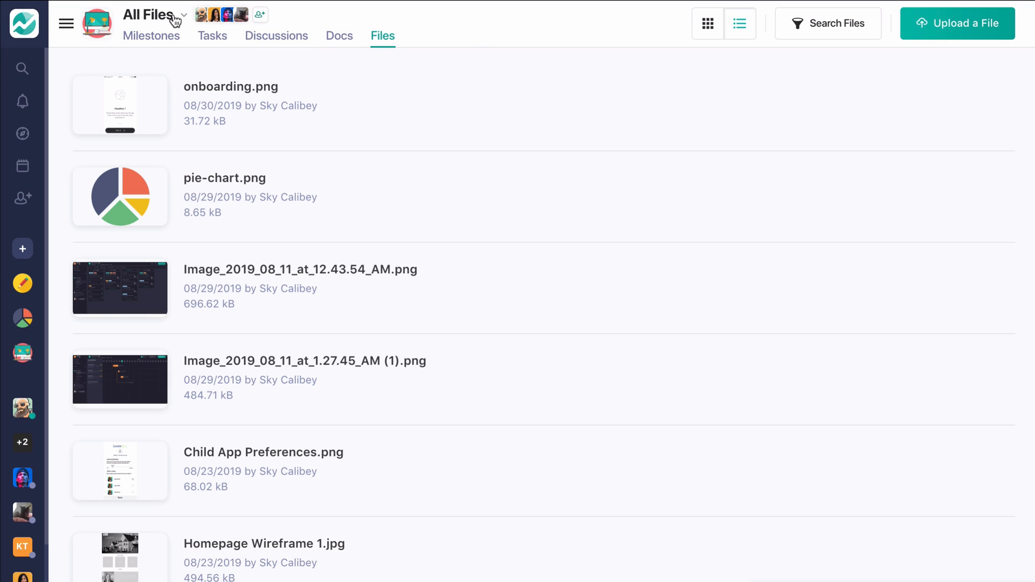
{"action": "left_click", "coordinate": [153, 14]}
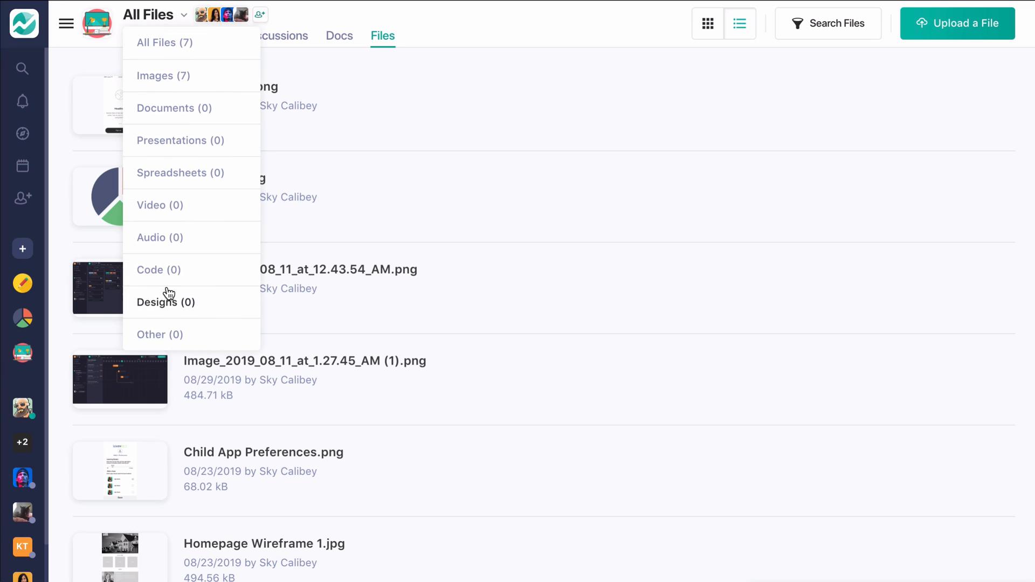
{"action": "mouse_move", "coordinate": [175, 343]}
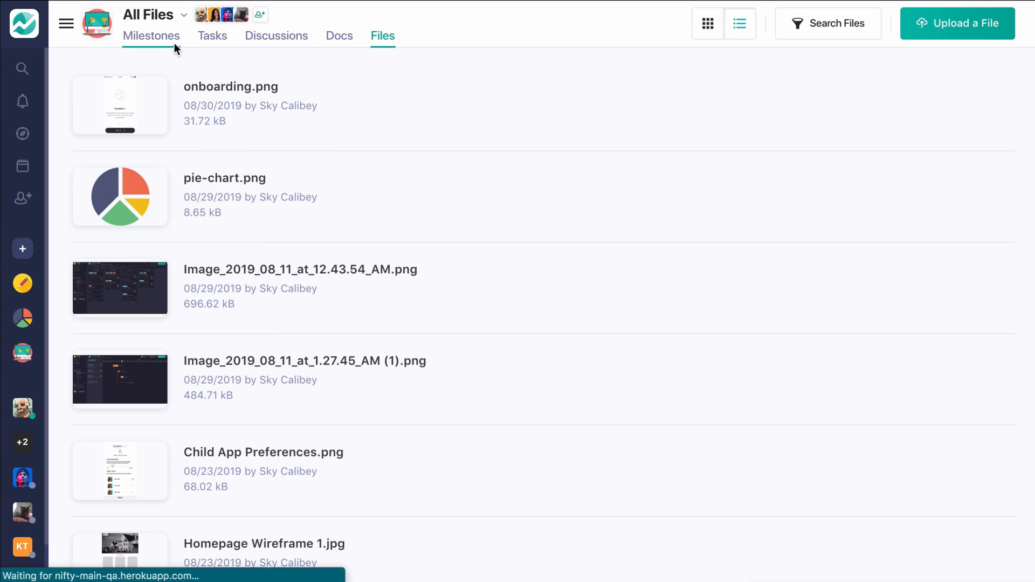
Return to the Product Creation milestones timeline showing Requirements at 50%.
{"action": "left_click", "coordinate": [151, 36]}
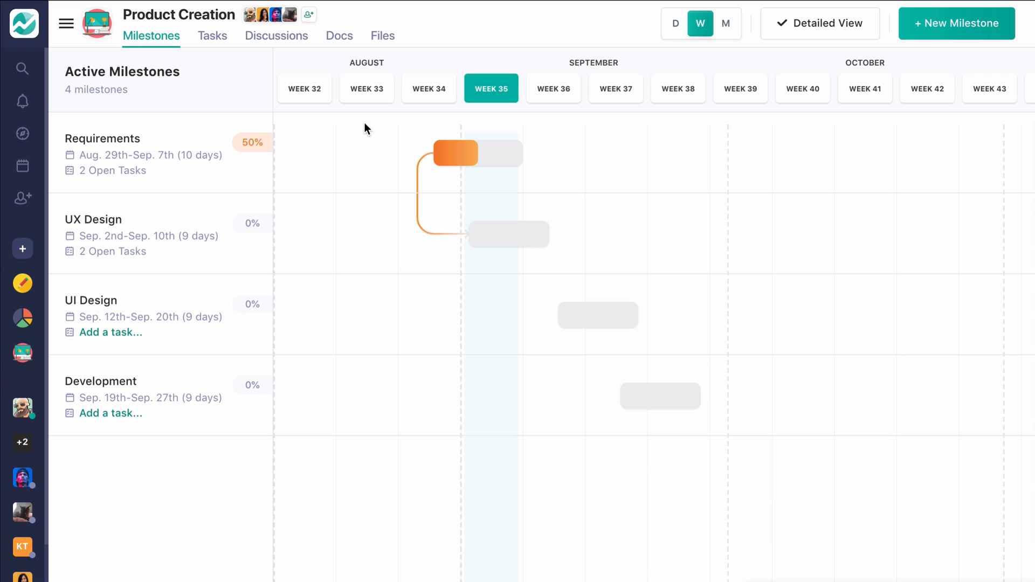
{"action": "mouse_move", "coordinate": [25, 24]}
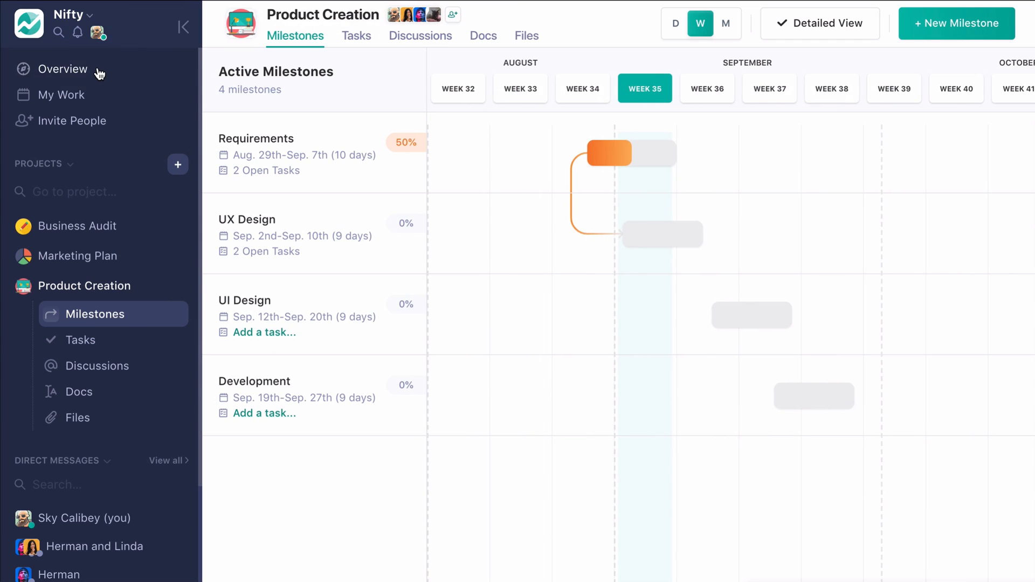
Show the Projects Overview timeline across all three projects and the overdue Planning milestone's details.
{"action": "left_click", "coordinate": [63, 69]}
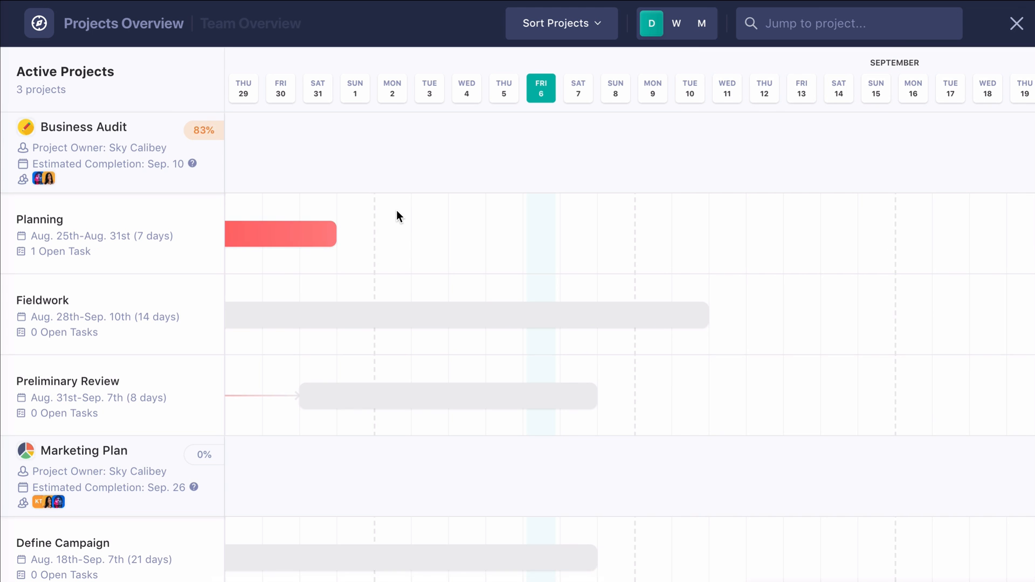
{"action": "scroll", "scroll_direction": "down", "scroll_amount": 3}
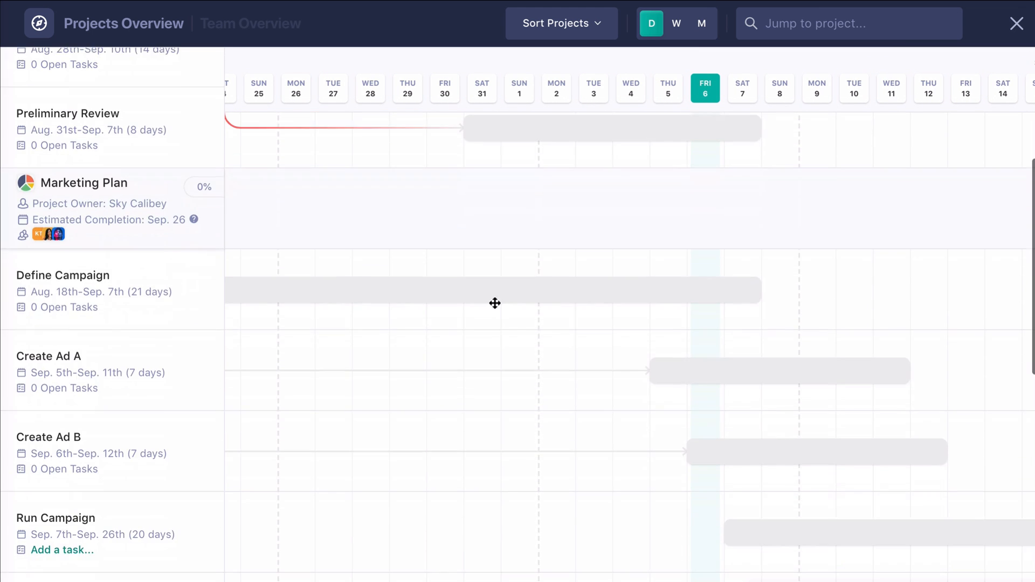
{"action": "scroll", "scroll_direction": "down", "scroll_amount": 3}
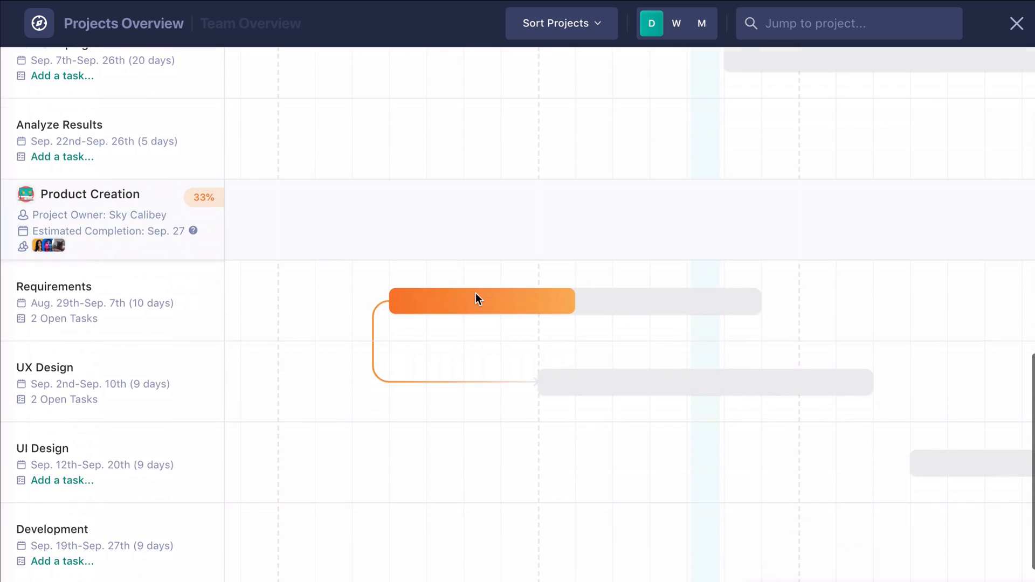
{"action": "scroll", "scroll_direction": "up", "scroll_amount": 3}
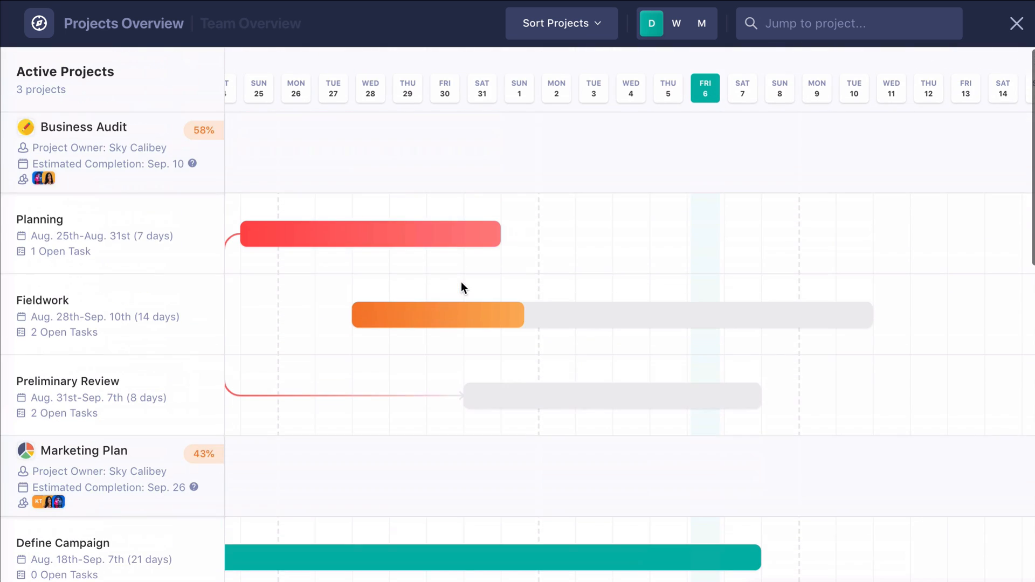
{"action": "left_click", "coordinate": [370, 234]}
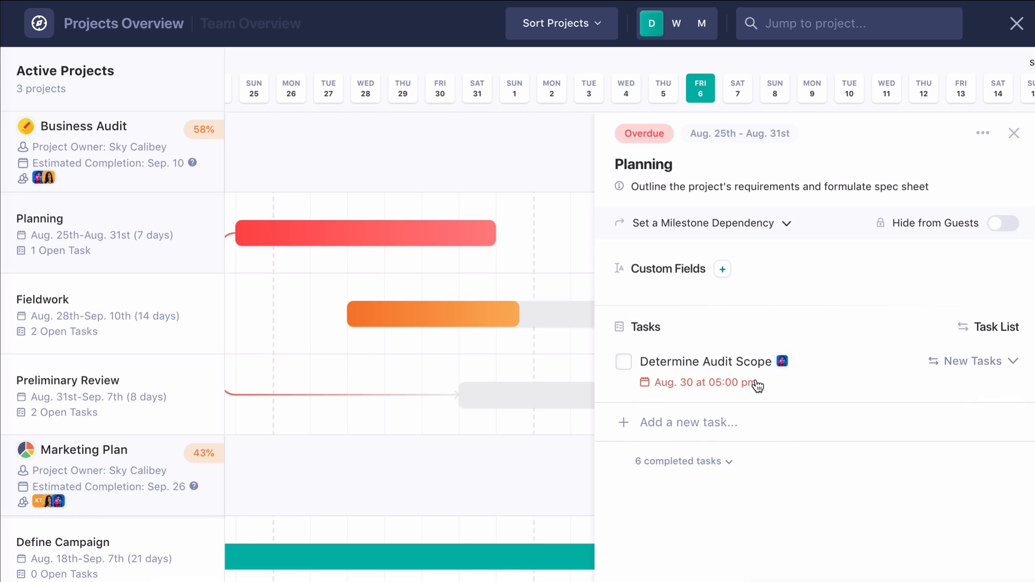
{"action": "mouse_move", "coordinate": [751, 395]}
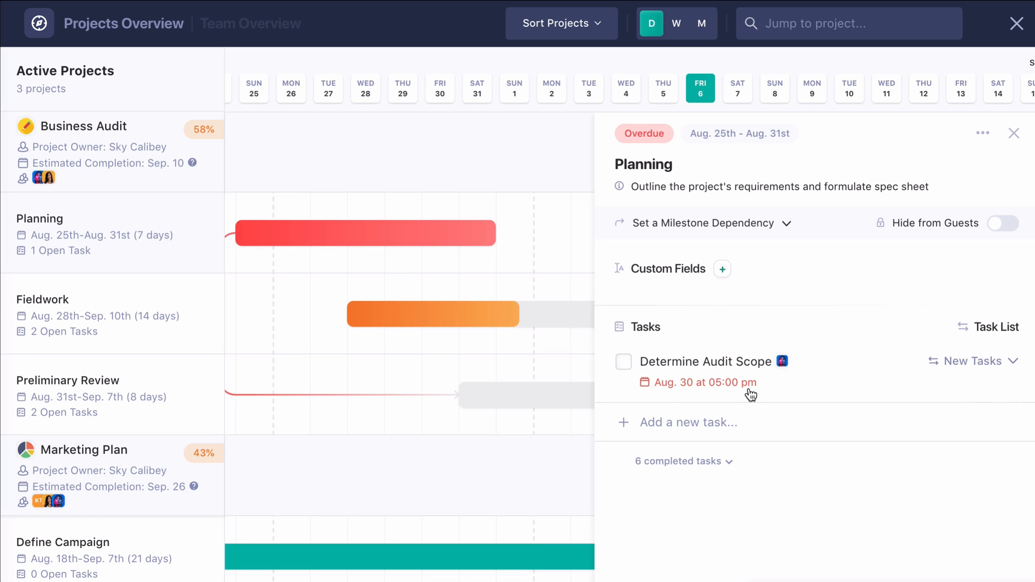
{"action": "mouse_move", "coordinate": [1021, 140]}
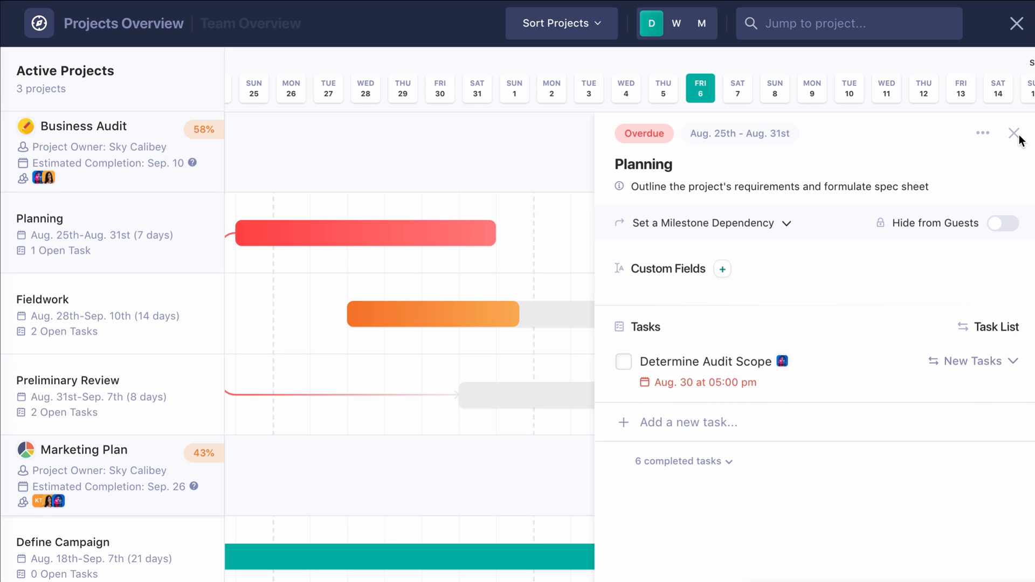
{"action": "mouse_move", "coordinate": [1014, 143]}
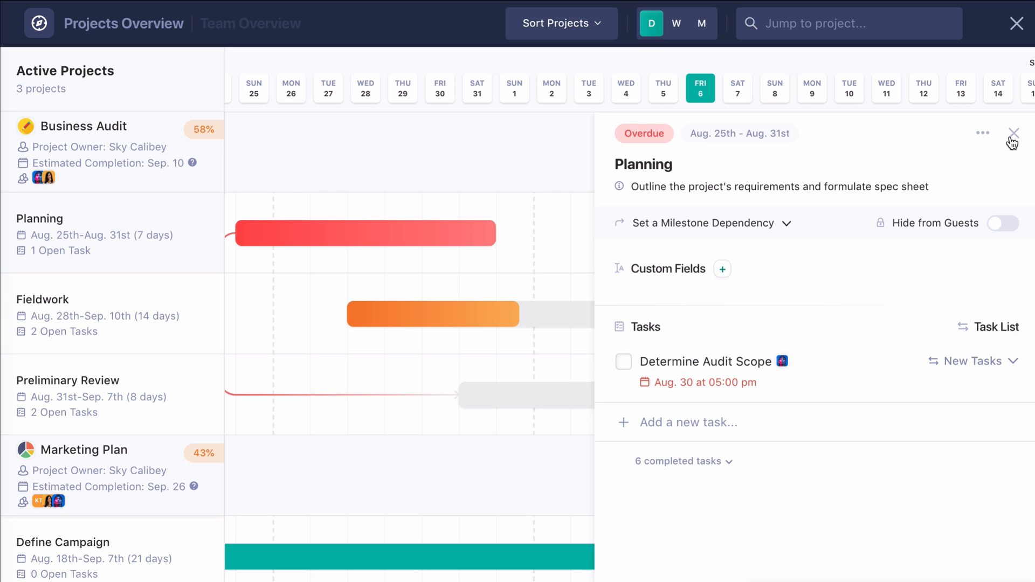
{"action": "left_click", "coordinate": [249, 23]}
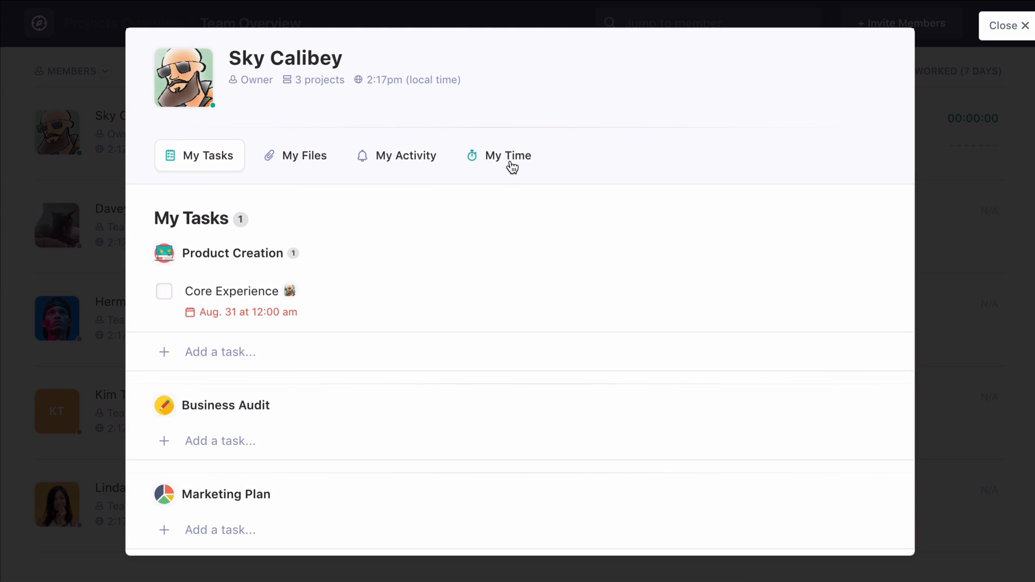
{"action": "left_click", "coordinate": [499, 156]}
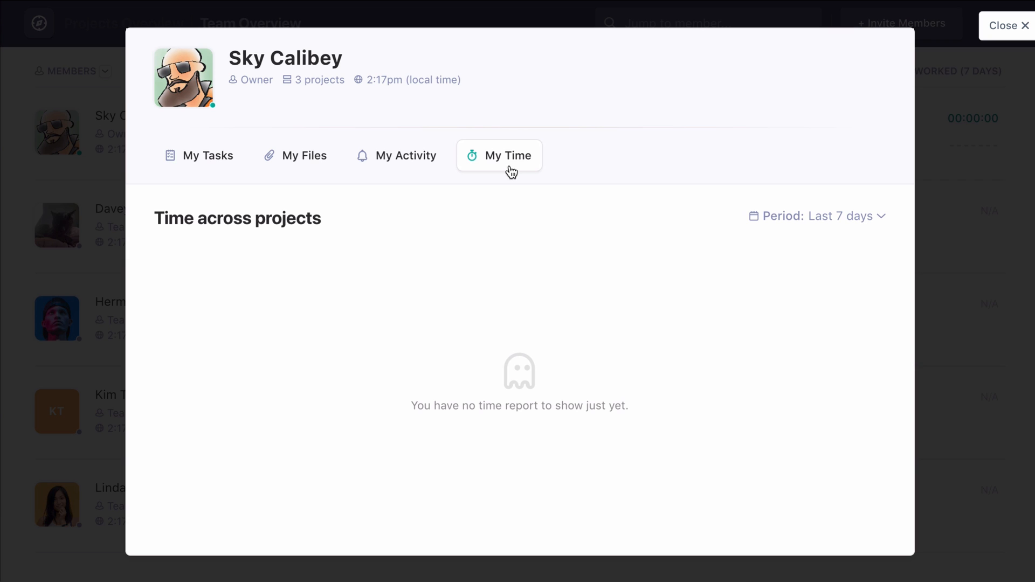
{"action": "mouse_move", "coordinate": [484, 176]}
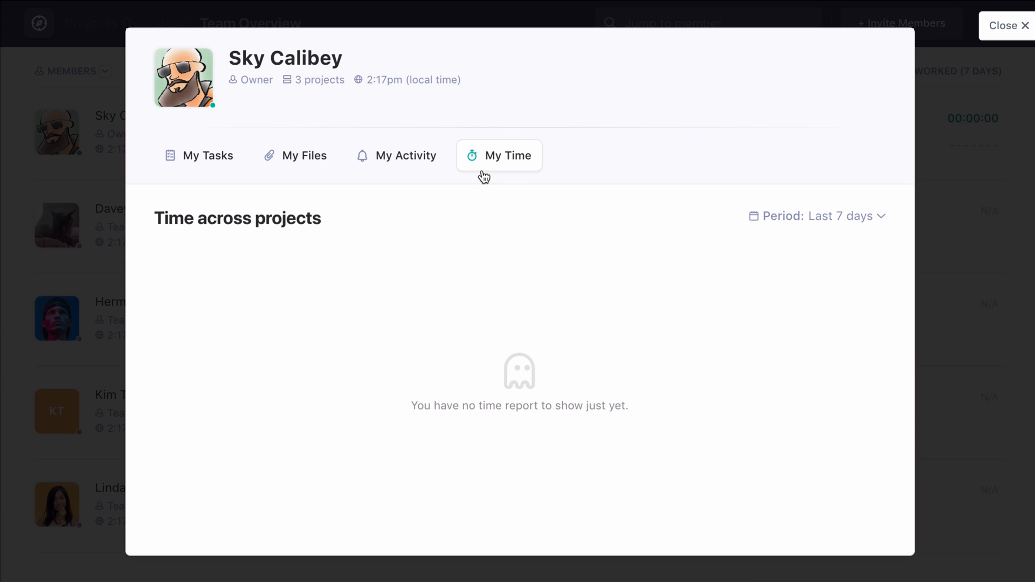
{"action": "left_click", "coordinate": [1007, 25]}
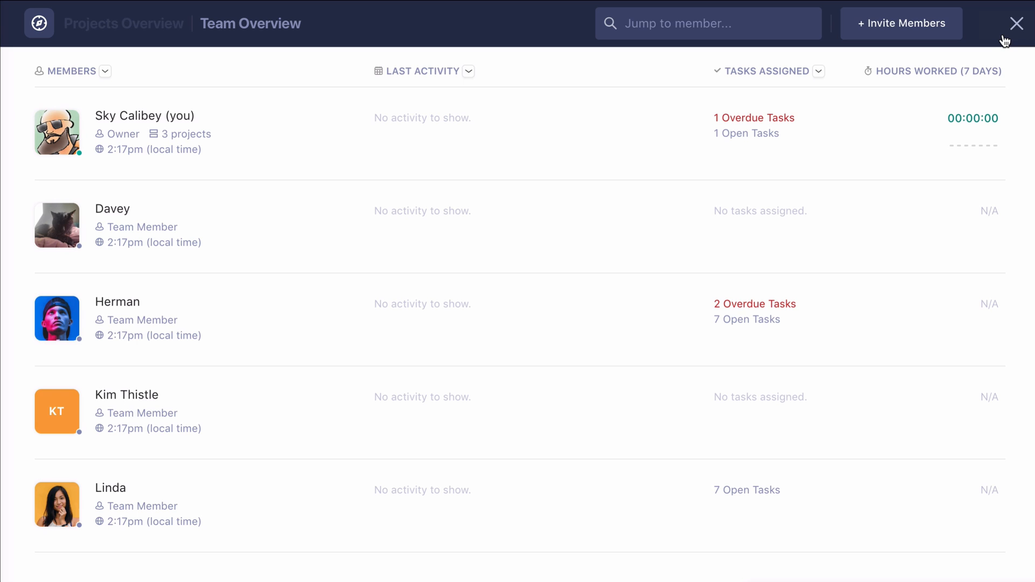
{"action": "left_click", "coordinate": [1017, 22]}
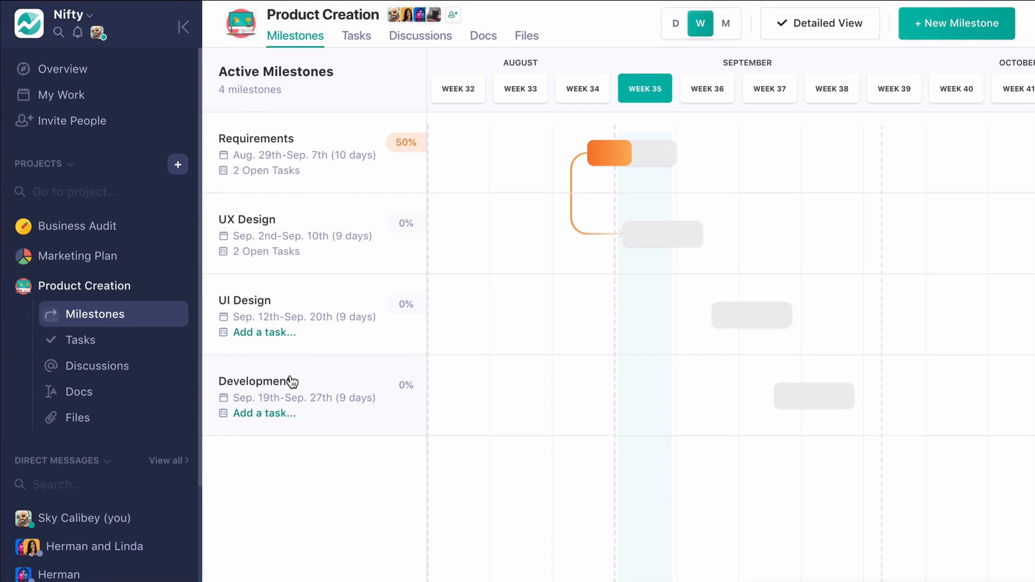
{"action": "mouse_move", "coordinate": [145, 328]}
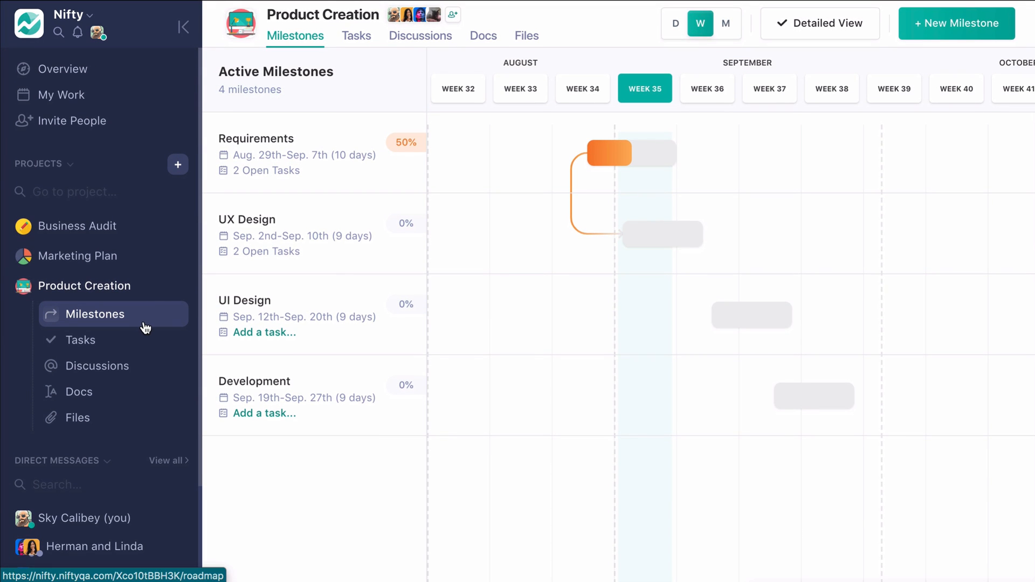
{"action": "mouse_move", "coordinate": [136, 284]}
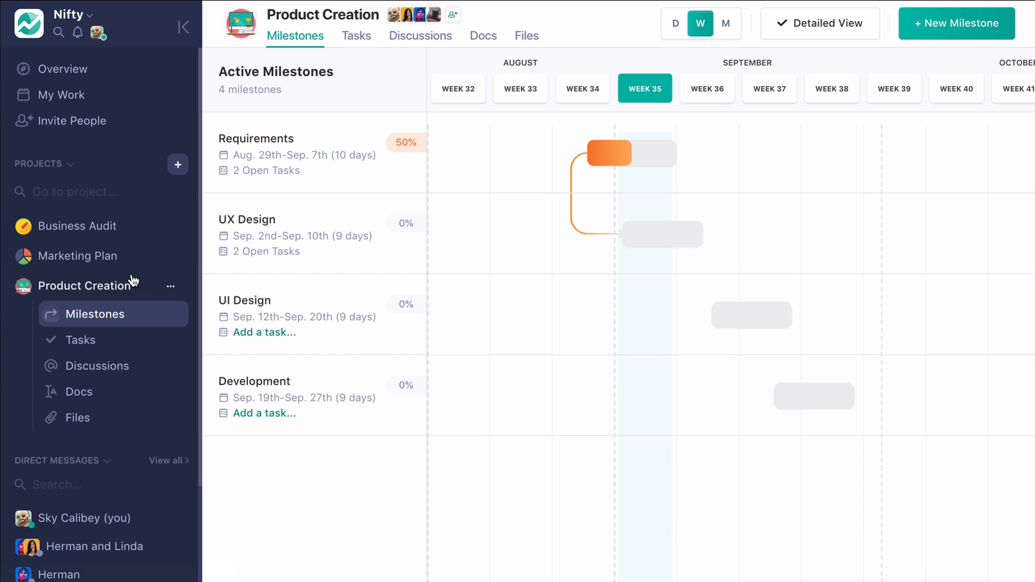
{"action": "mouse_move", "coordinate": [60, 95]}
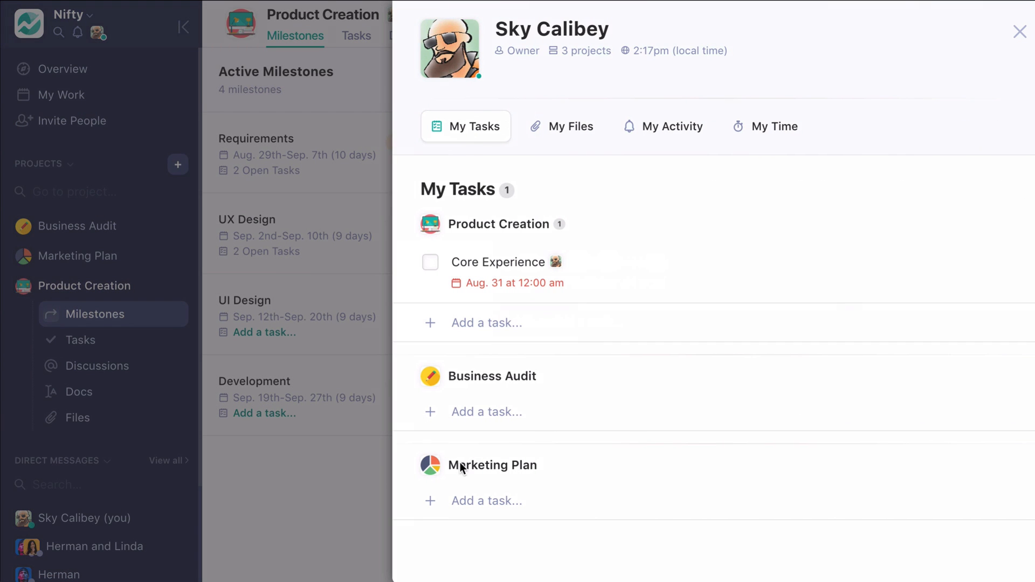
{"action": "mouse_move", "coordinate": [498, 409]}
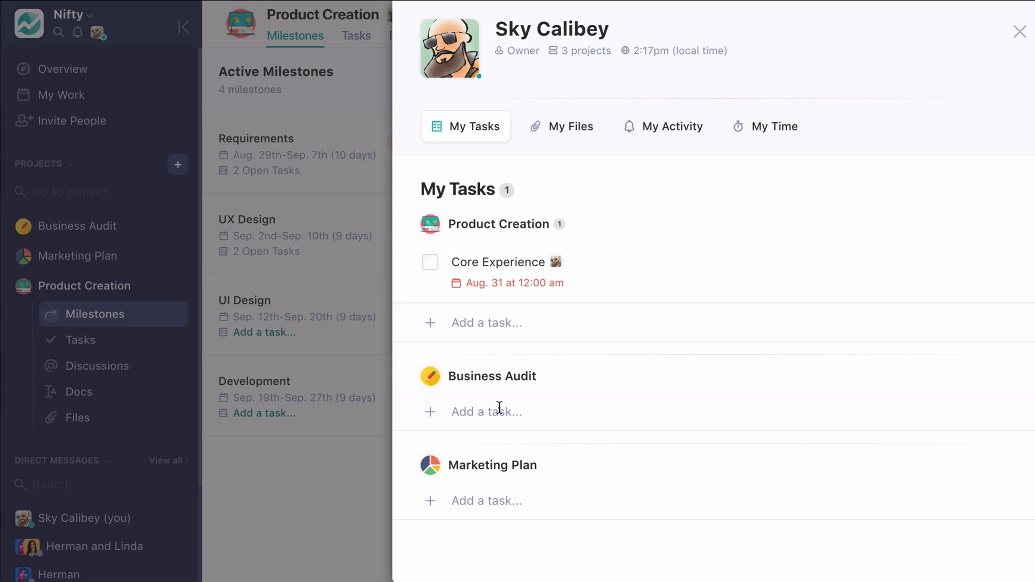
{"action": "mouse_move", "coordinate": [502, 494]}
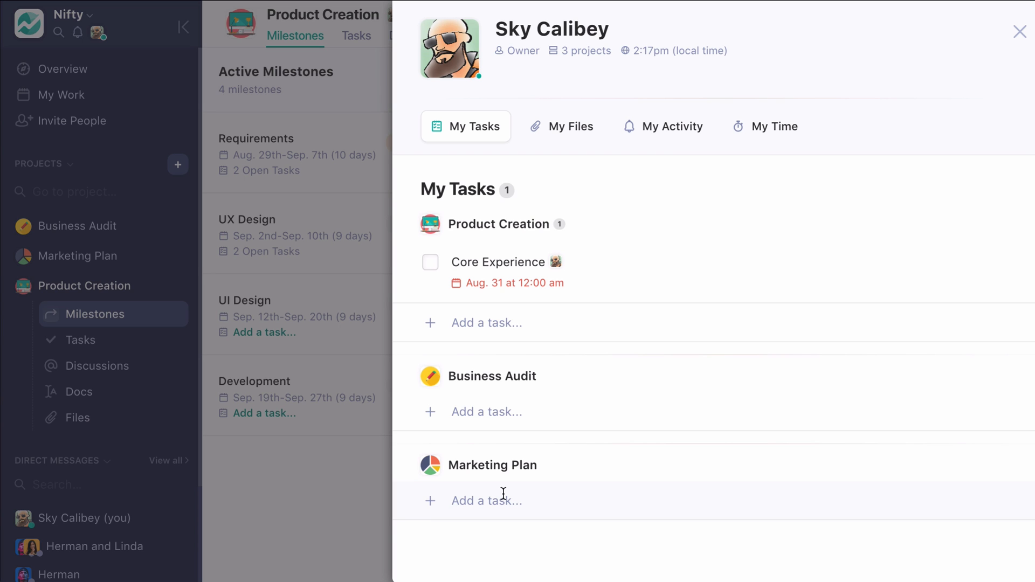
{"action": "mouse_move", "coordinate": [828, 170]}
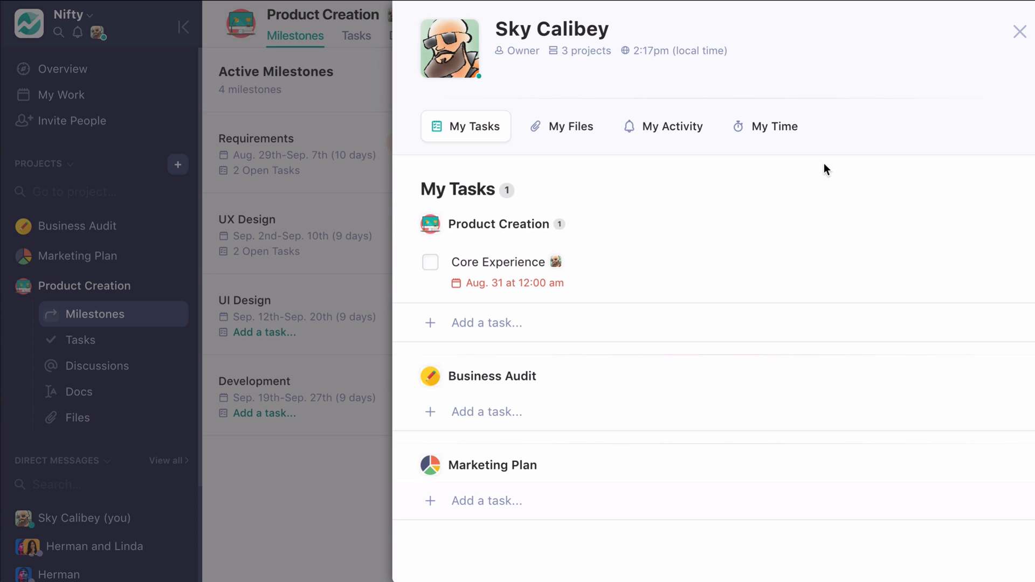
{"action": "left_click", "coordinate": [1019, 31]}
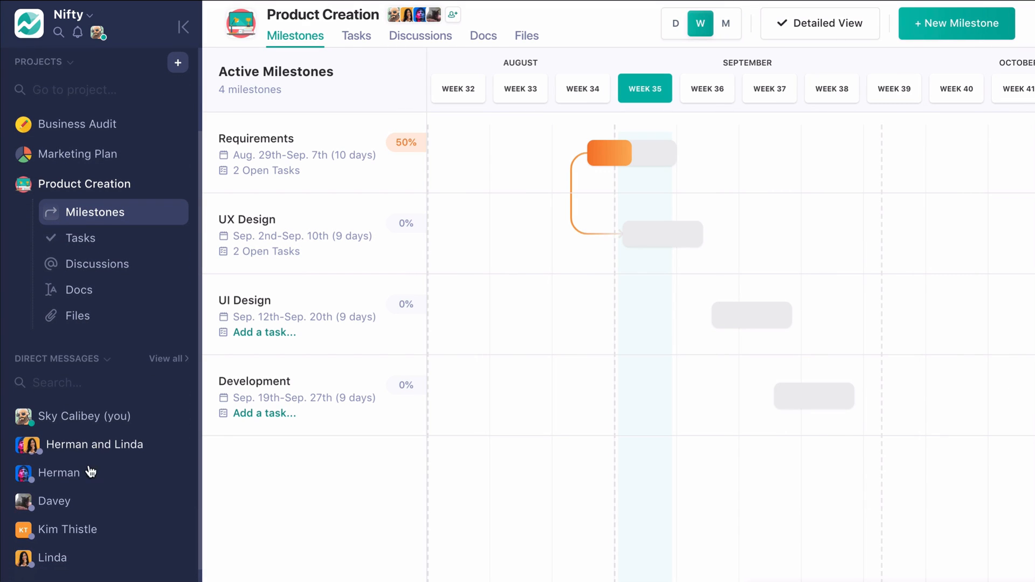
{"action": "left_click", "coordinate": [60, 473]}
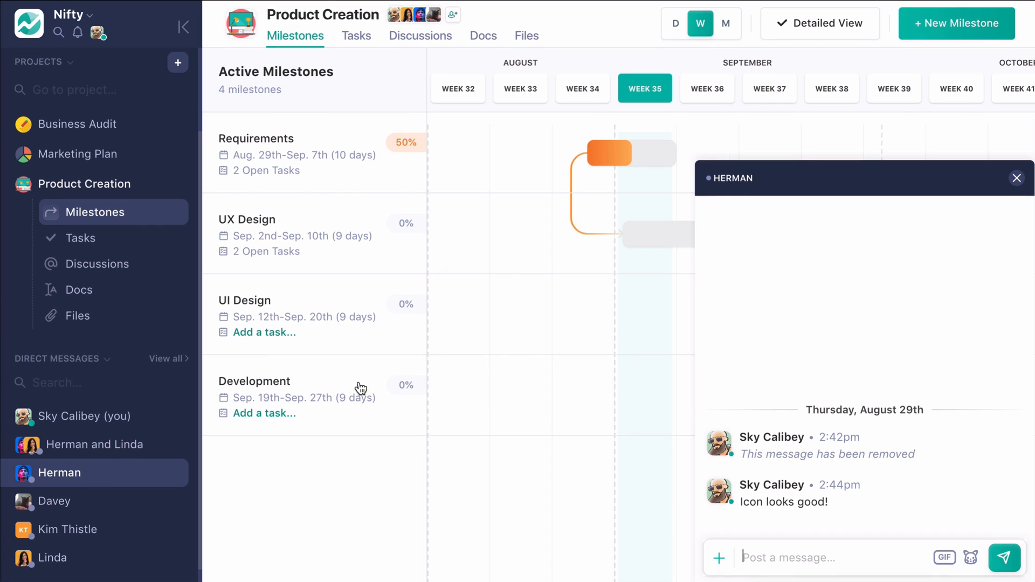
{"action": "mouse_move", "coordinate": [360, 49]}
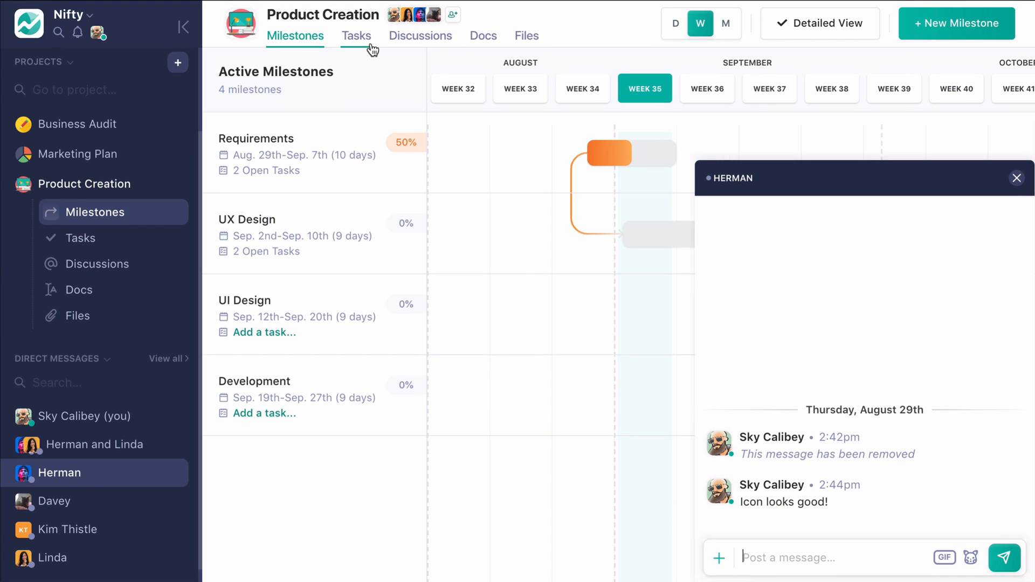
{"action": "left_click", "coordinate": [356, 36]}
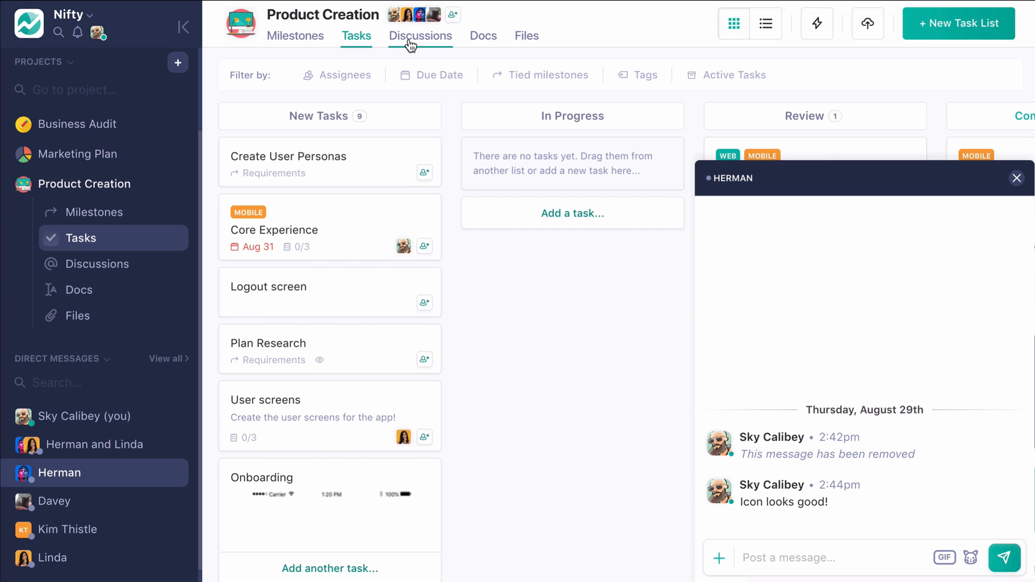
{"action": "left_click", "coordinate": [420, 35]}
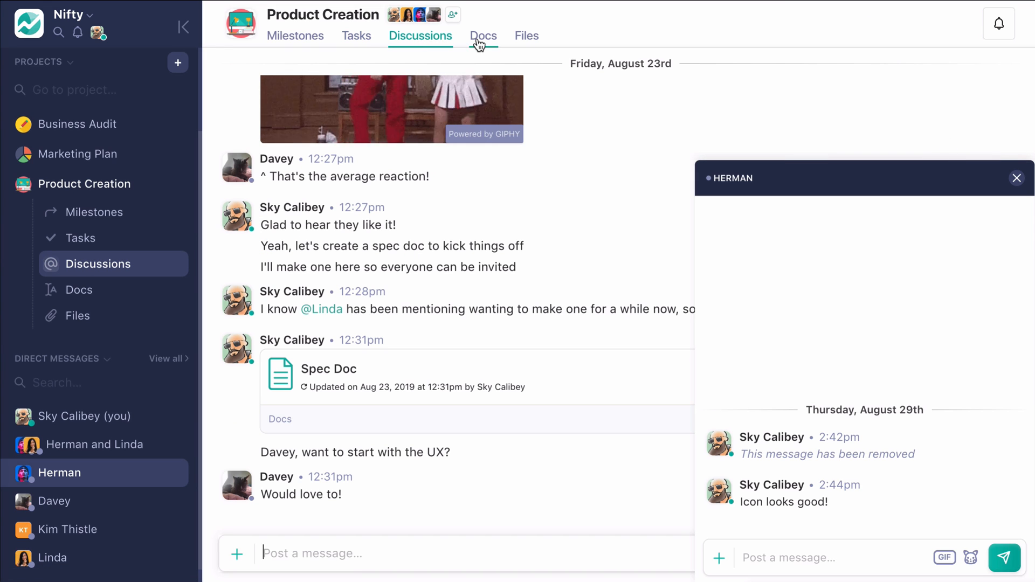
{"action": "left_click", "coordinate": [296, 36]}
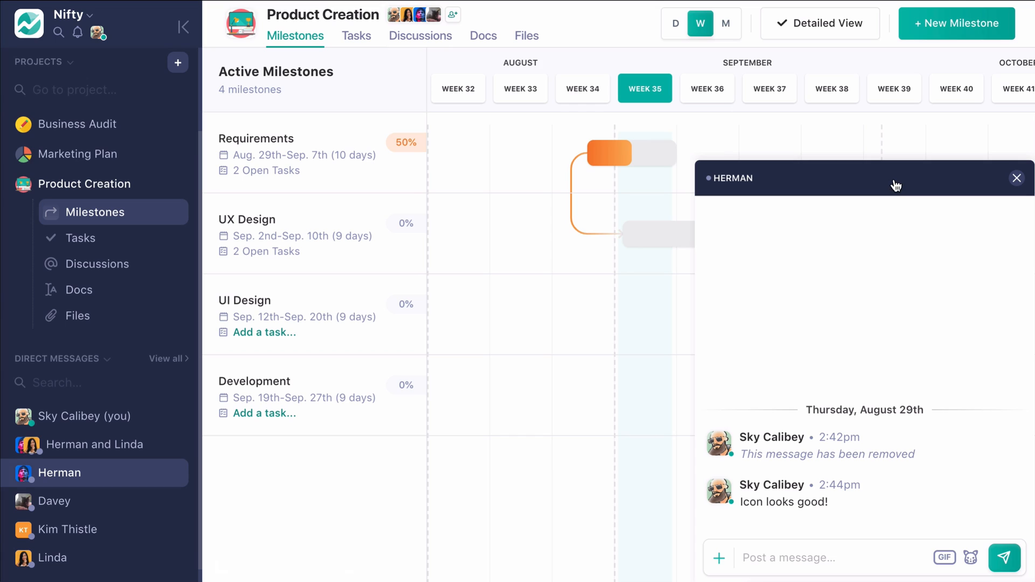
{"action": "mouse_move", "coordinate": [904, 186]}
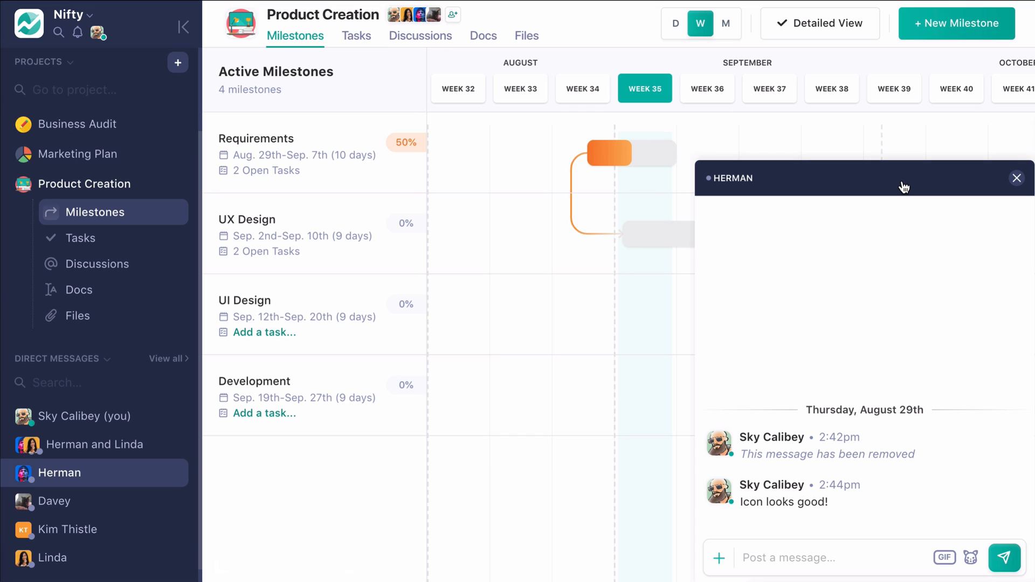
{"action": "mouse_move", "coordinate": [1017, 178]}
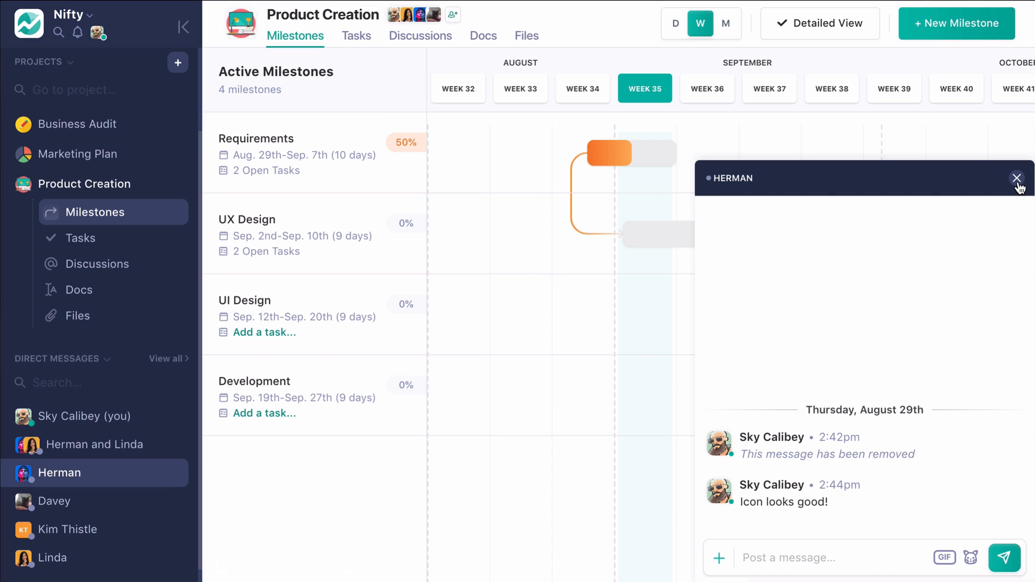
{"action": "left_click", "coordinate": [1017, 178]}
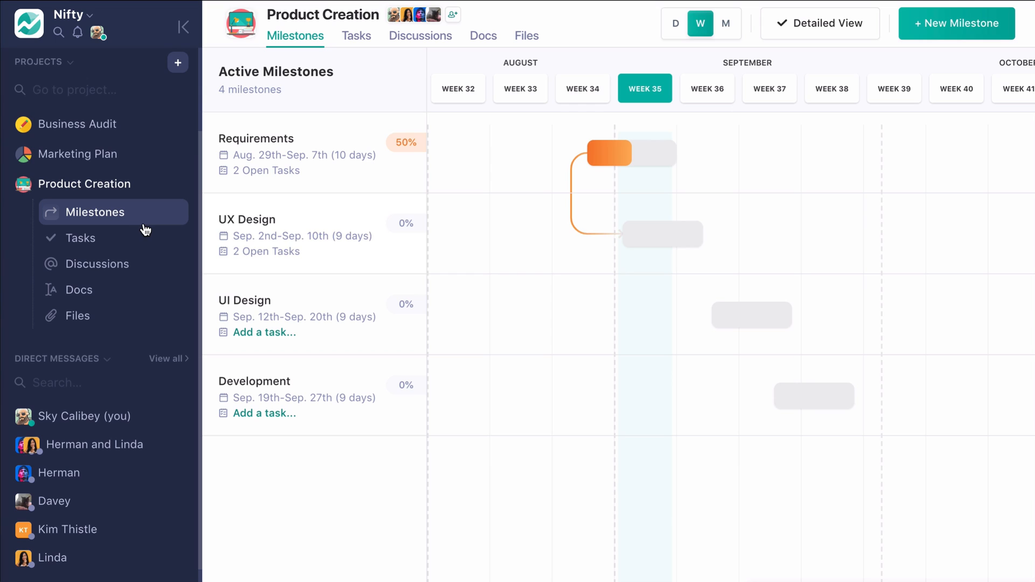
{"action": "mouse_move", "coordinate": [157, 217]}
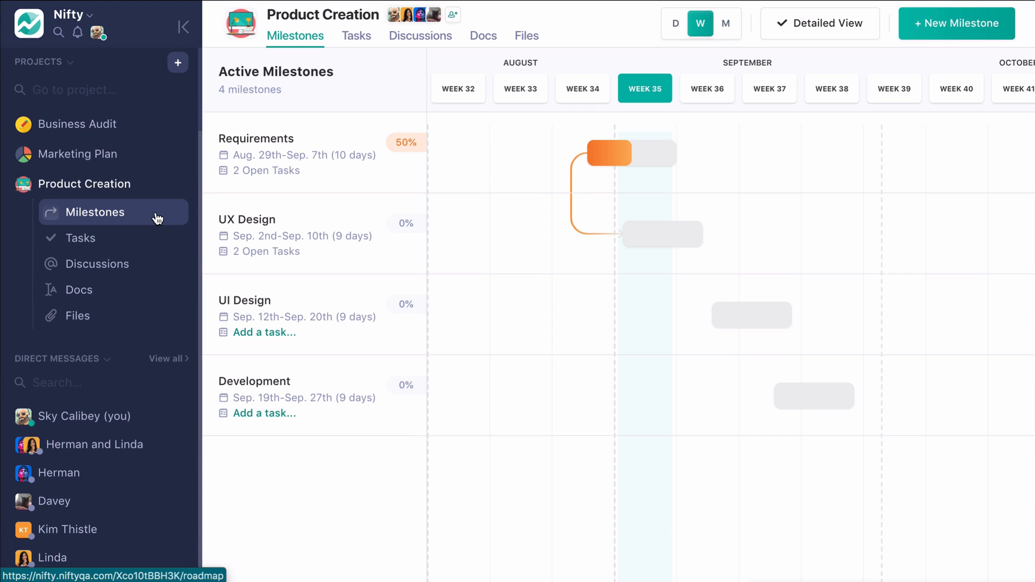
{"action": "mouse_move", "coordinate": [171, 190]}
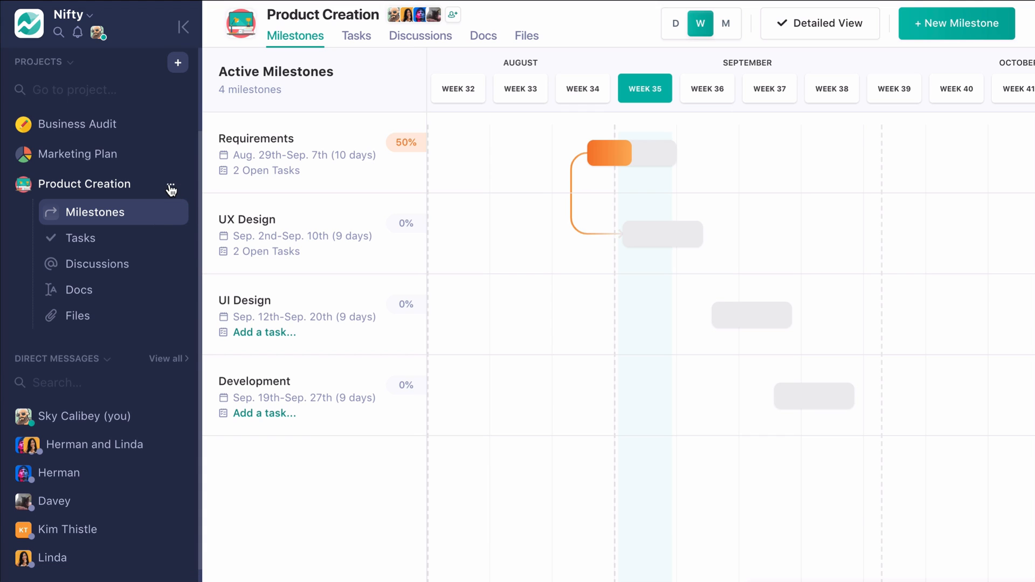
{"action": "left_click", "coordinate": [170, 183]}
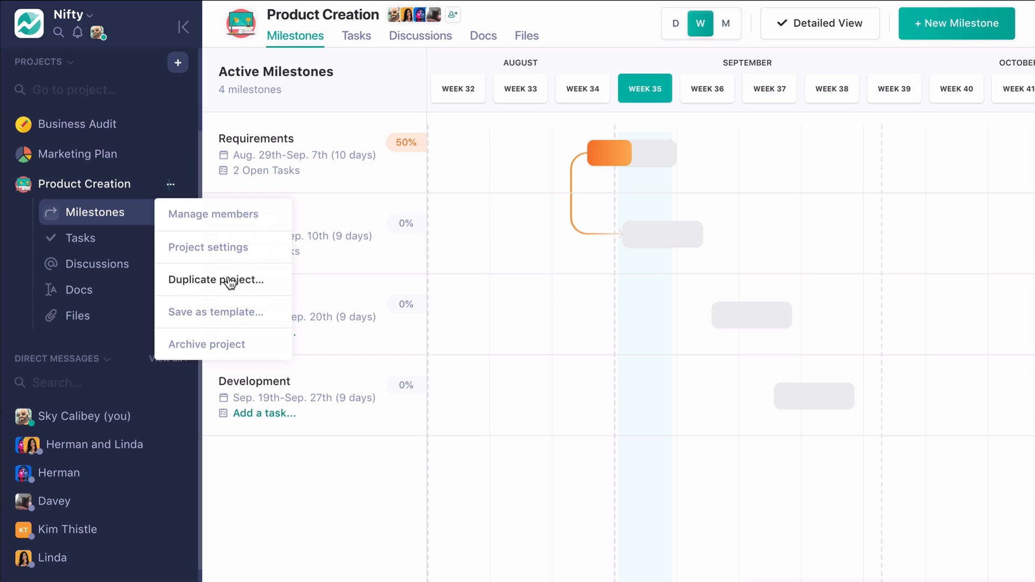
{"action": "left_click", "coordinate": [216, 280]}
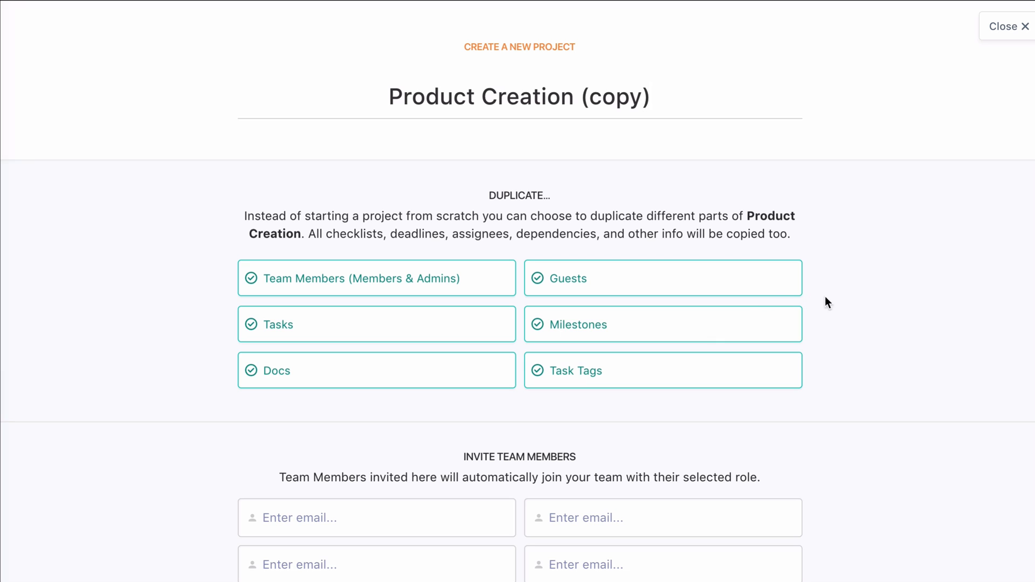
{"action": "mouse_move", "coordinate": [837, 301]}
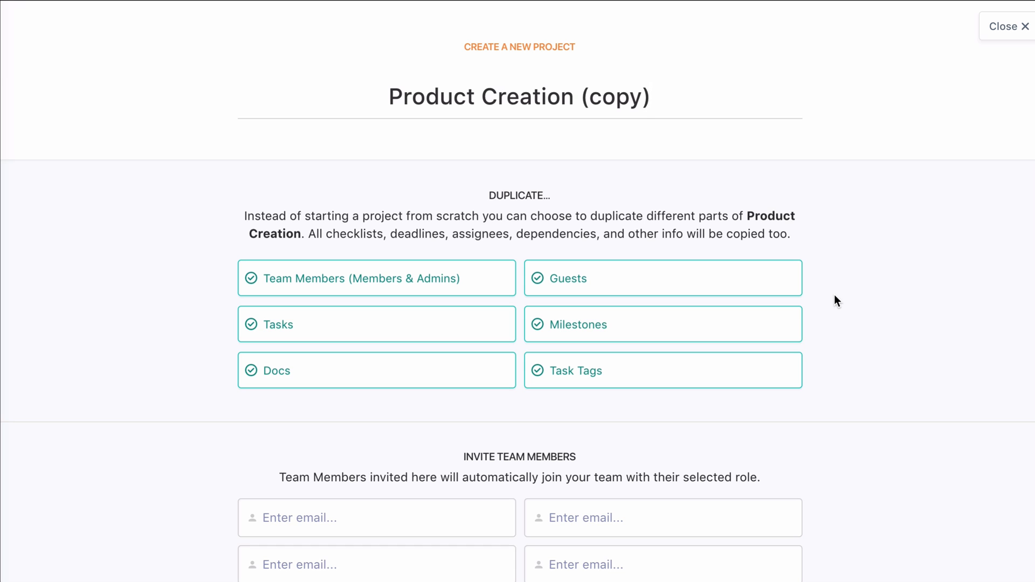
{"action": "left_click", "coordinate": [1007, 26]}
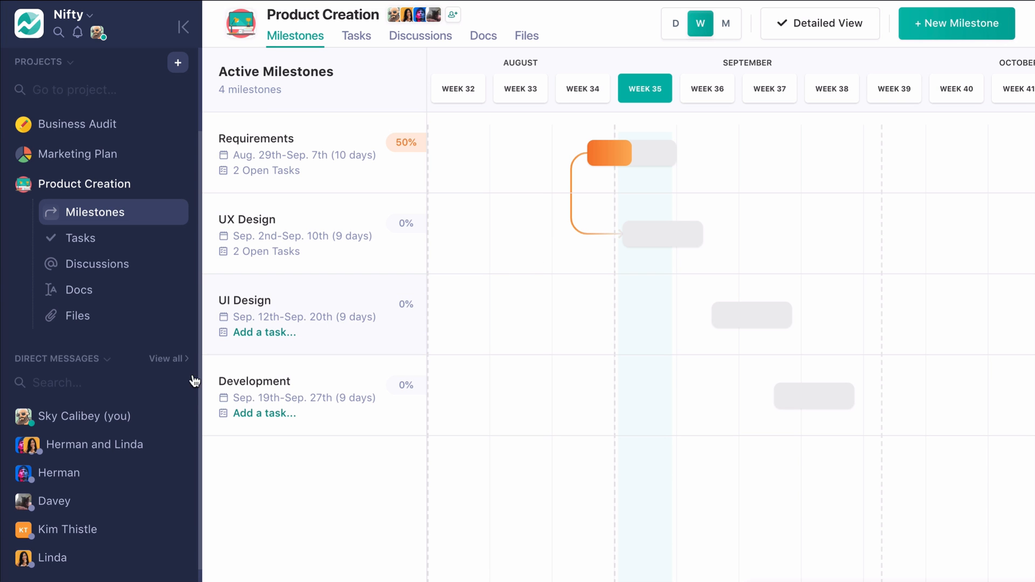
{"action": "left_click", "coordinate": [170, 184]}
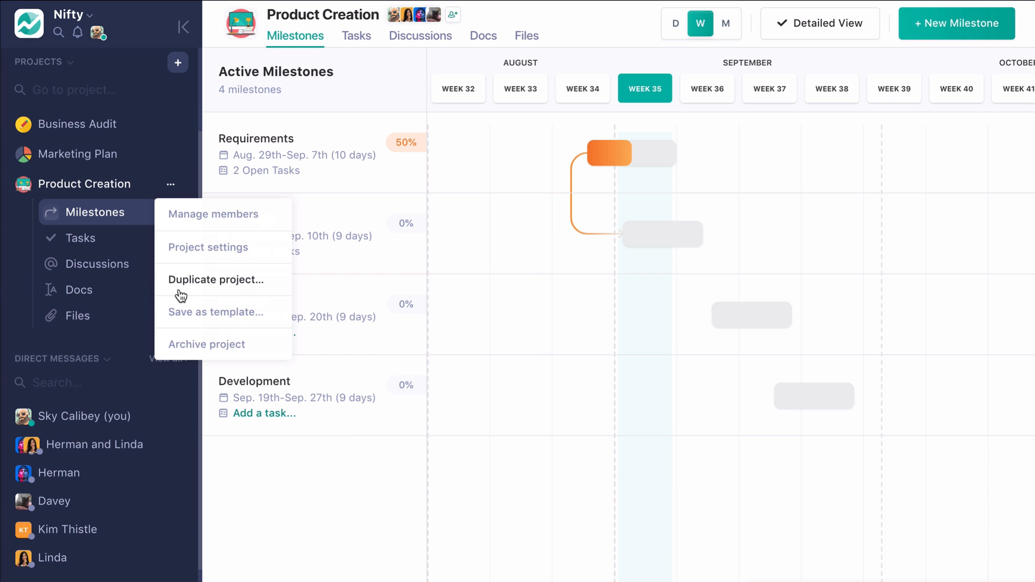
{"action": "left_click", "coordinate": [215, 312]}
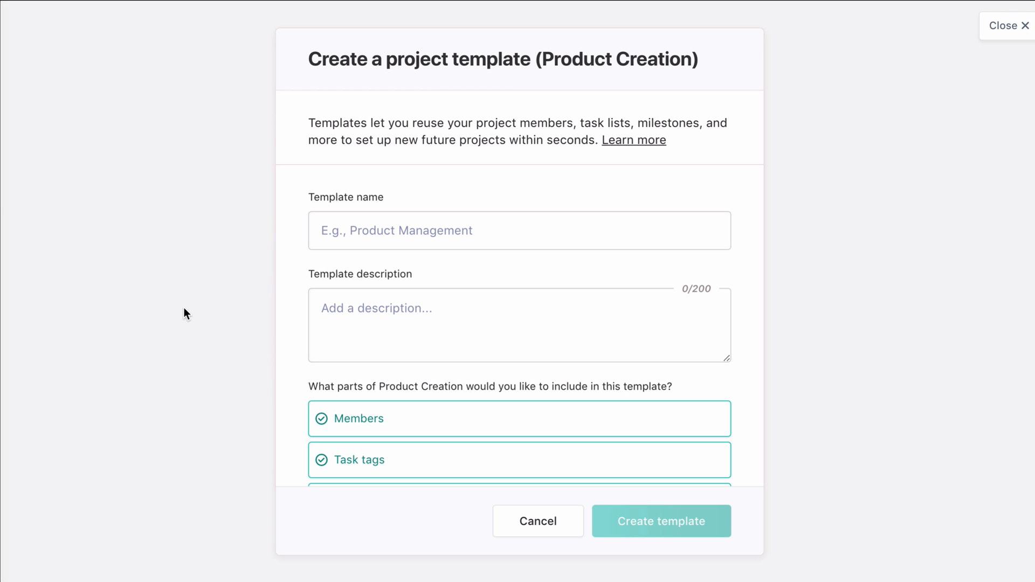
{"action": "scroll", "scroll_direction": "down", "scroll_amount": 3}
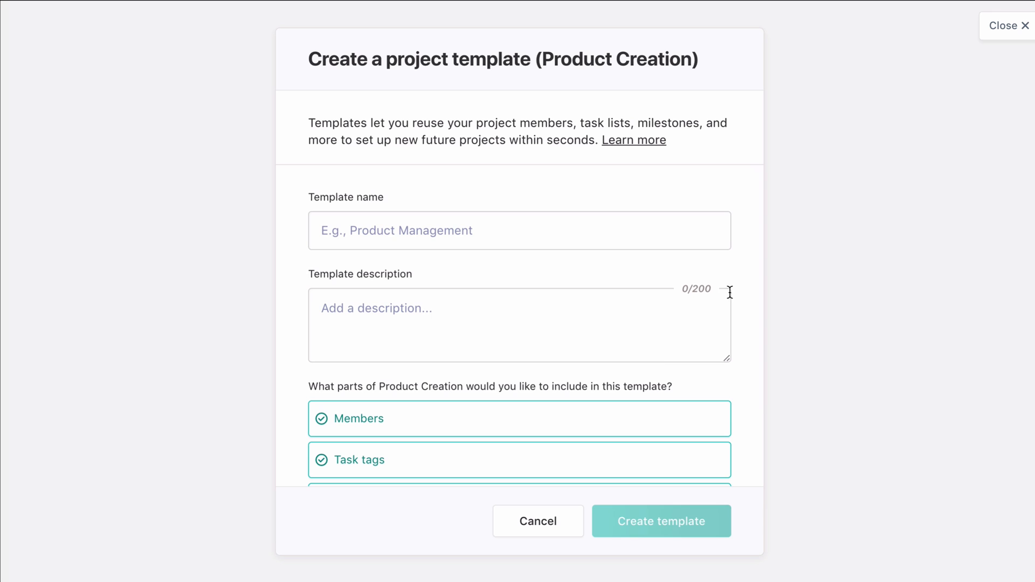
{"action": "mouse_move", "coordinate": [1006, 25]}
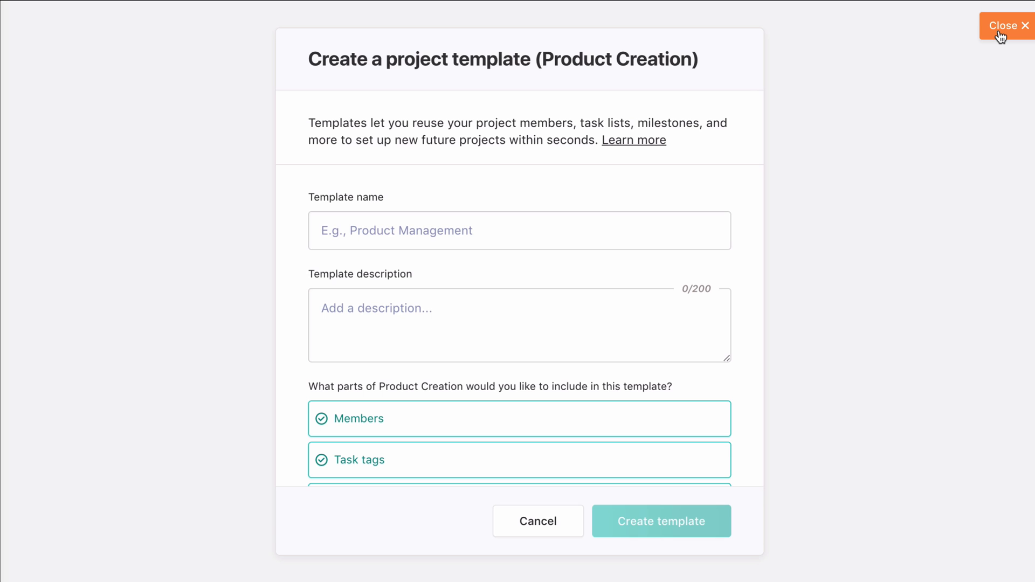
{"action": "left_click", "coordinate": [1007, 25]}
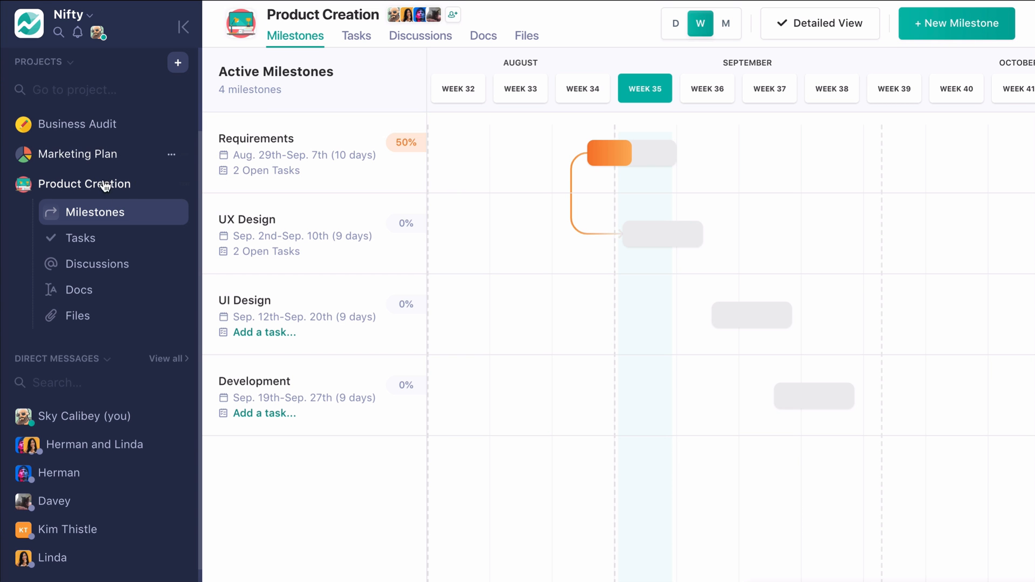
{"action": "left_click", "coordinate": [178, 62]}
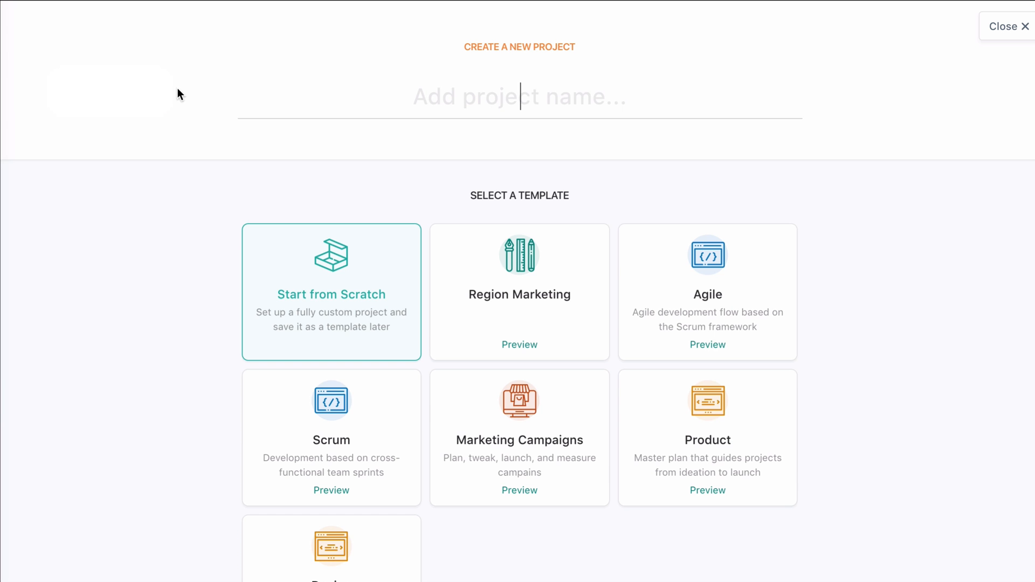
{"action": "mouse_move", "coordinate": [478, 305]}
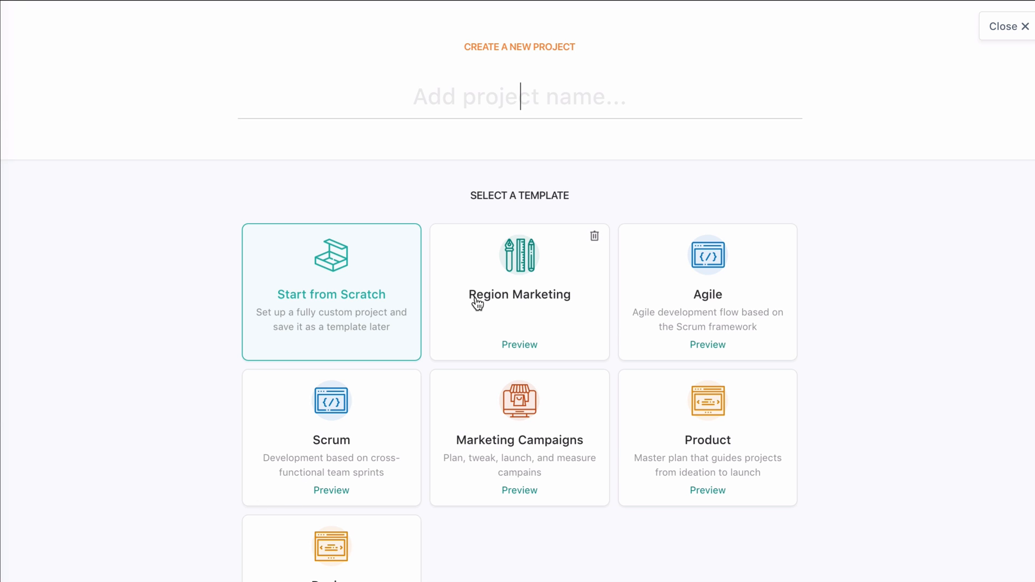
{"action": "mouse_move", "coordinate": [524, 323]}
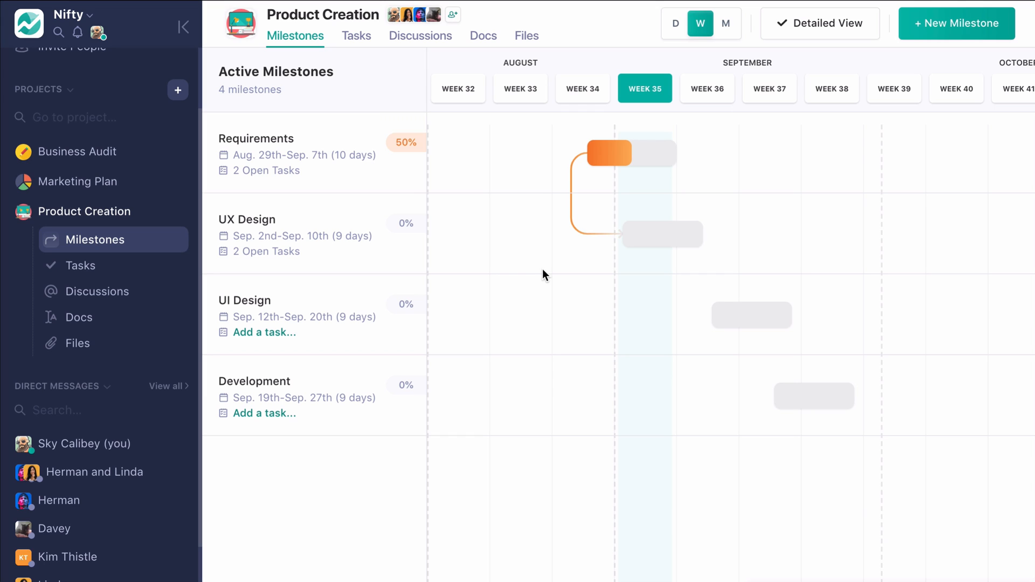
Turn on dark mode from the Nifty team menu so the timeline shows in the dark theme.
{"action": "left_click", "coordinate": [98, 33]}
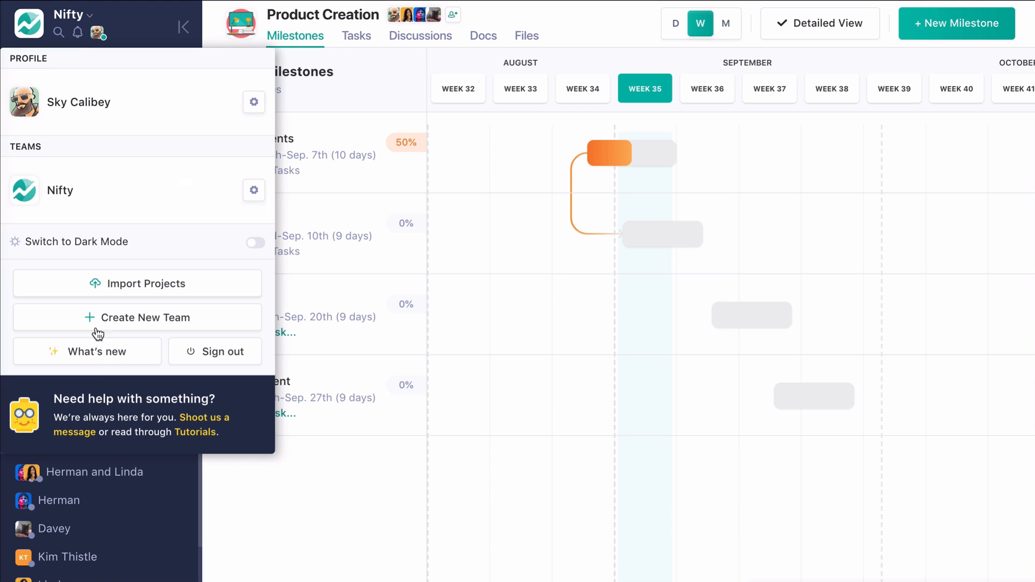
{"action": "mouse_move", "coordinate": [193, 425]}
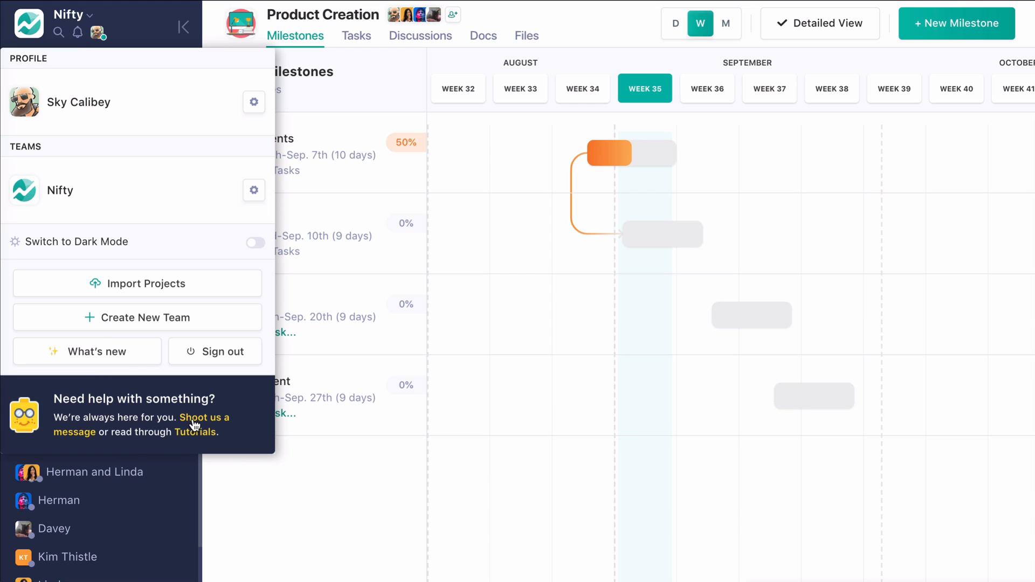
{"action": "mouse_move", "coordinate": [208, 428]}
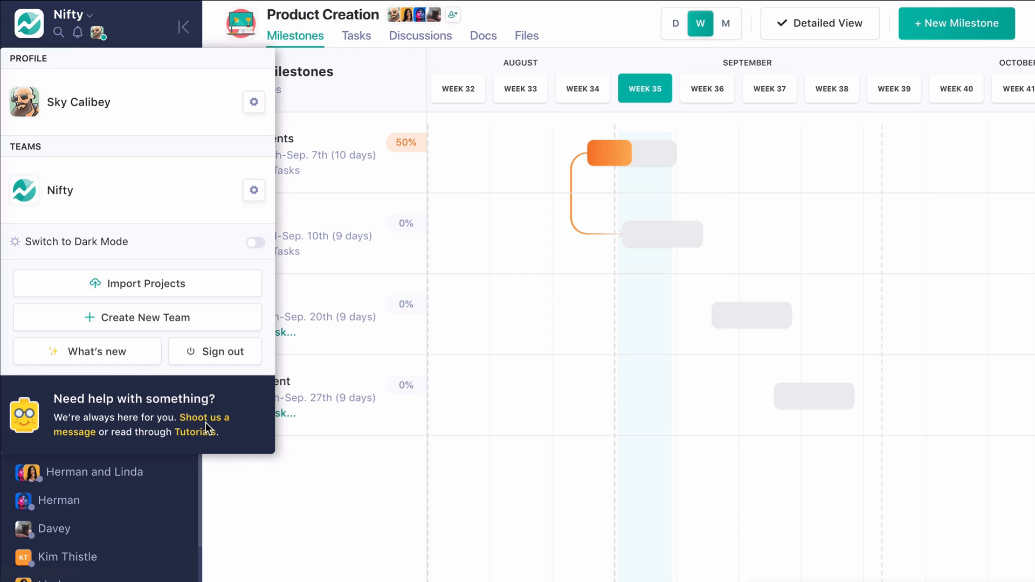
{"action": "left_click", "coordinate": [254, 242]}
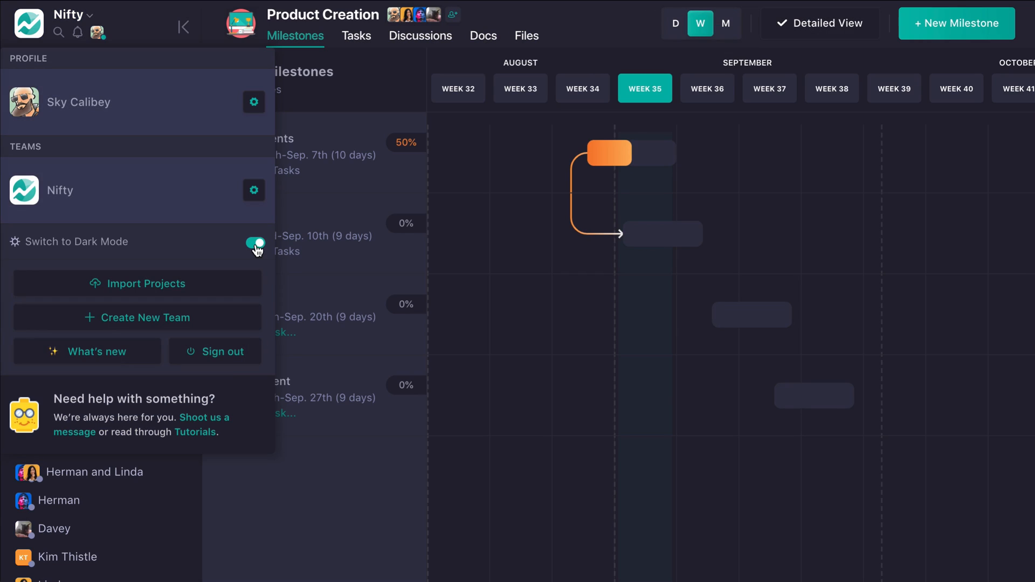
{"action": "left_click", "coordinate": [439, 224]}
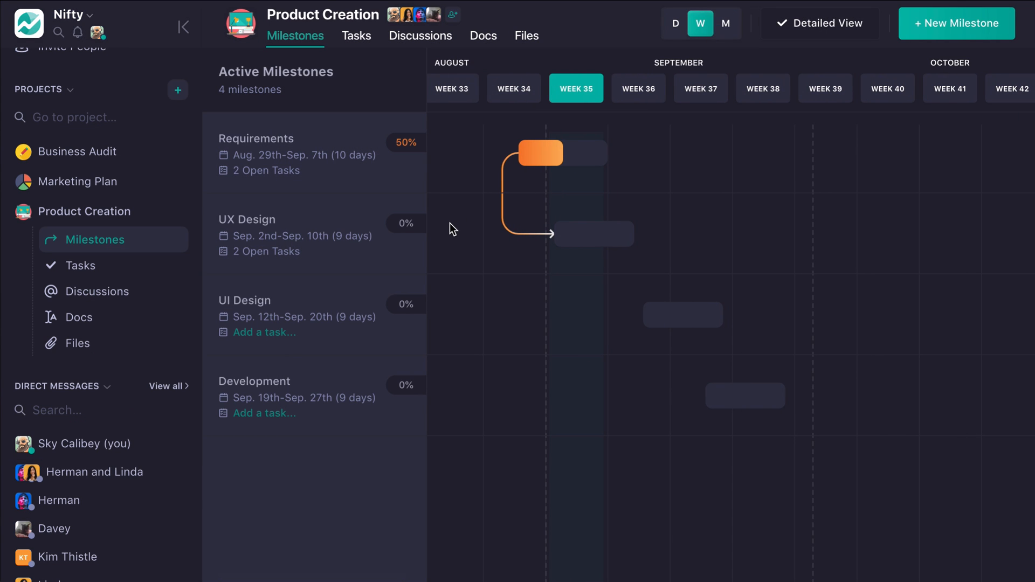
{"action": "mouse_move", "coordinate": [457, 269]}
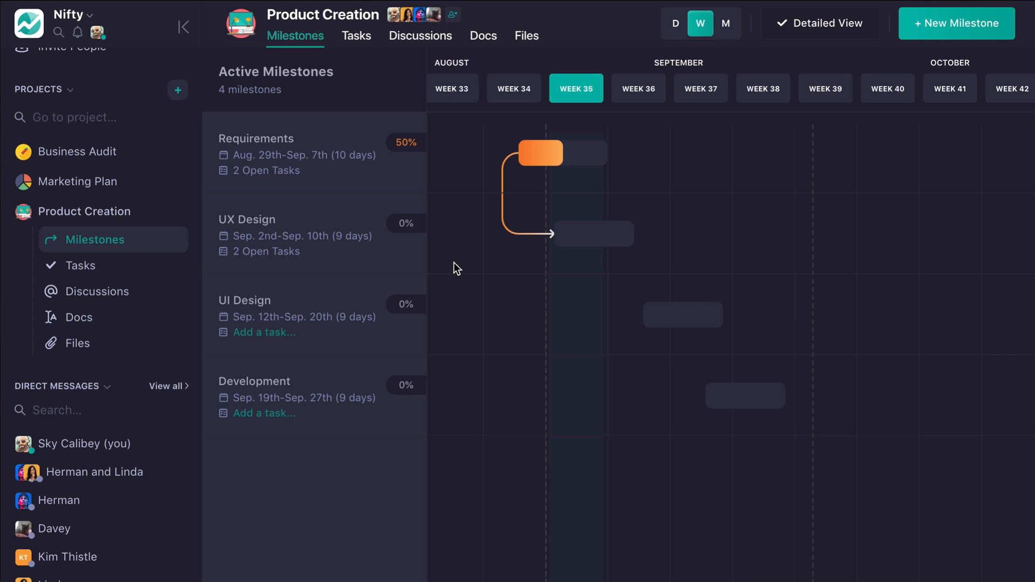